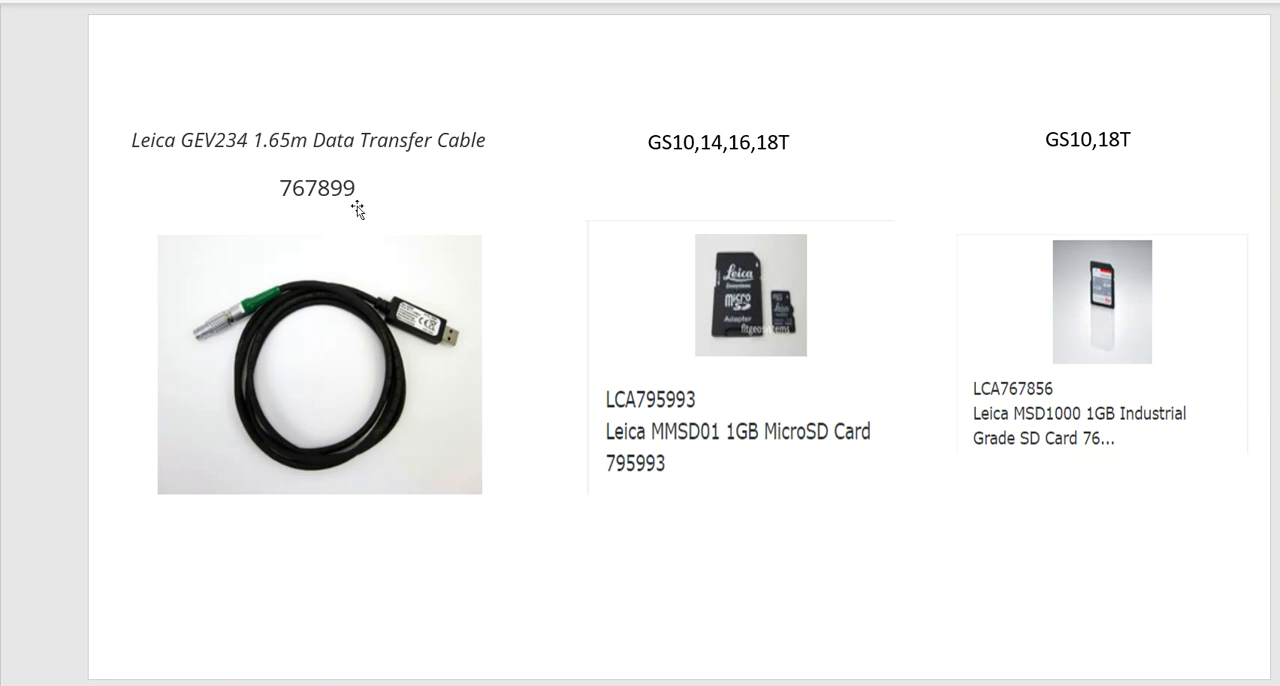
mouse_move(397, 332)
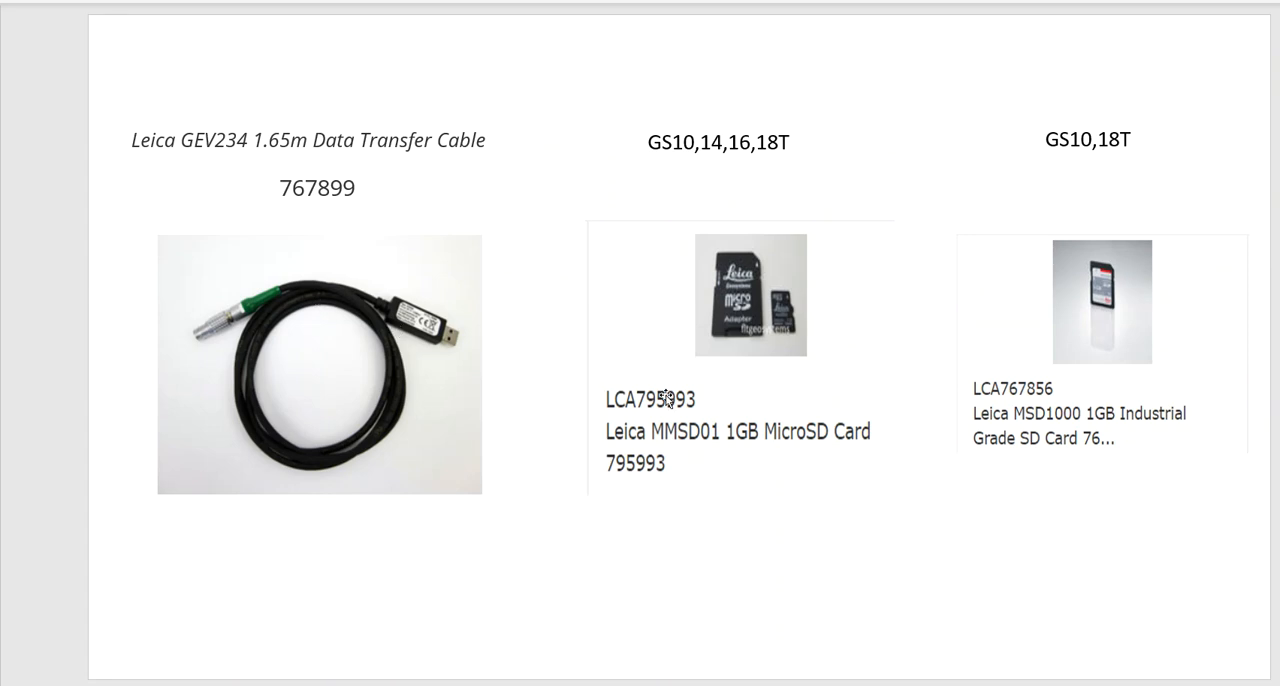
mouse_move(788, 278)
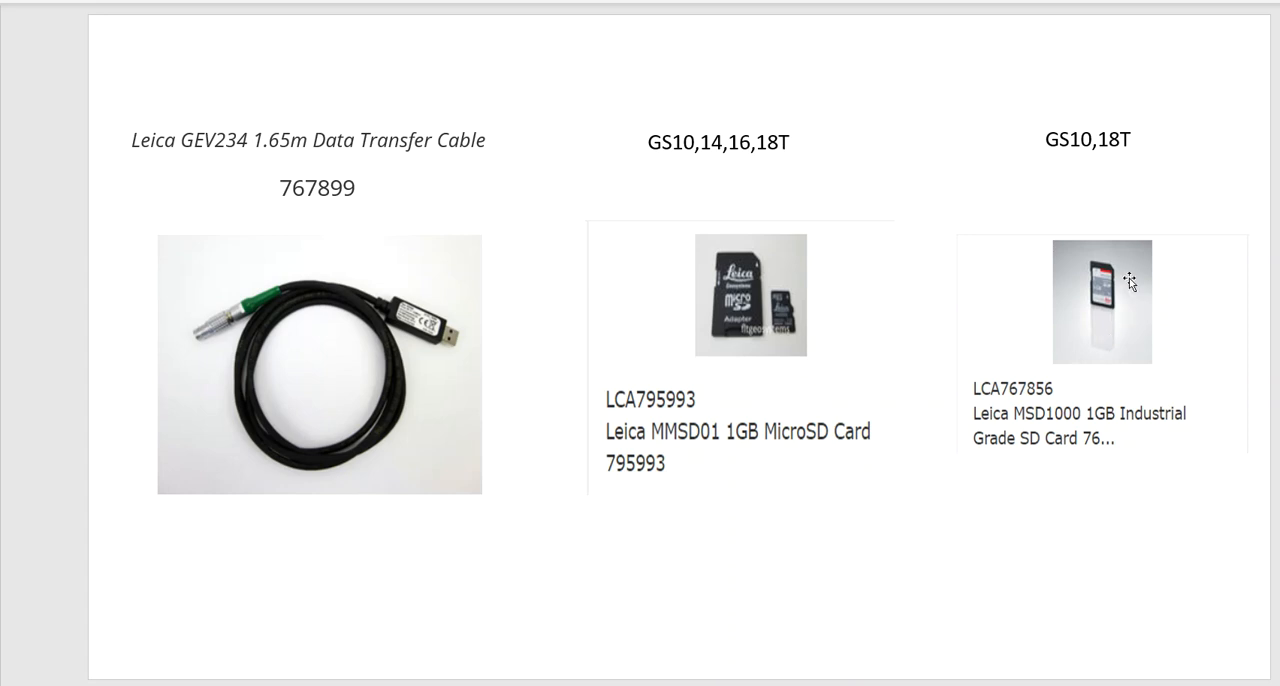
mouse_move(1083, 175)
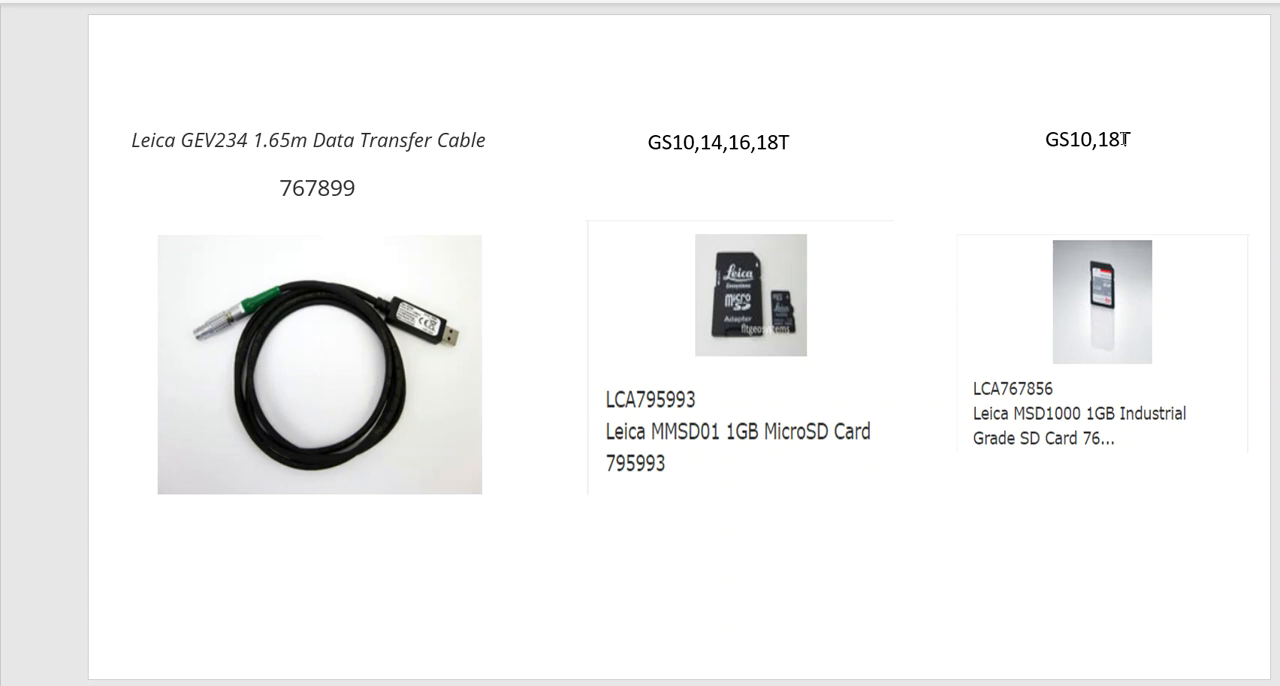
mouse_move(658, 311)
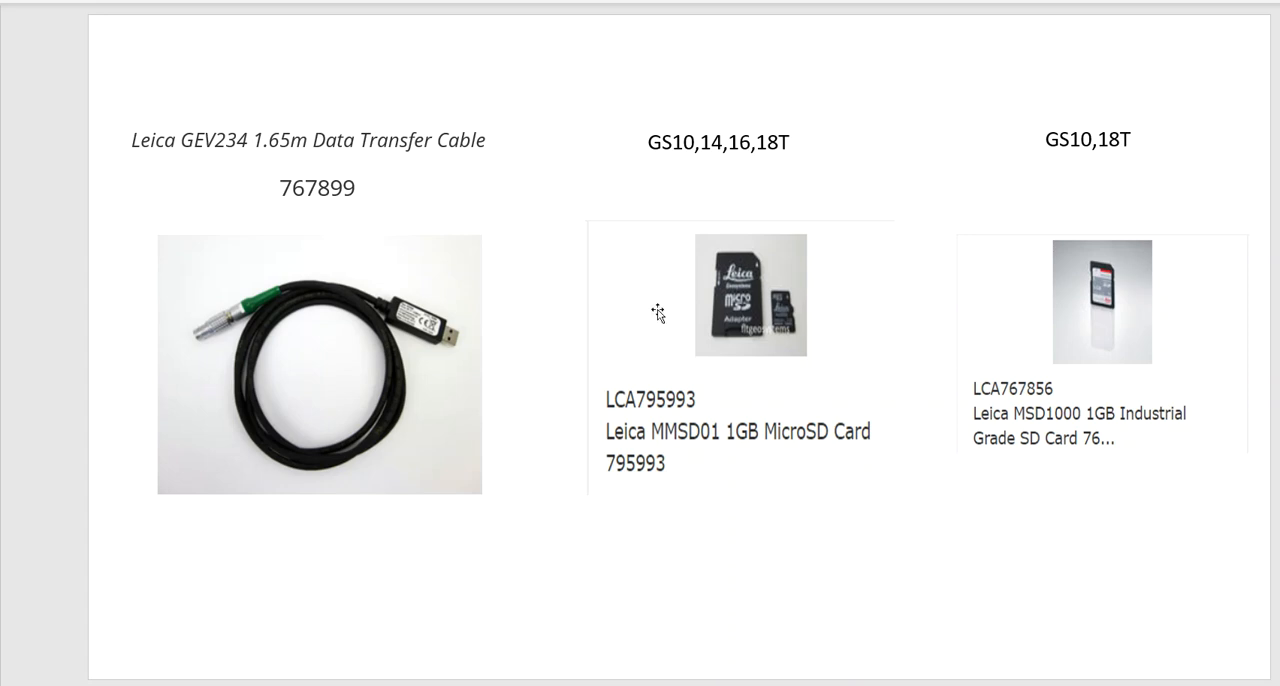
mouse_move(792, 567)
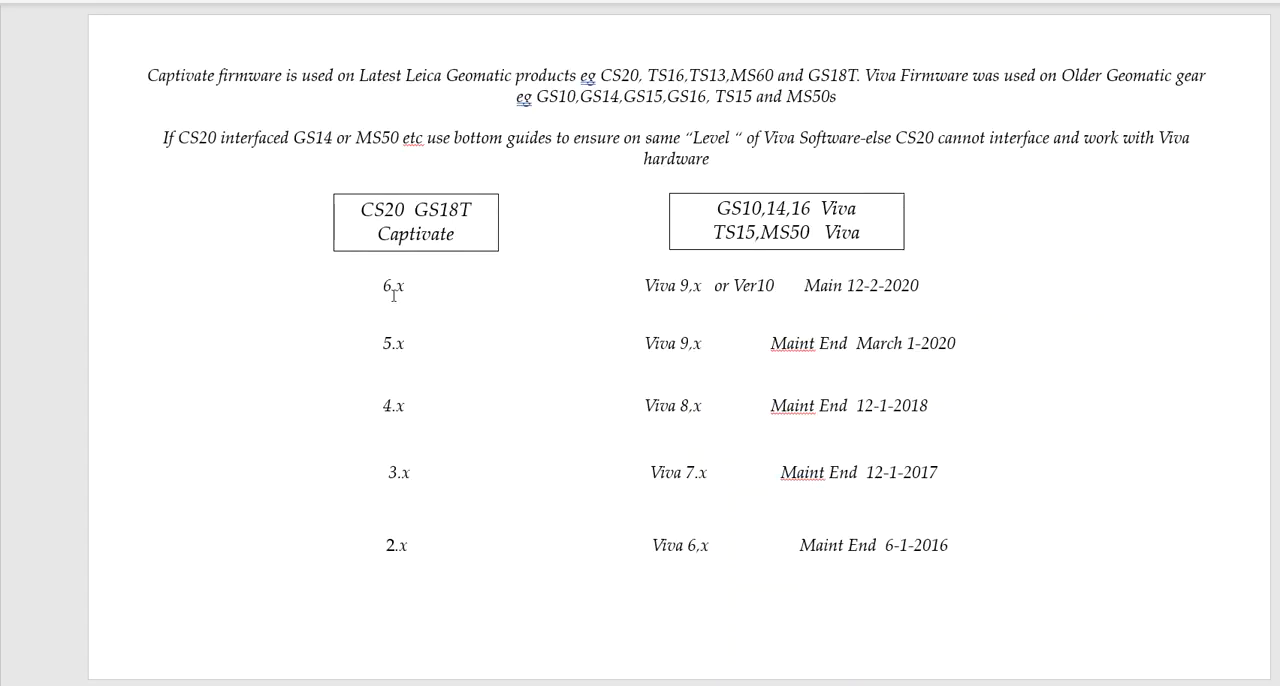
mouse_move(395, 465)
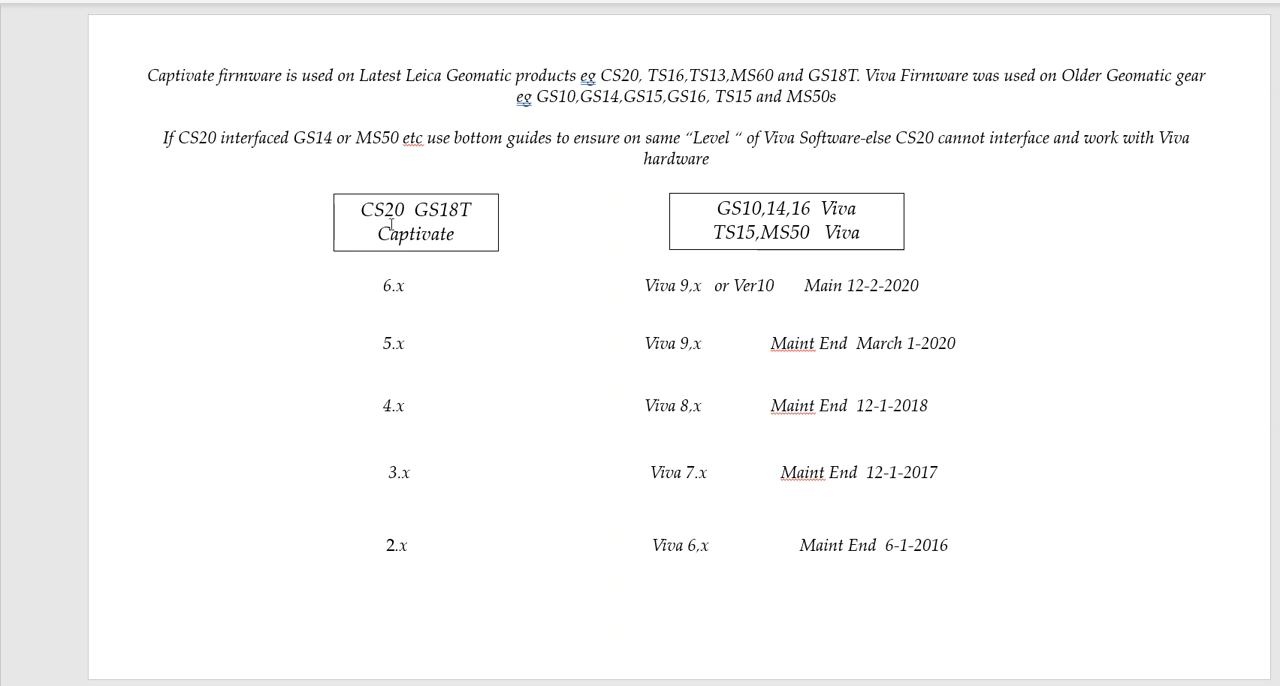
mouse_move(438, 445)
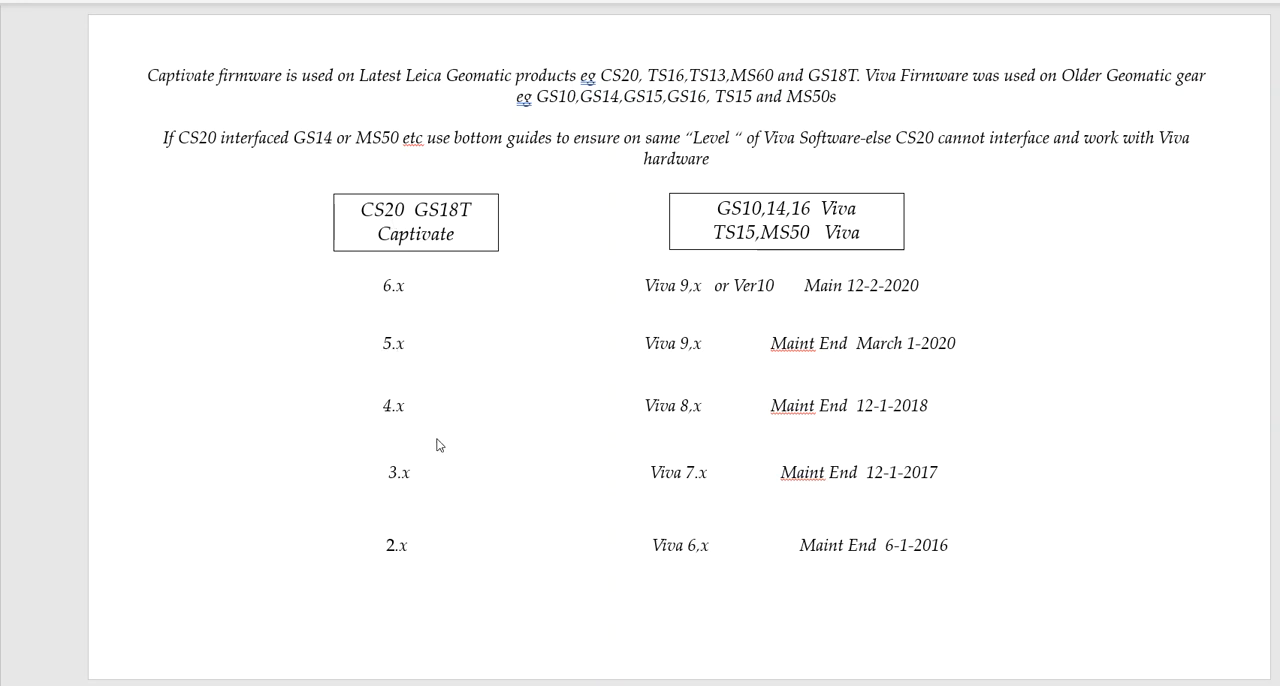
mouse_move(702, 360)
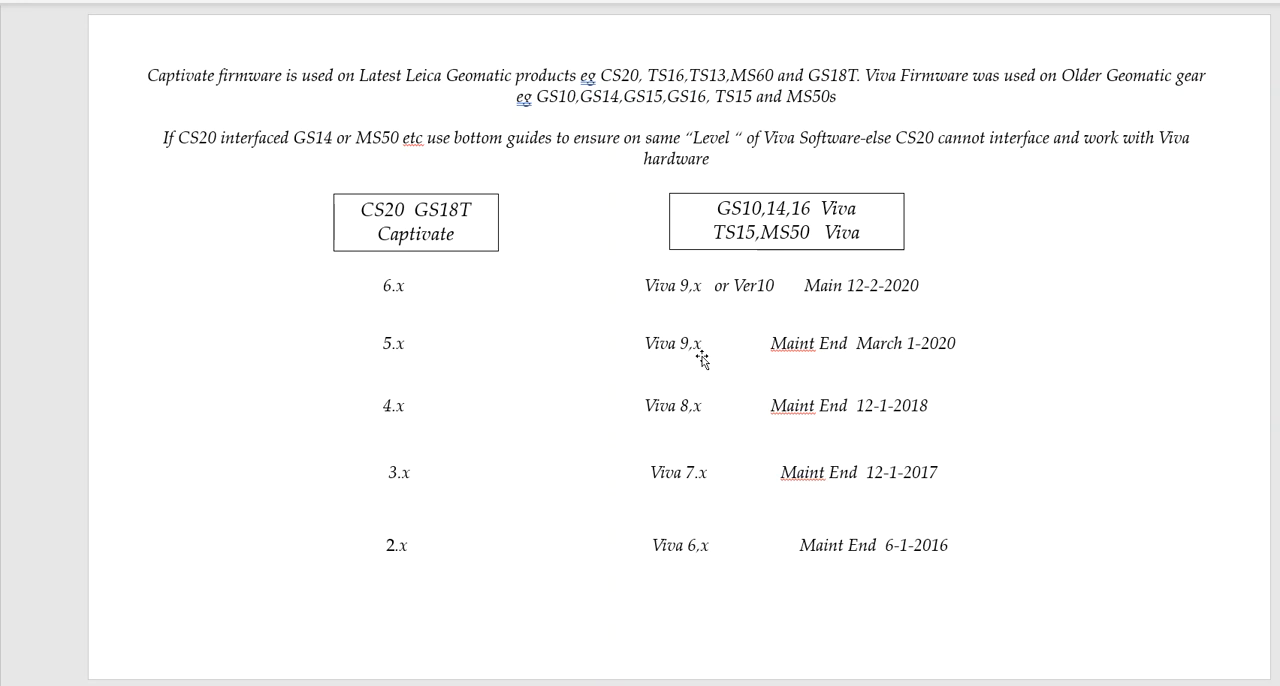
mouse_move(412, 412)
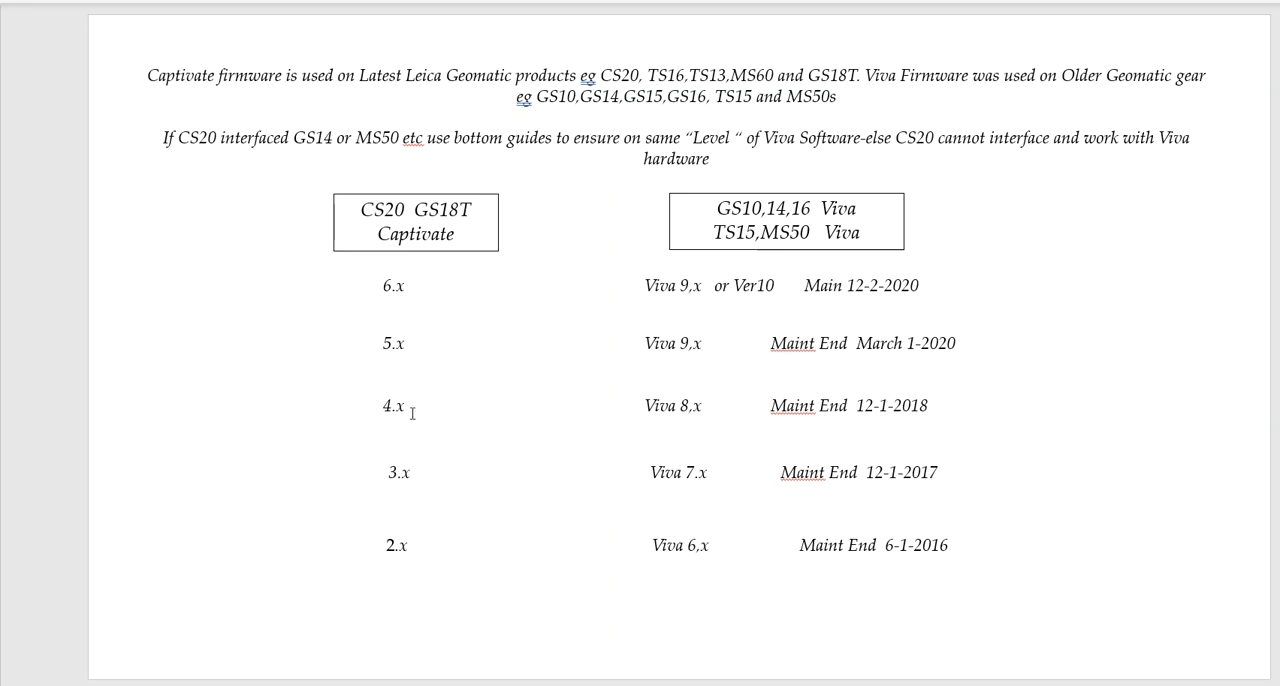
mouse_move(695, 405)
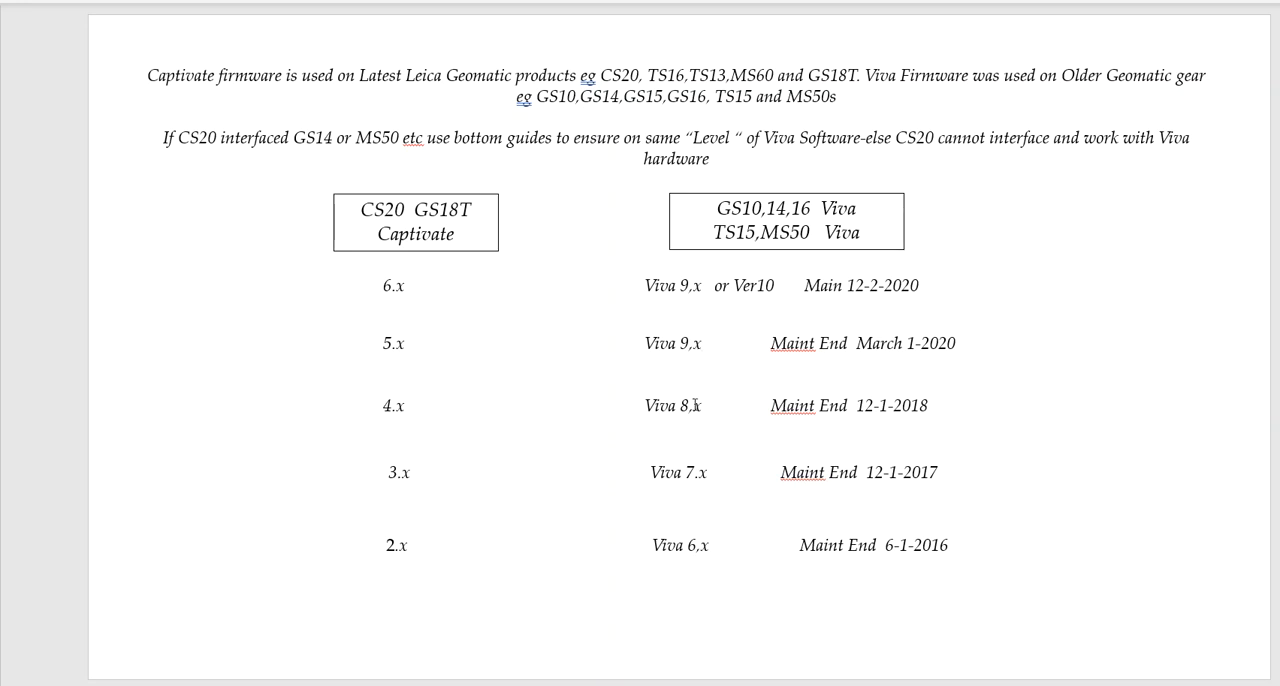
mouse_move(500, 497)
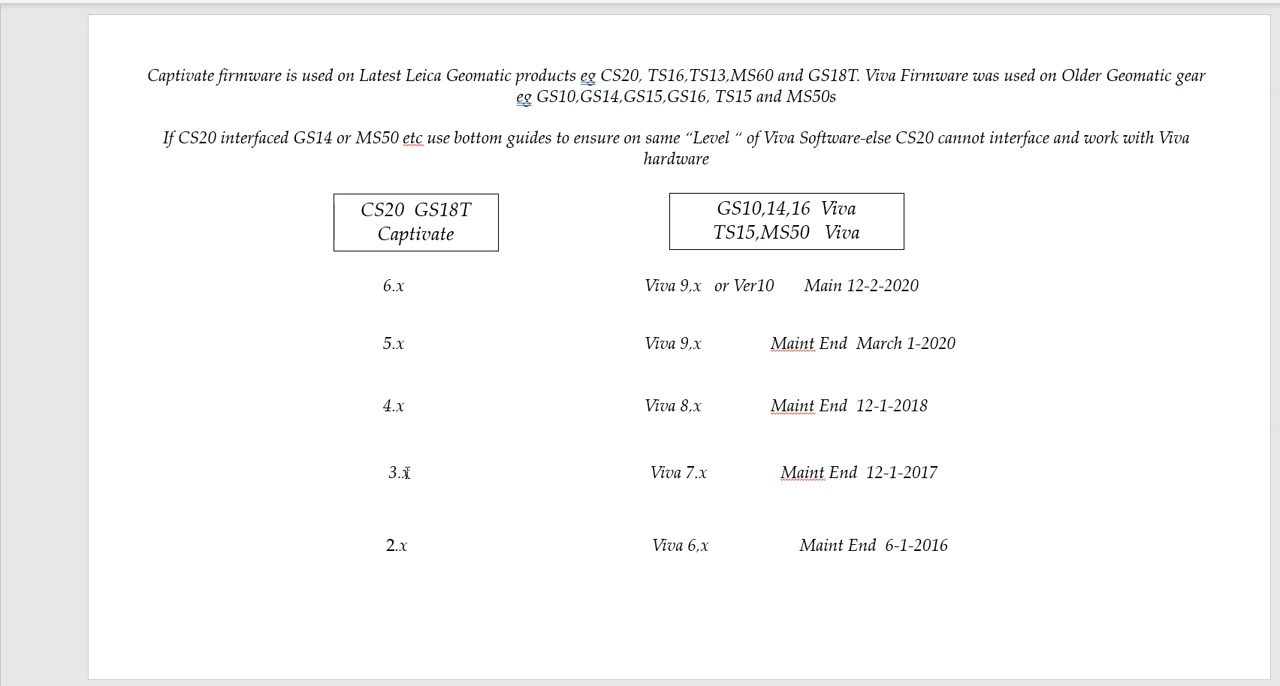
mouse_move(675, 481)
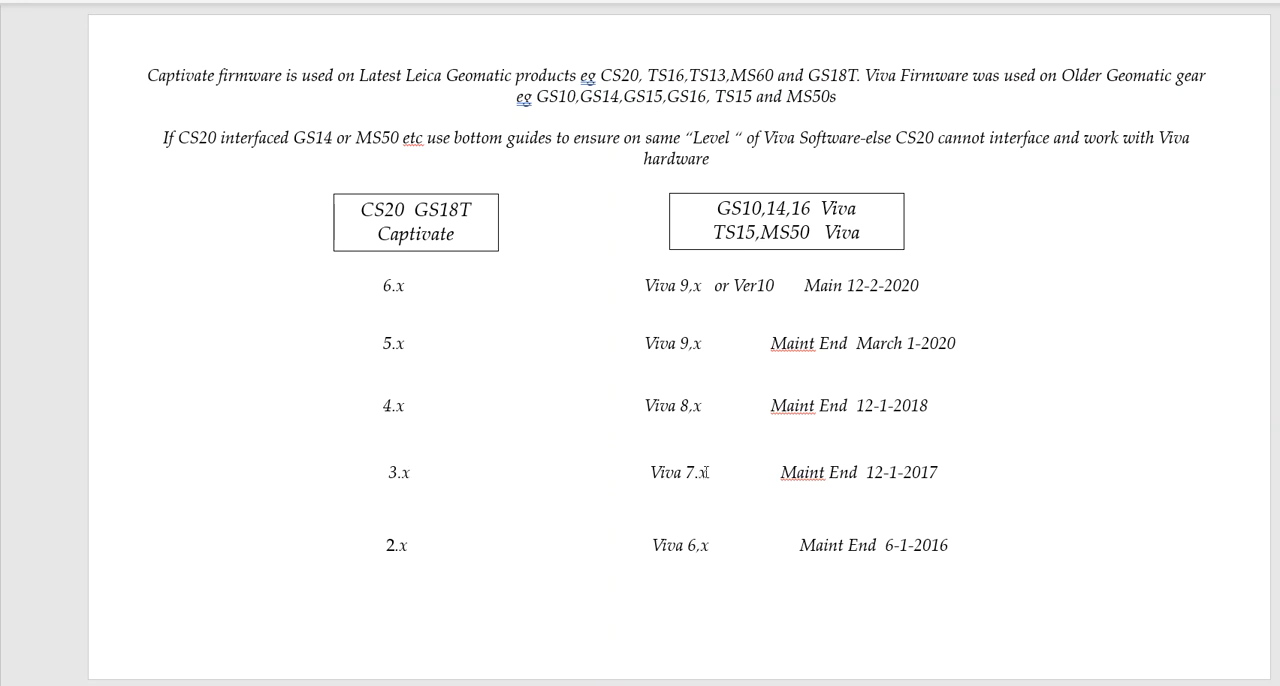
mouse_move(731, 480)
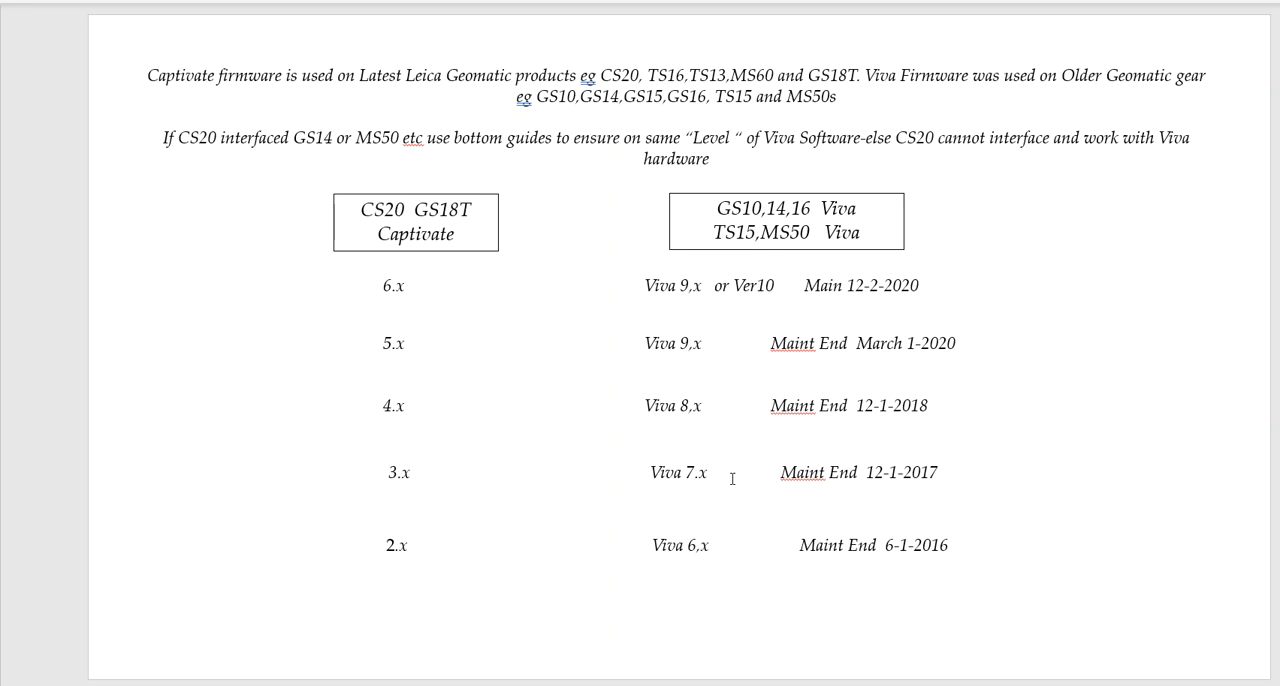
mouse_move(856, 479)
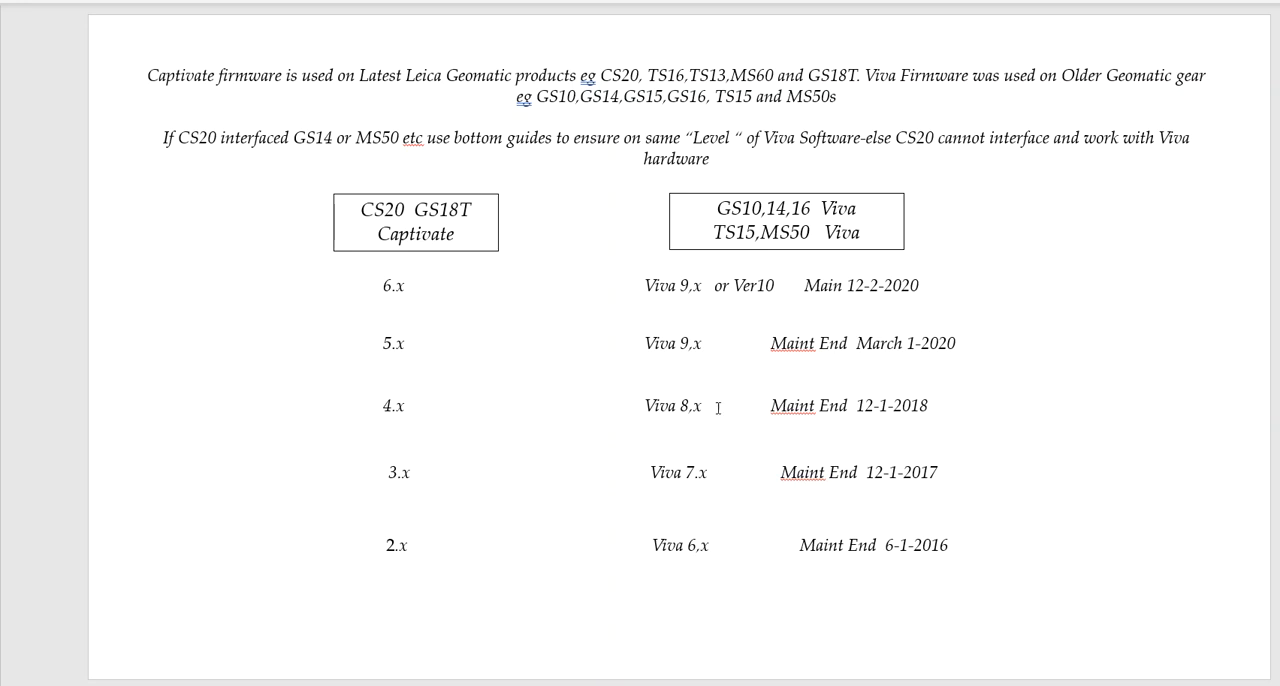
mouse_move(790, 426)
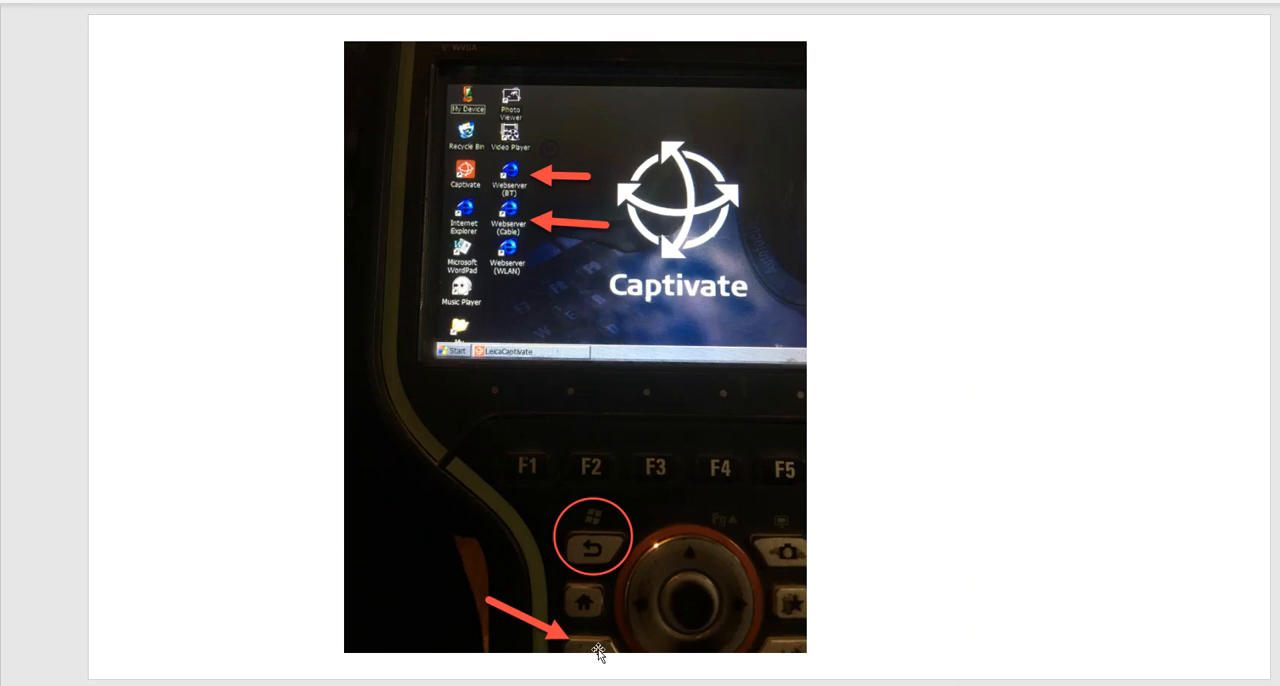
mouse_move(600, 603)
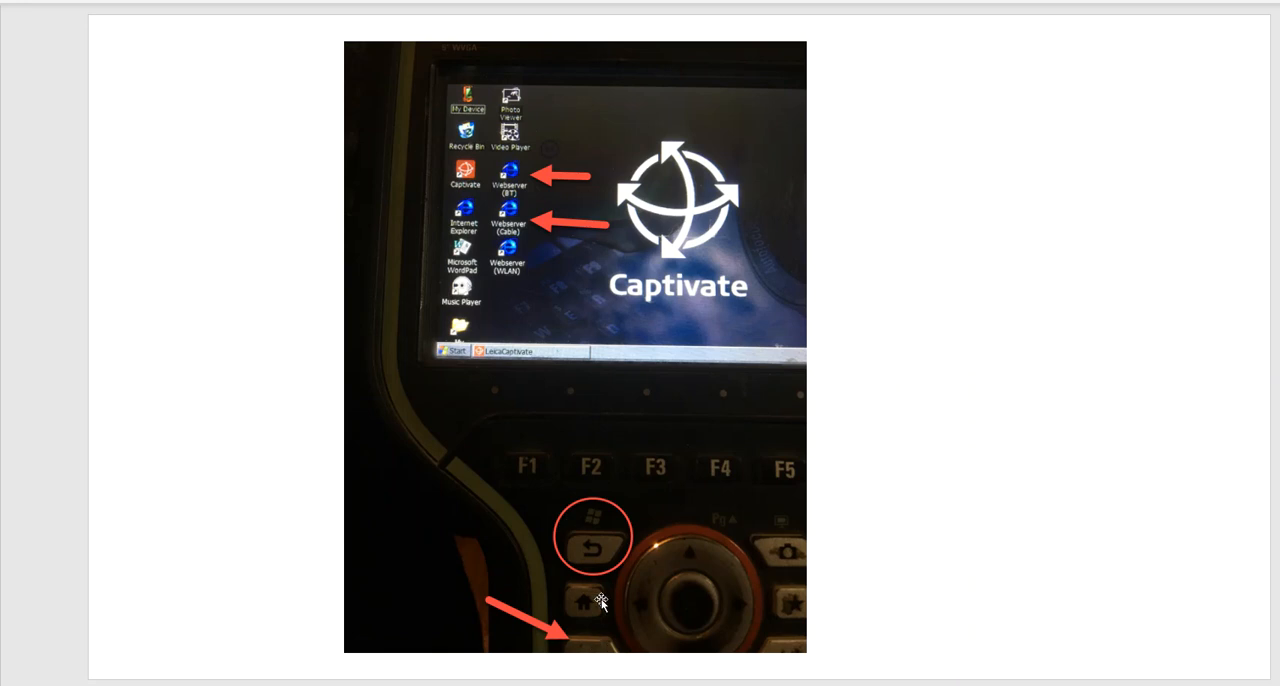
mouse_move(525, 218)
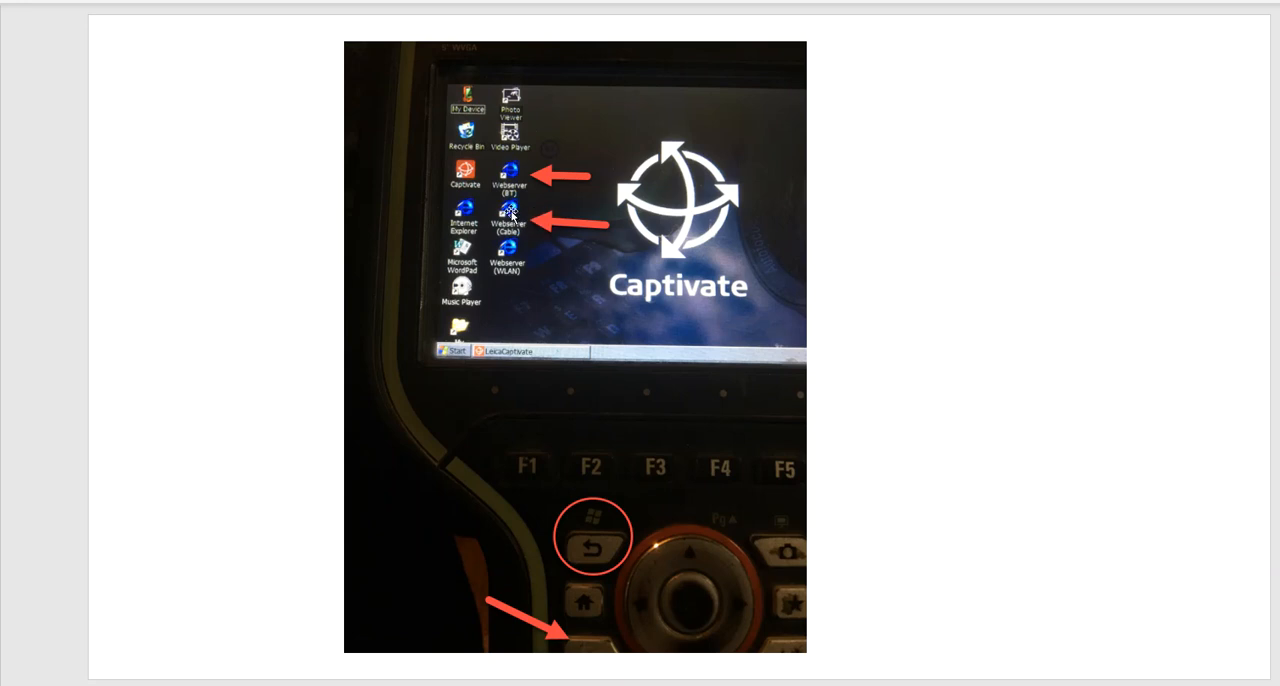
mouse_move(534, 219)
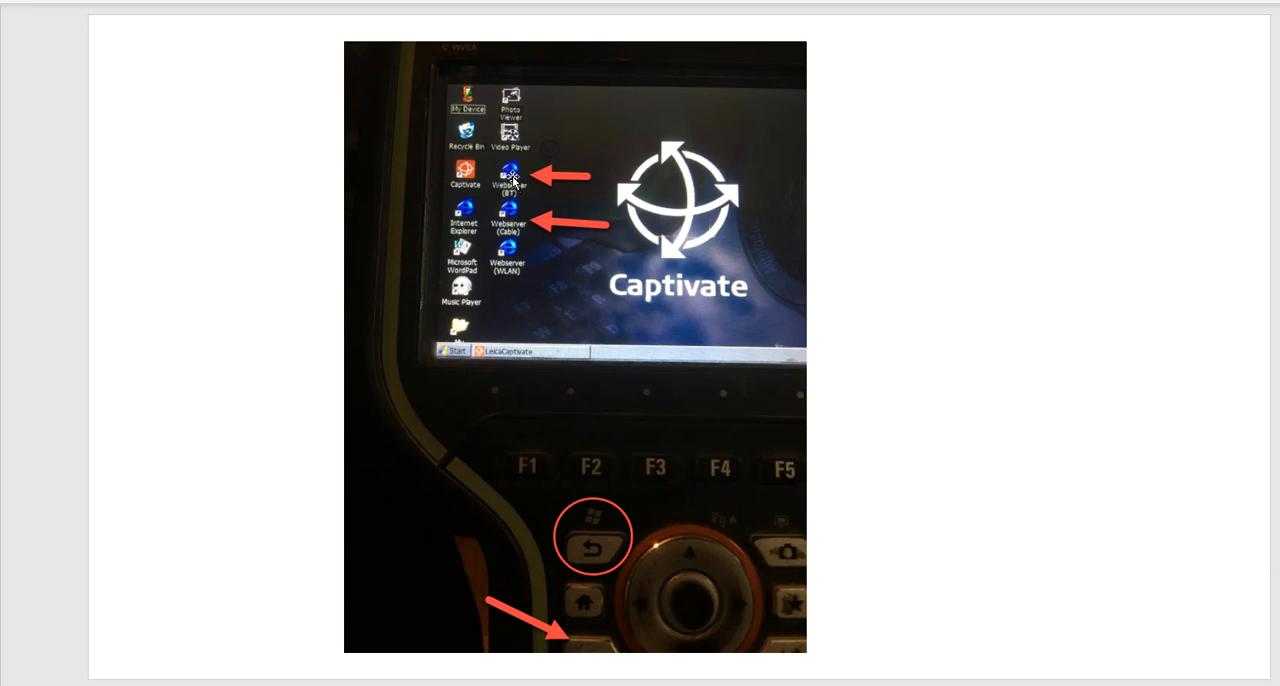
mouse_move(545, 230)
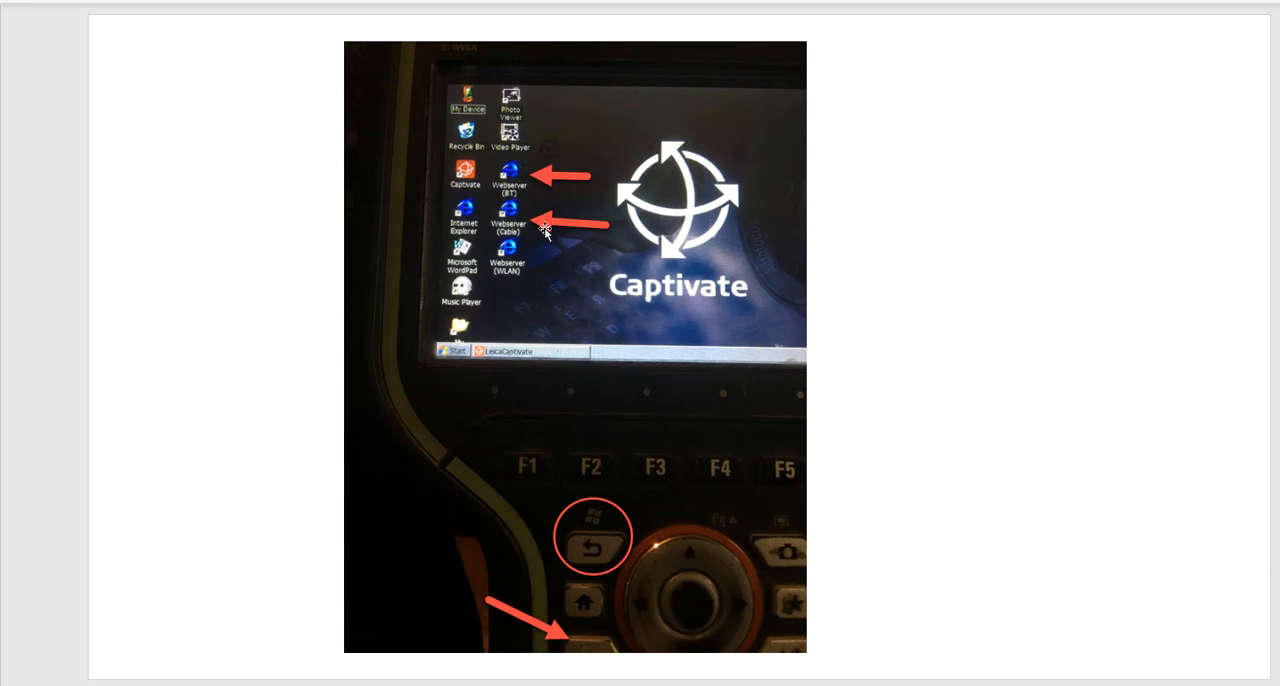
mouse_move(840, 592)
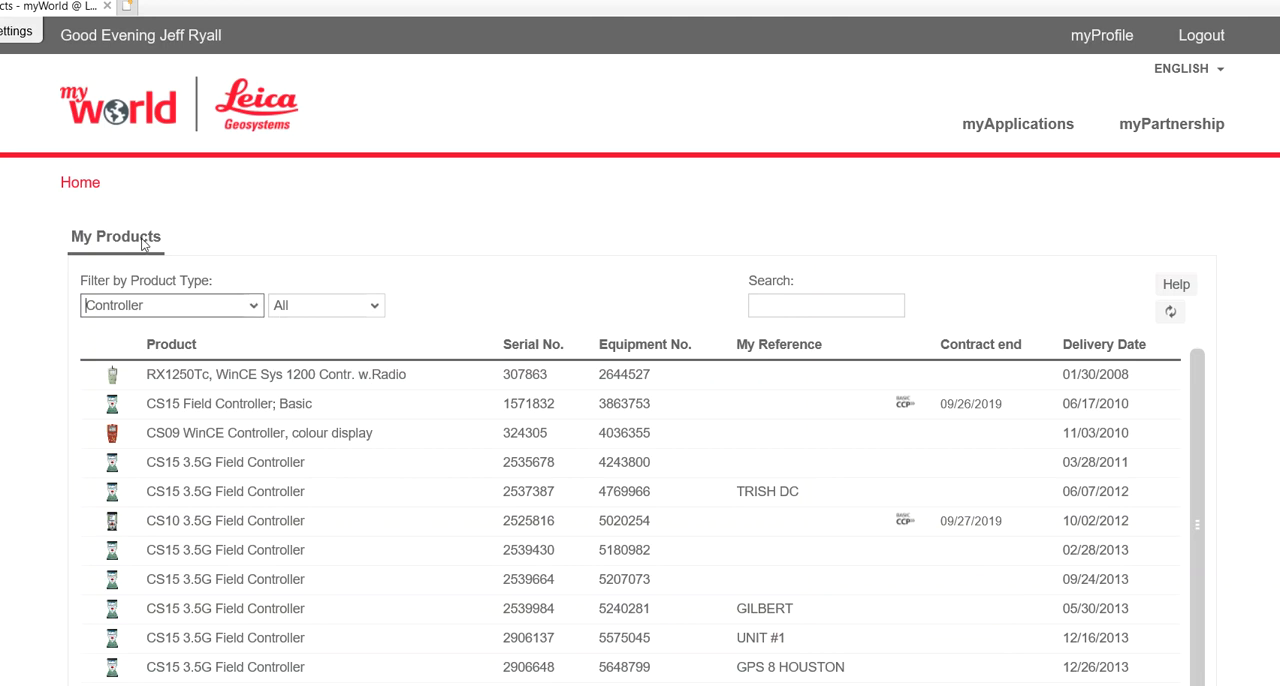
Filter My Products to GNSS Products and scroll down to the GS18 receiver entries.
click(170, 305)
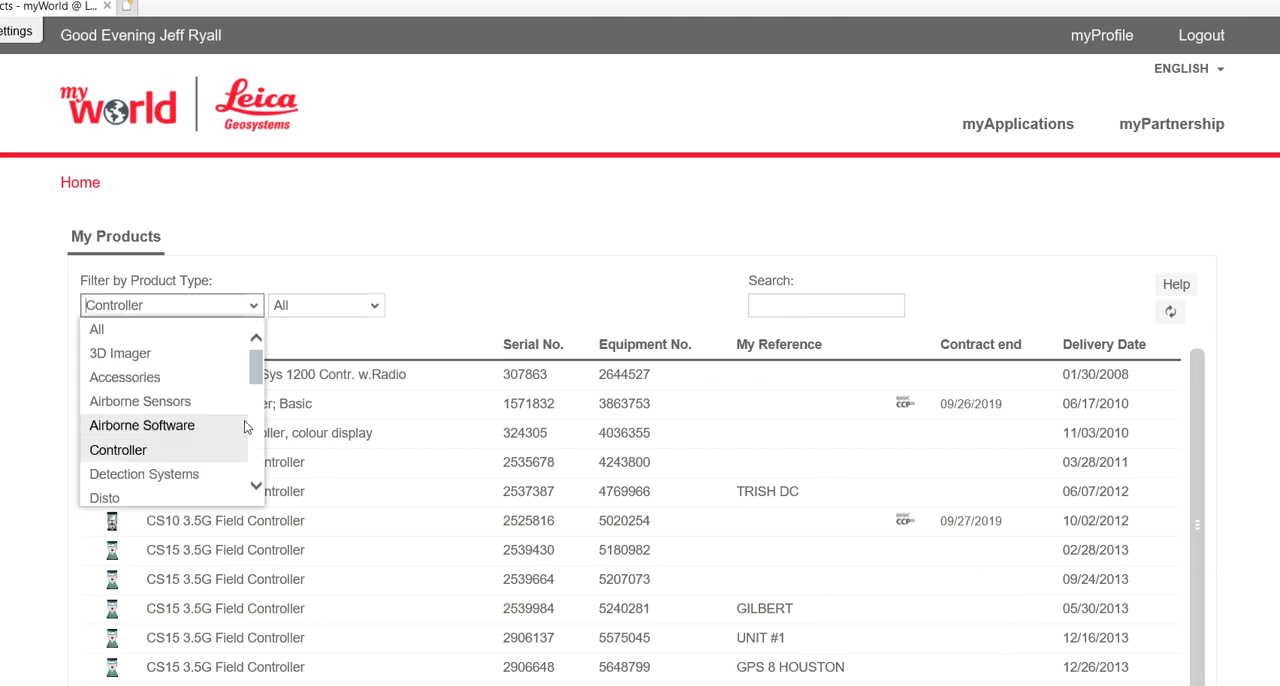
scroll(down, 3)
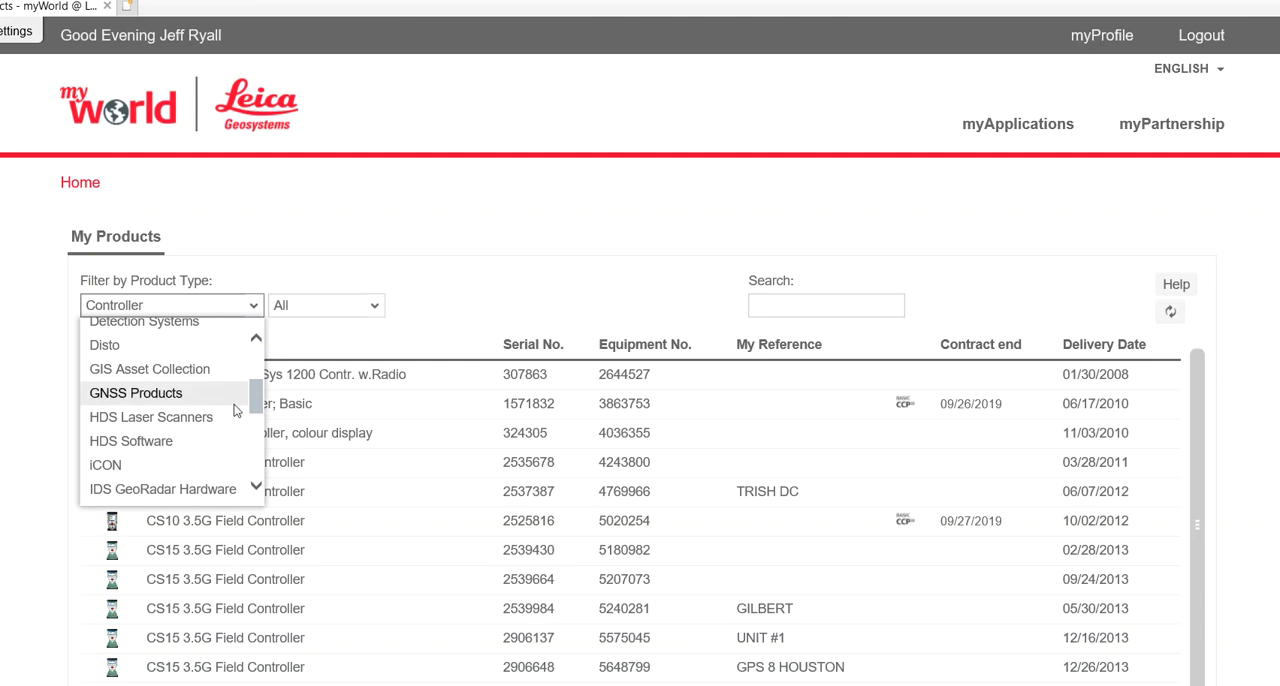
click(135, 392)
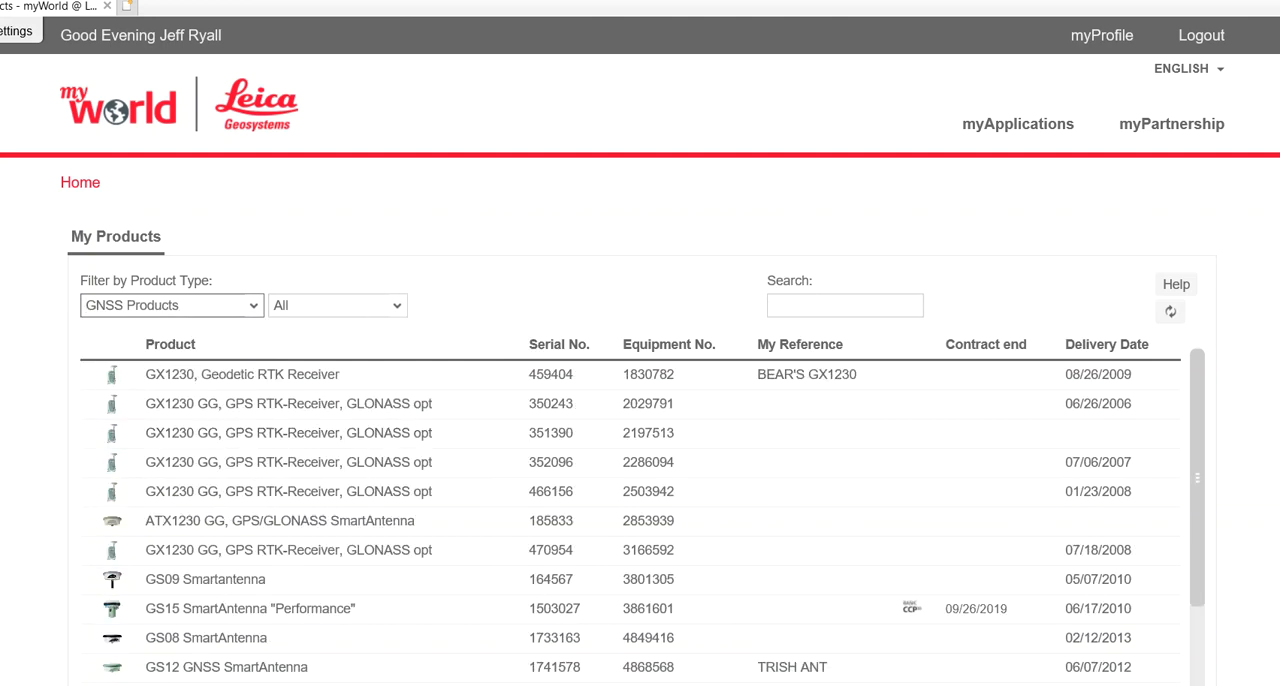
mouse_move(1213, 454)
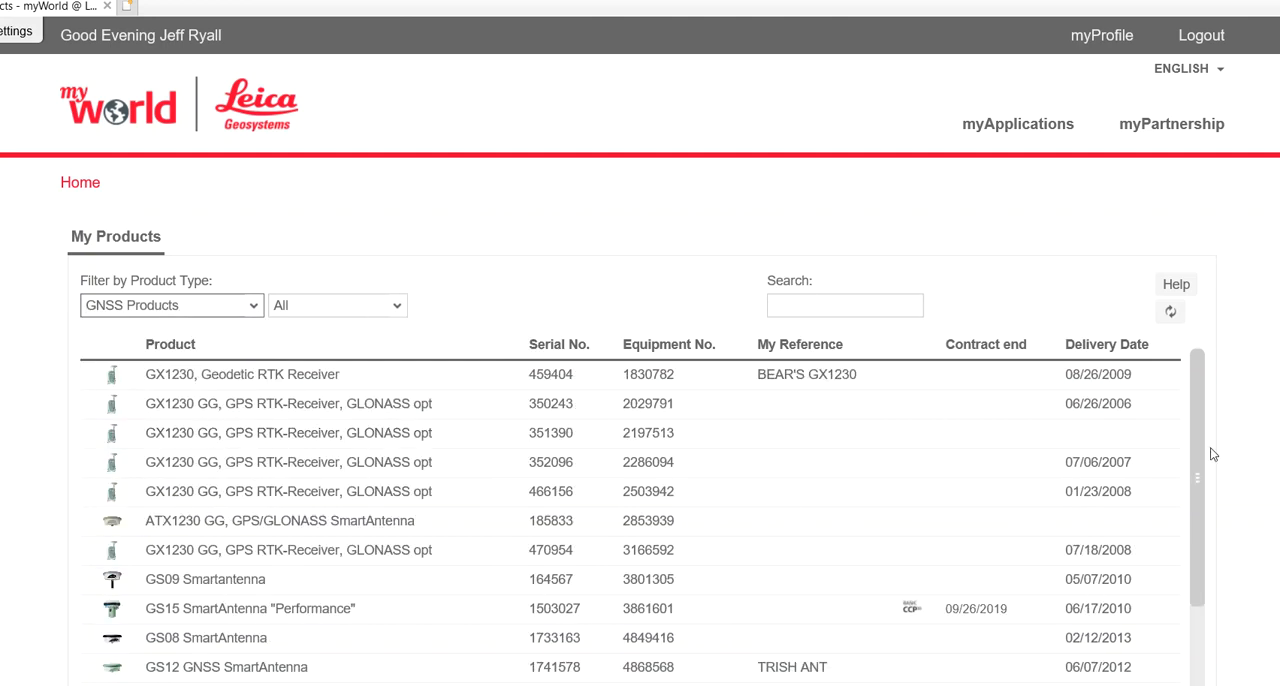
drag(1197, 455, 1197, 645)
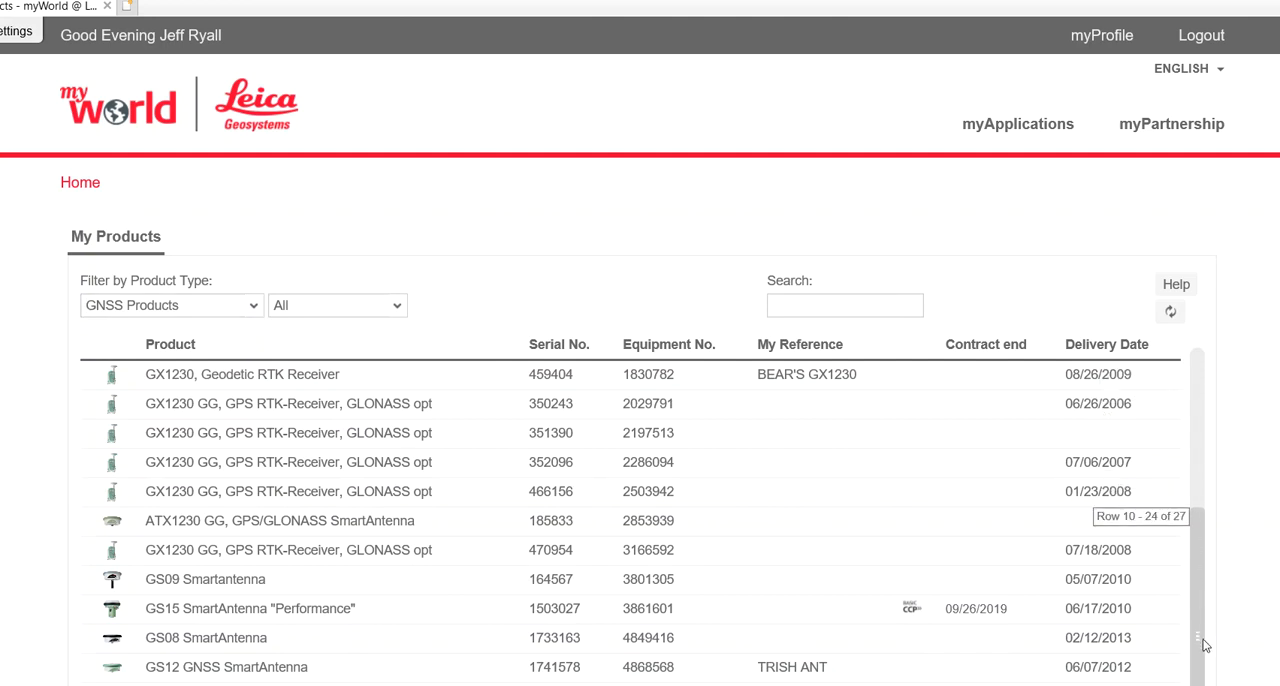
scroll(down, 3)
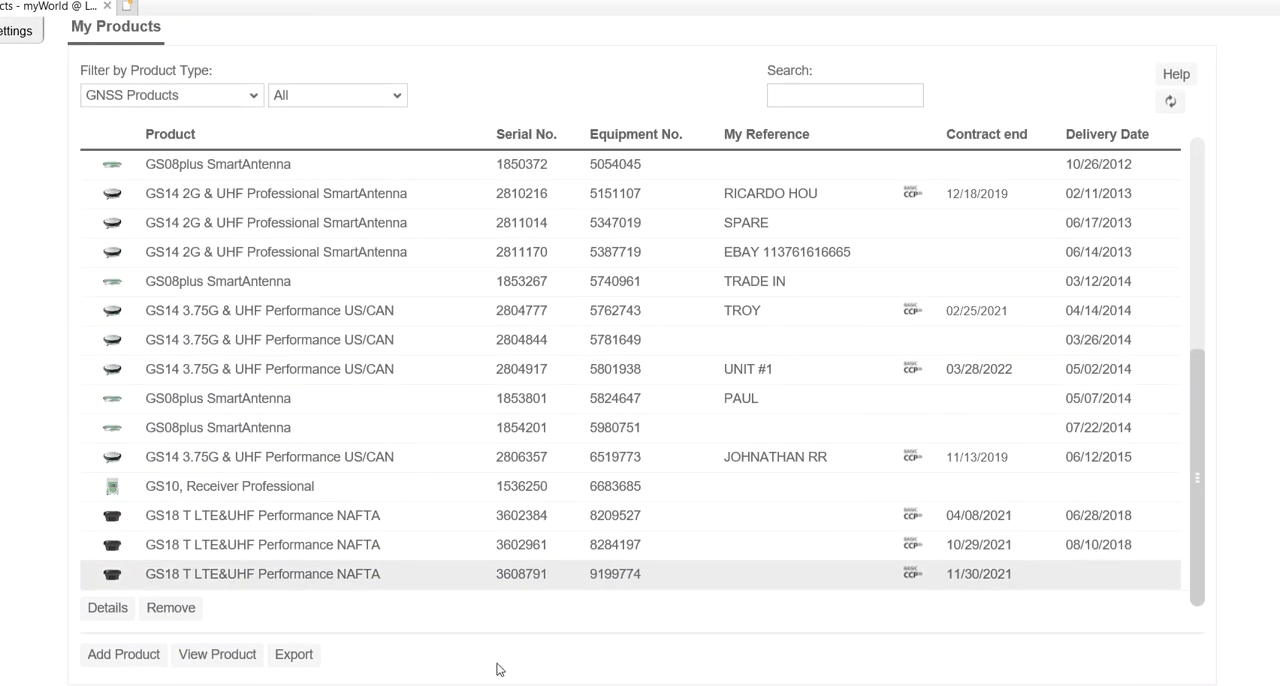
mouse_move(385, 578)
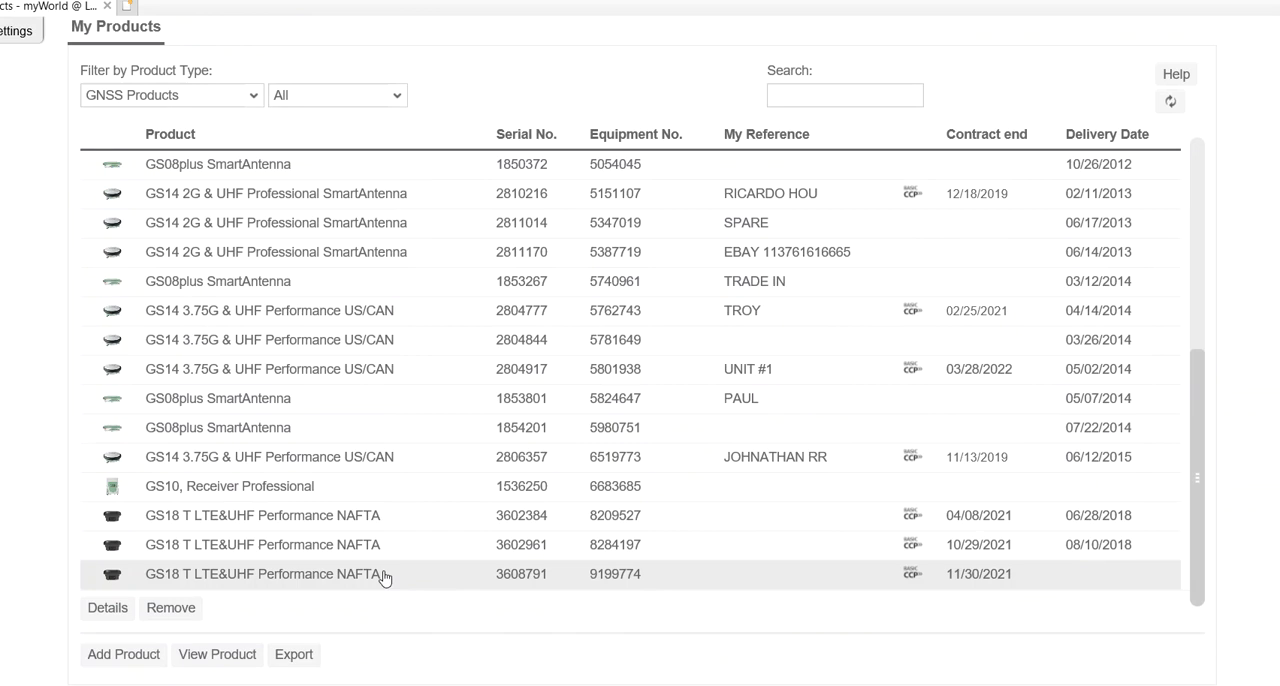
mouse_move(323, 640)
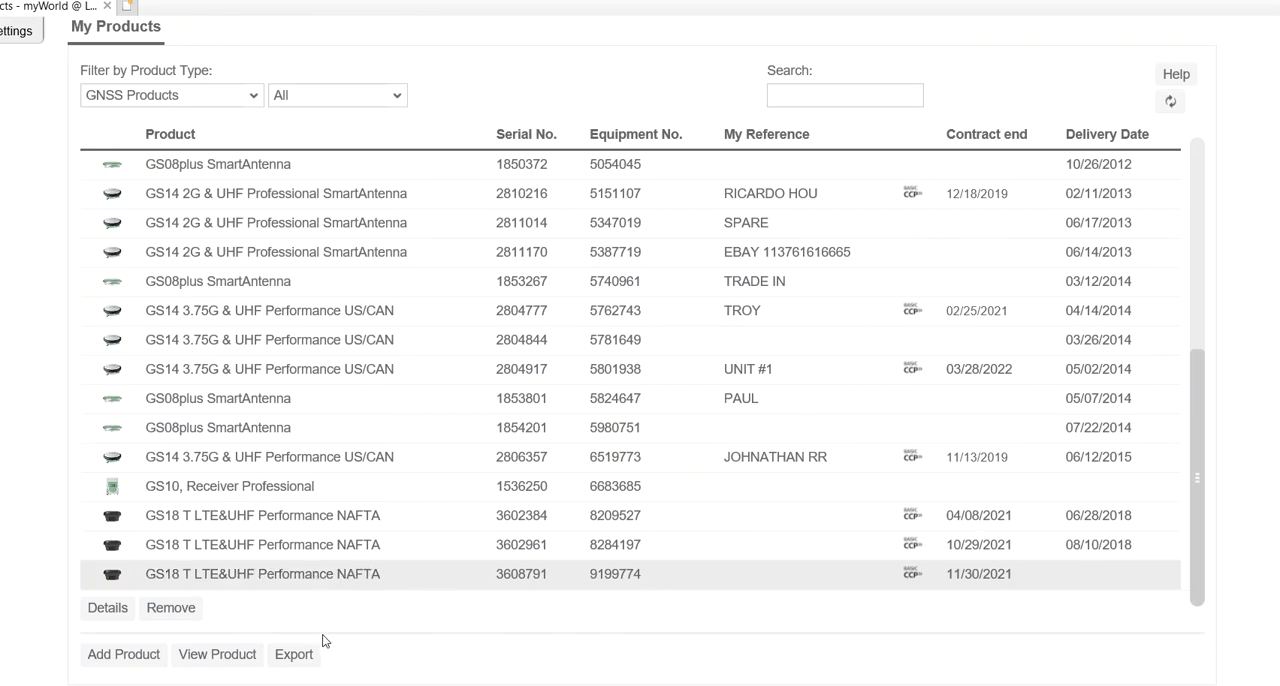
mouse_move(573, 600)
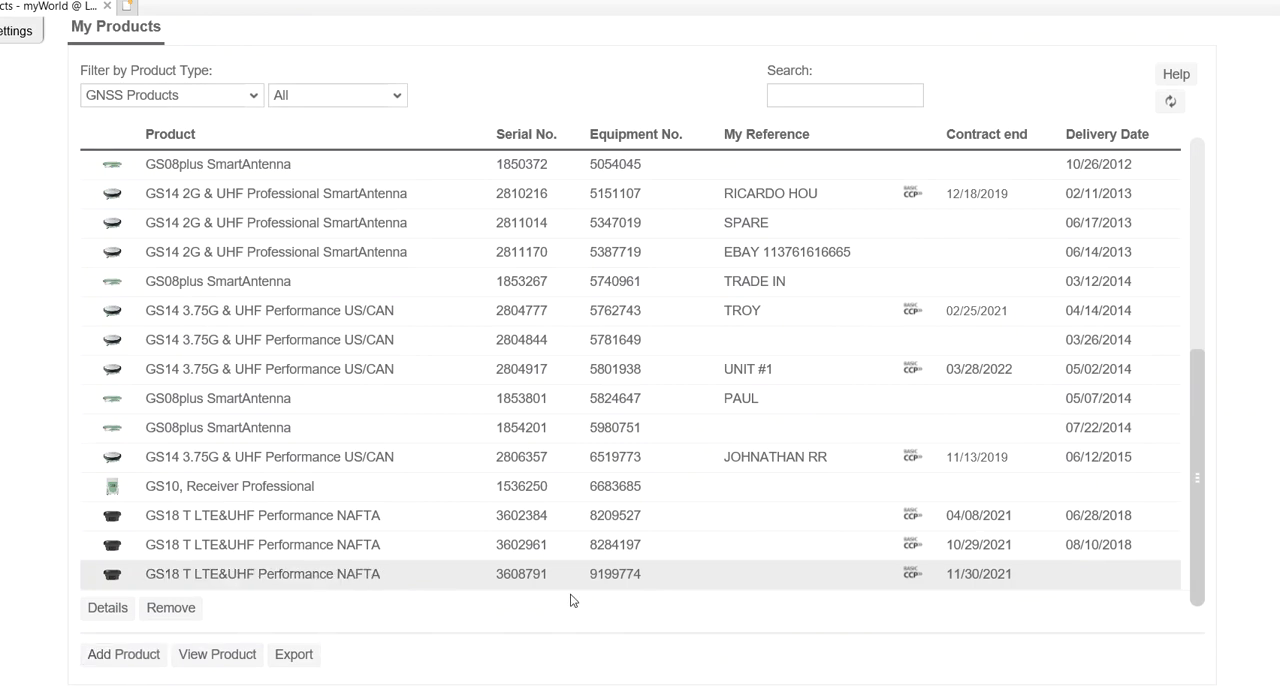
mouse_move(347, 591)
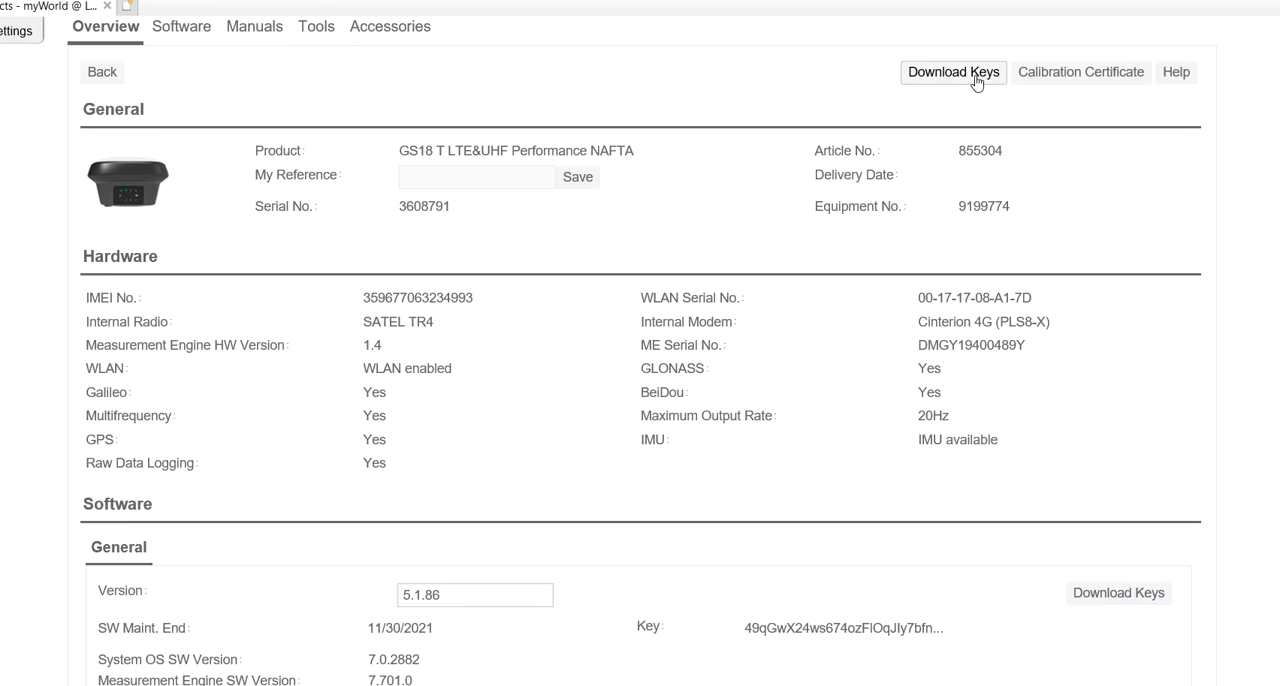
mouse_move(958, 92)
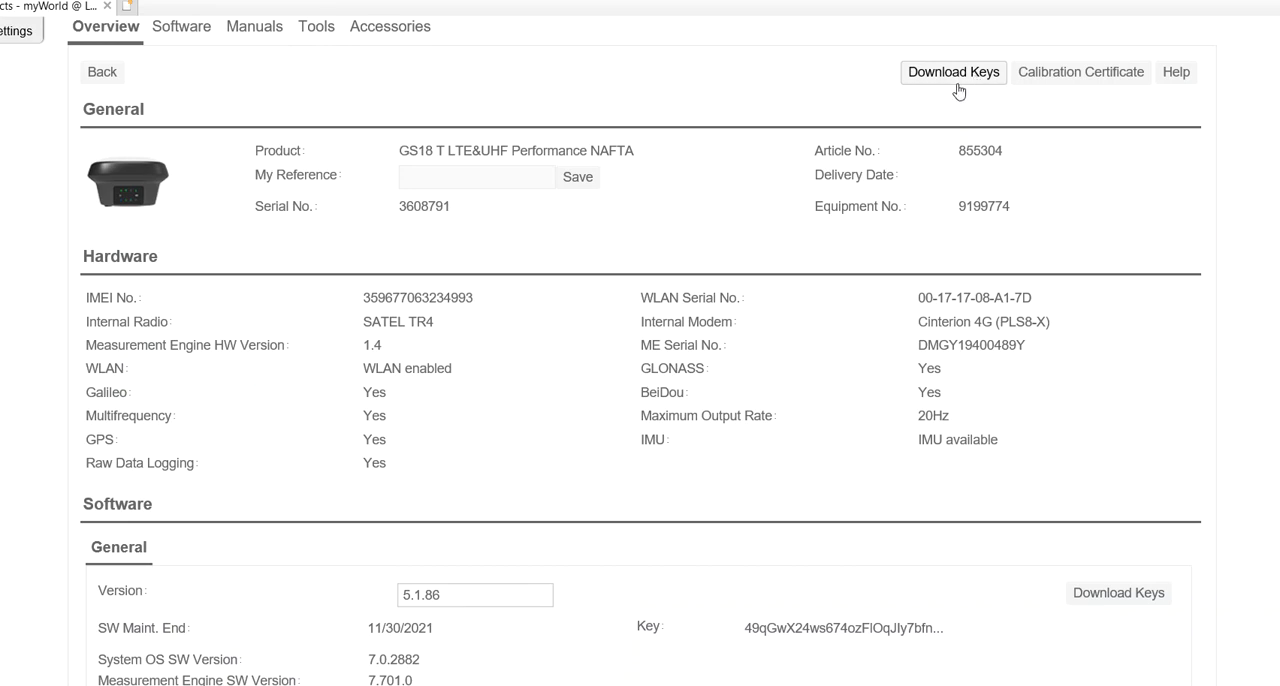
mouse_move(732, 284)
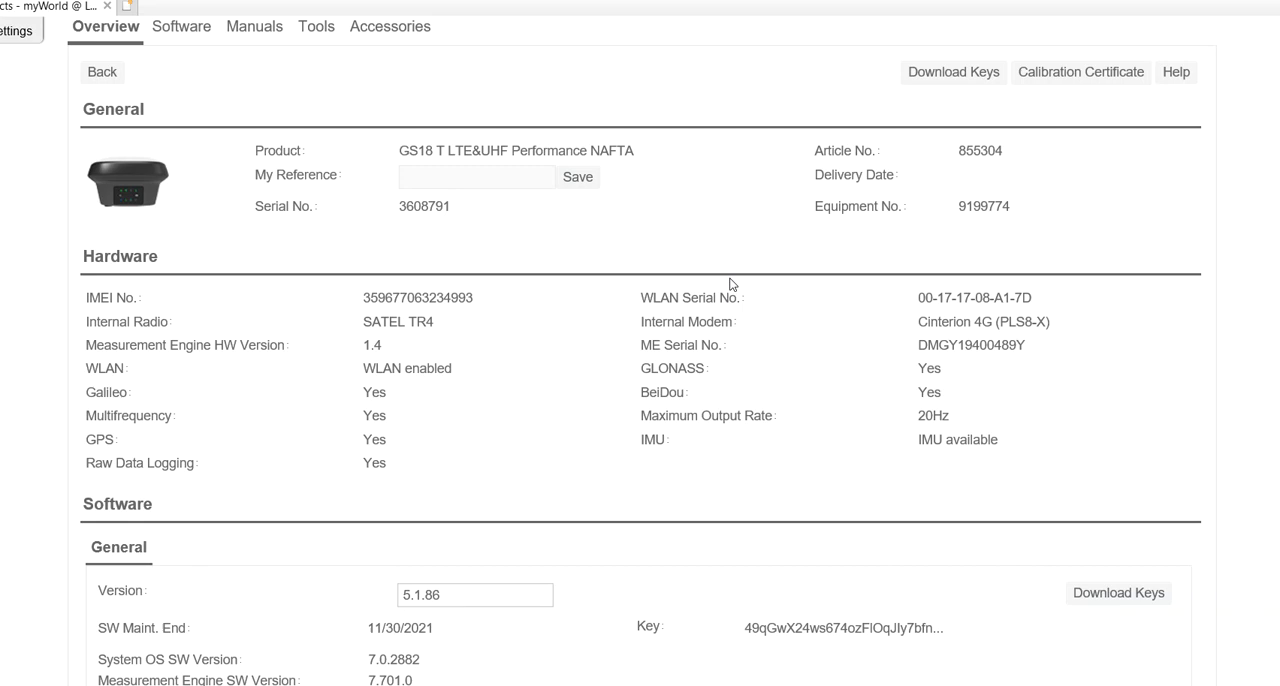
mouse_move(324, 47)
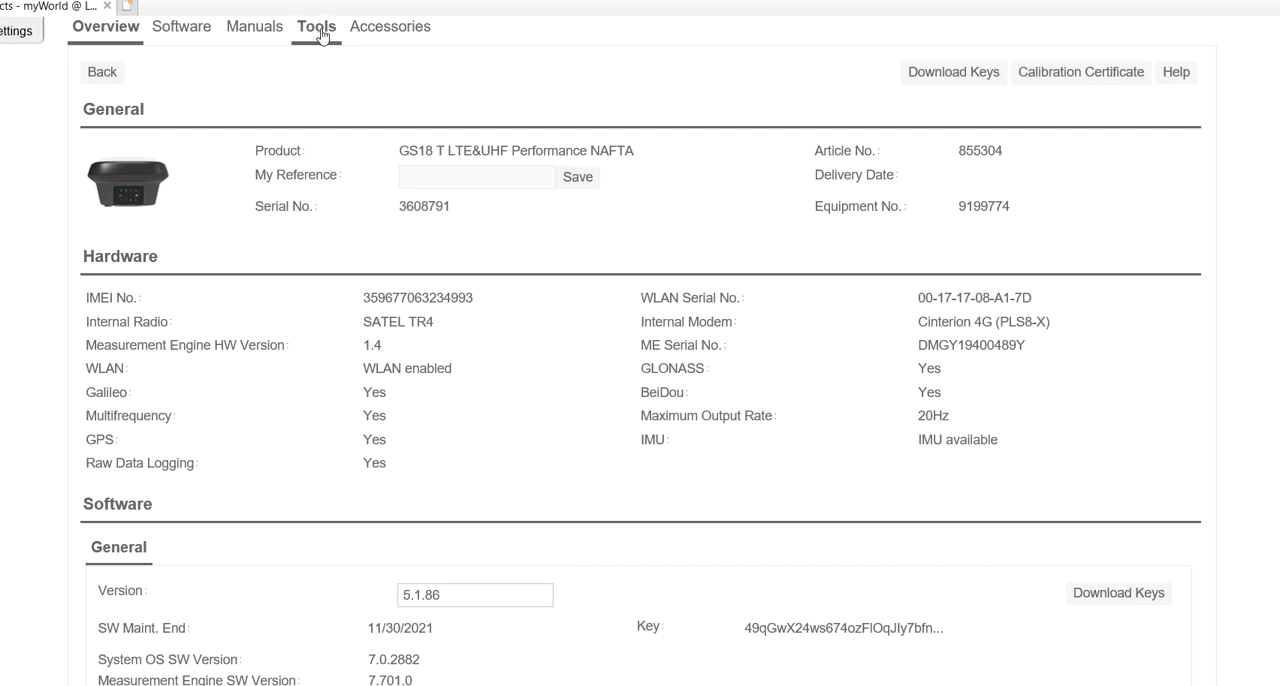
Show the GS18 T's Tools downloads: almanac, radio configuration, geoid reader and USB drivers.
click(315, 26)
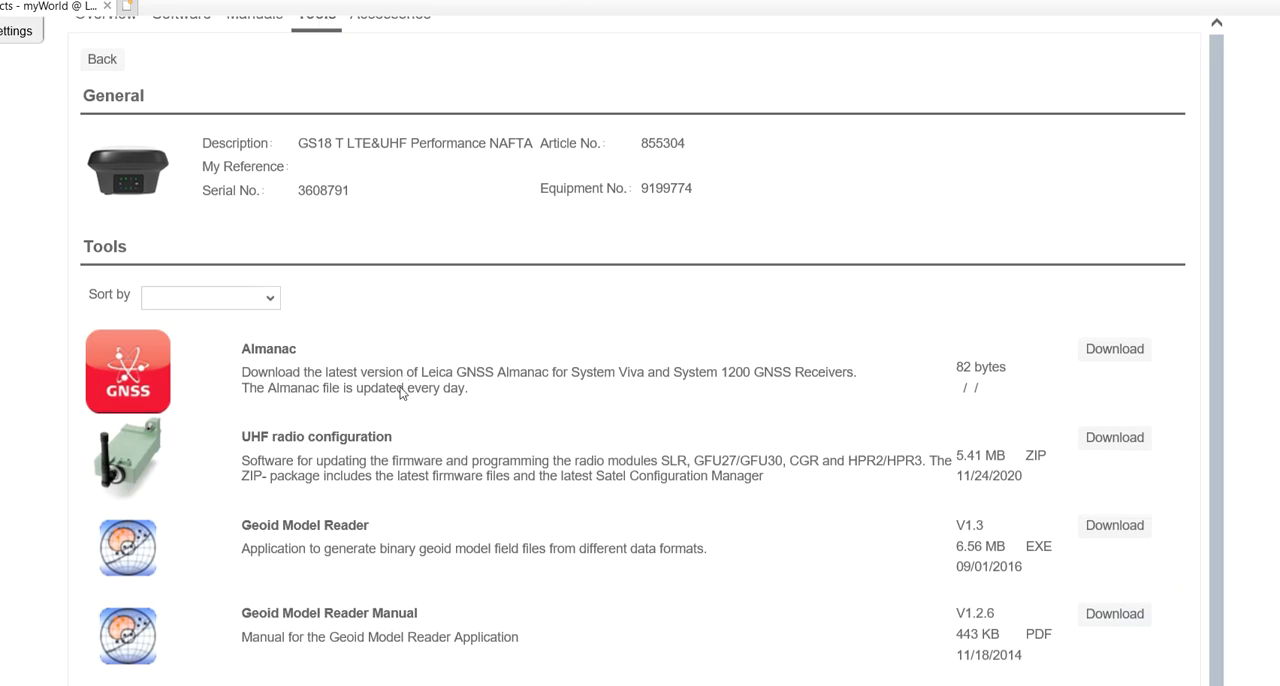
scroll(down, 3)
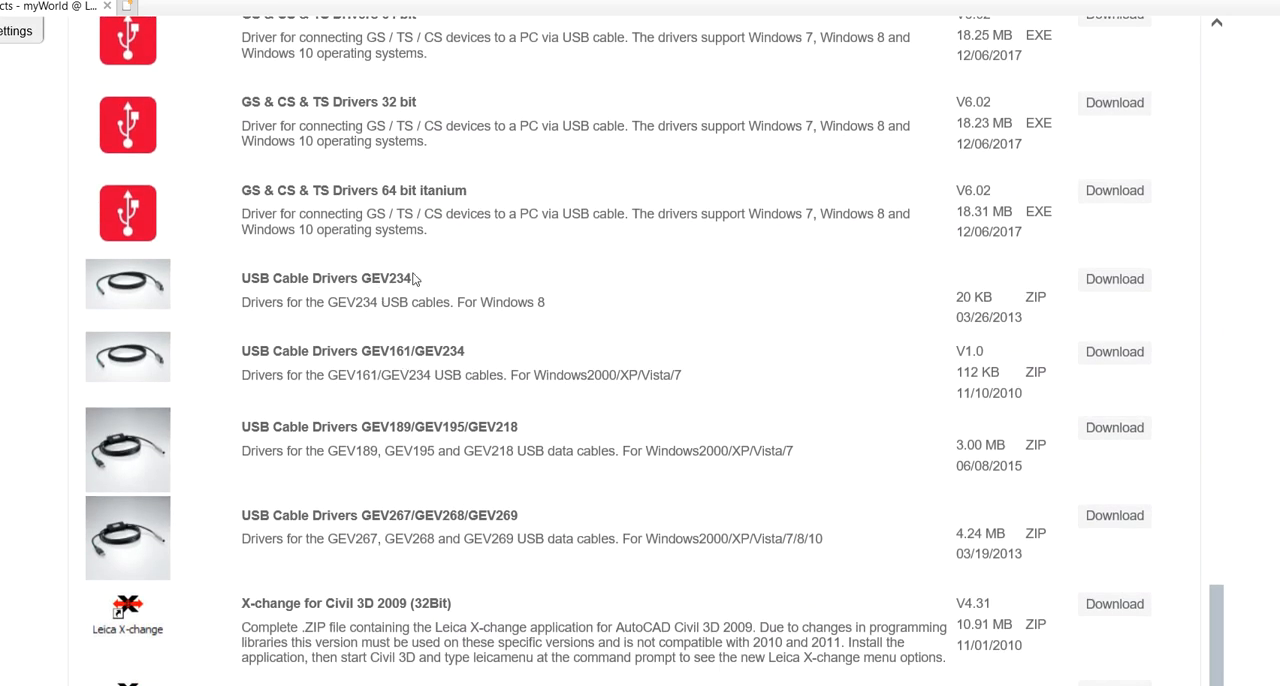
mouse_move(460, 350)
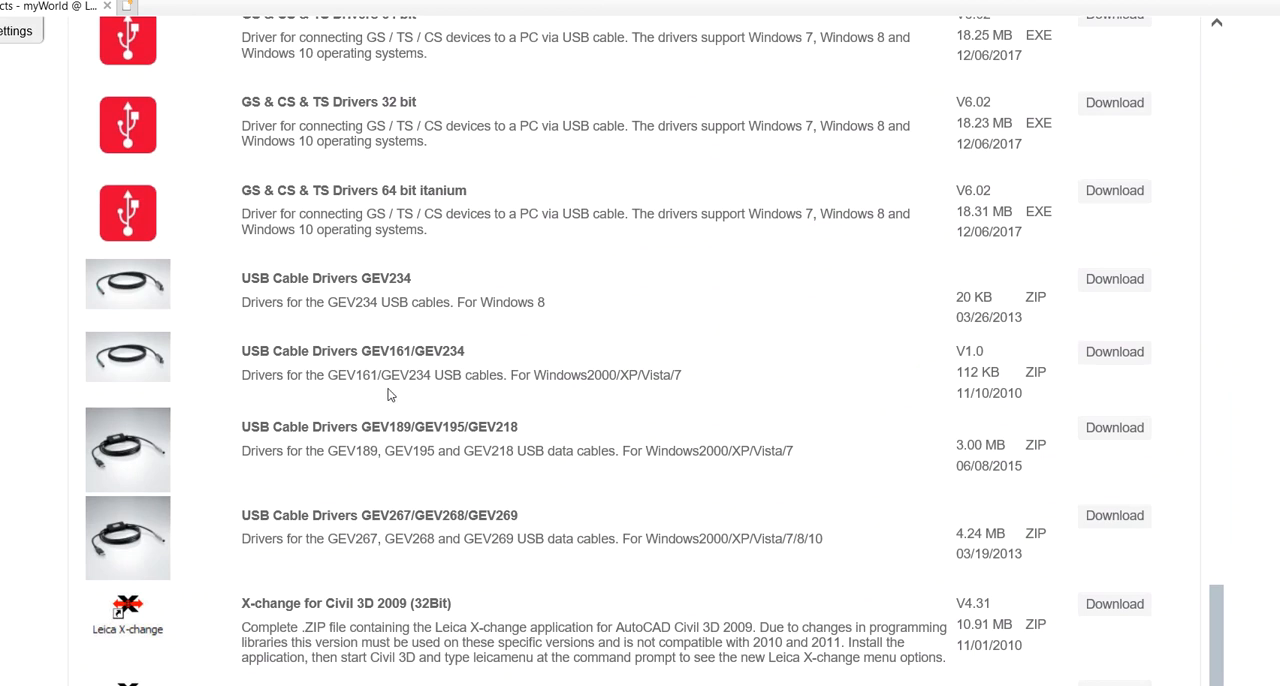
mouse_move(472, 554)
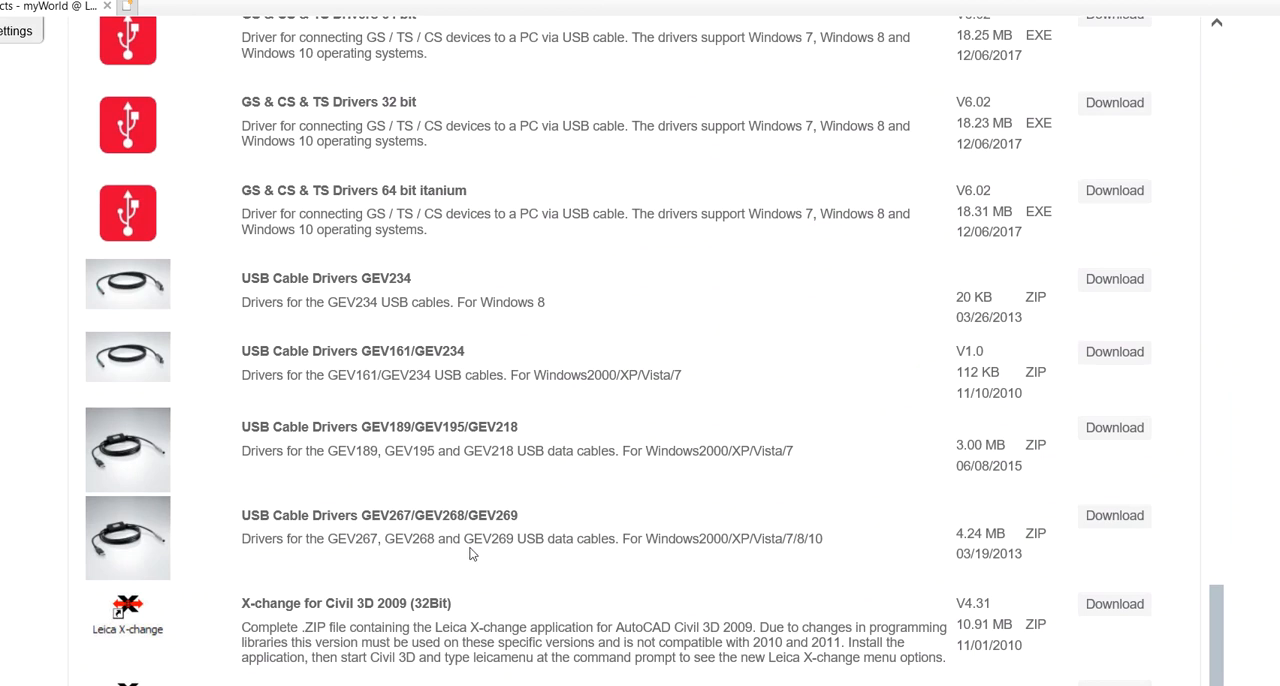
scroll(down, 3)
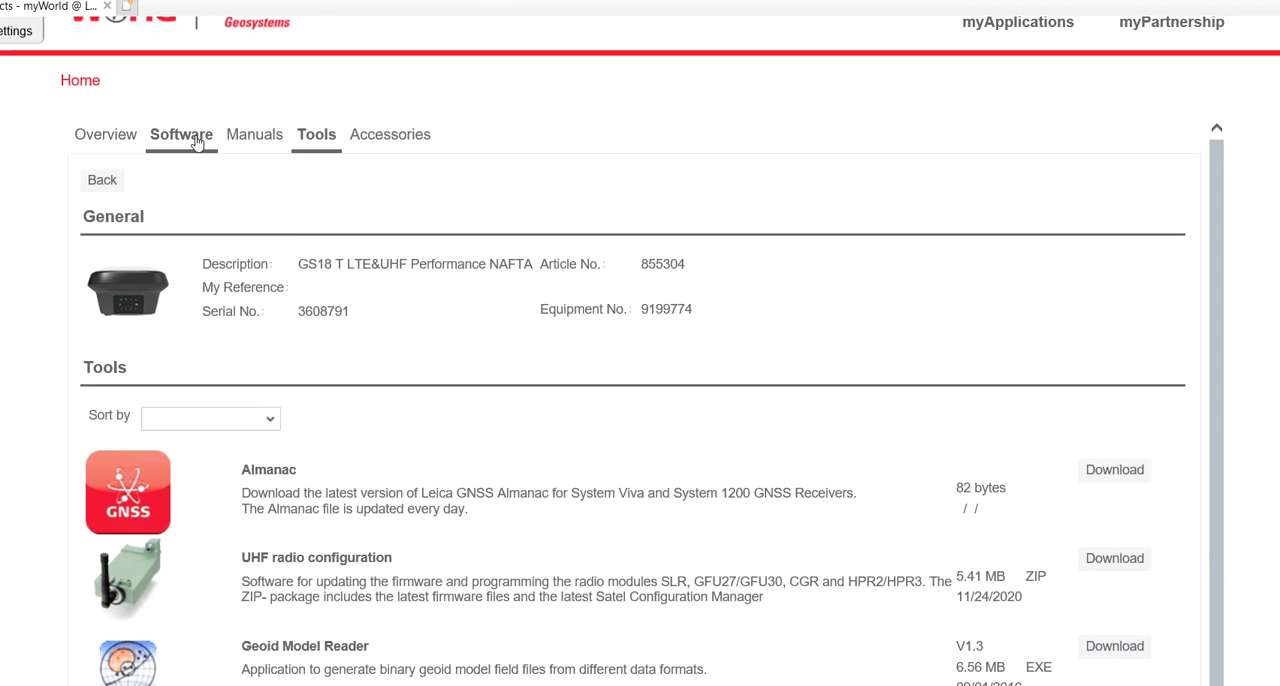
mouse_move(197, 150)
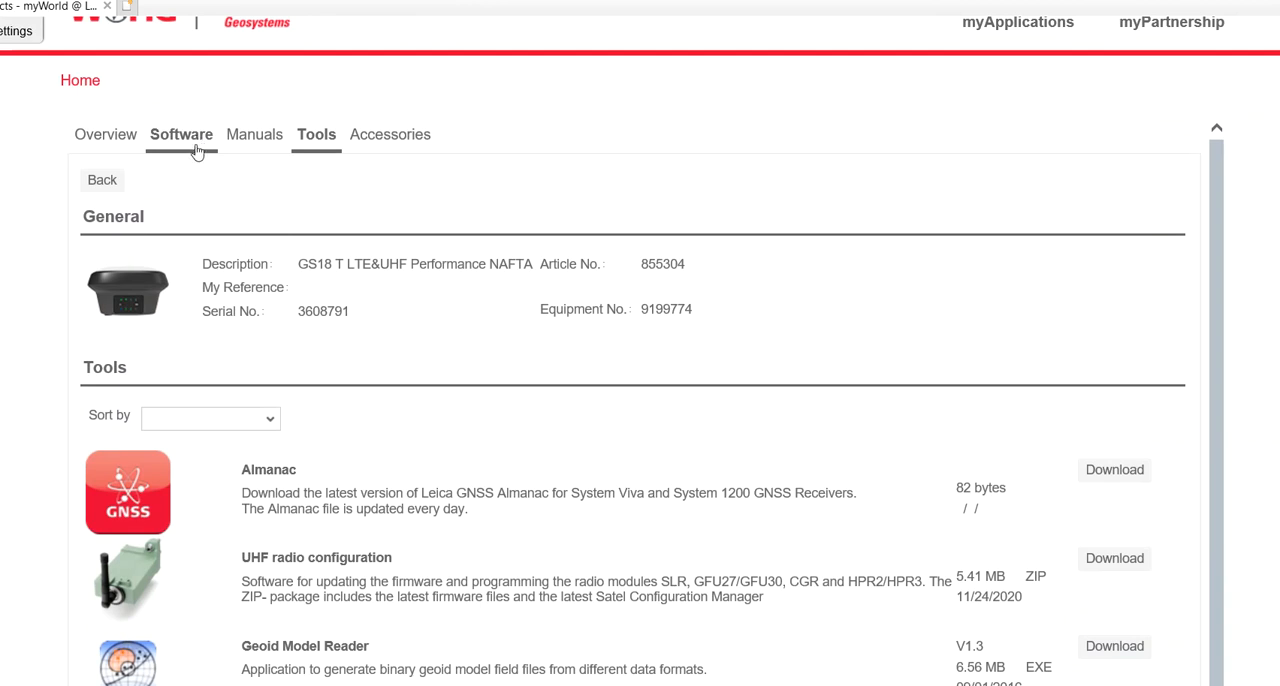
Review the Software tab's release 6.00 downloads, including Leica Captivate GS18 Firmware (US/CA).
click(181, 134)
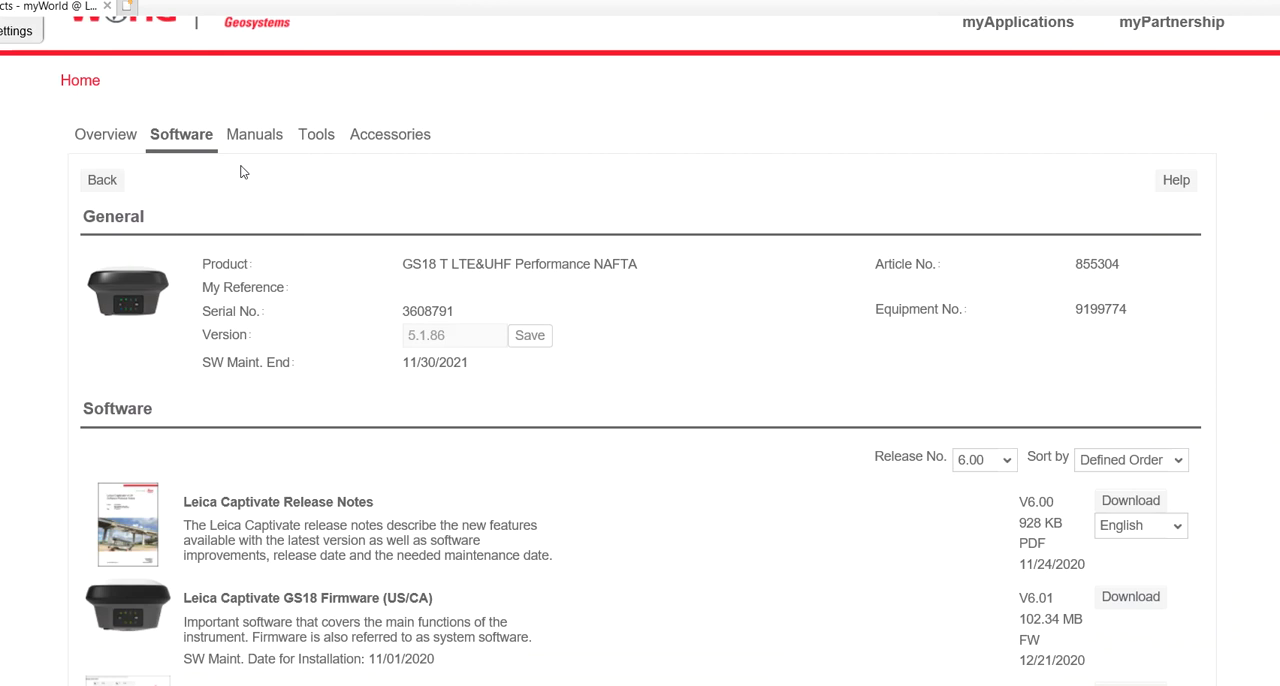
scroll(down, 3)
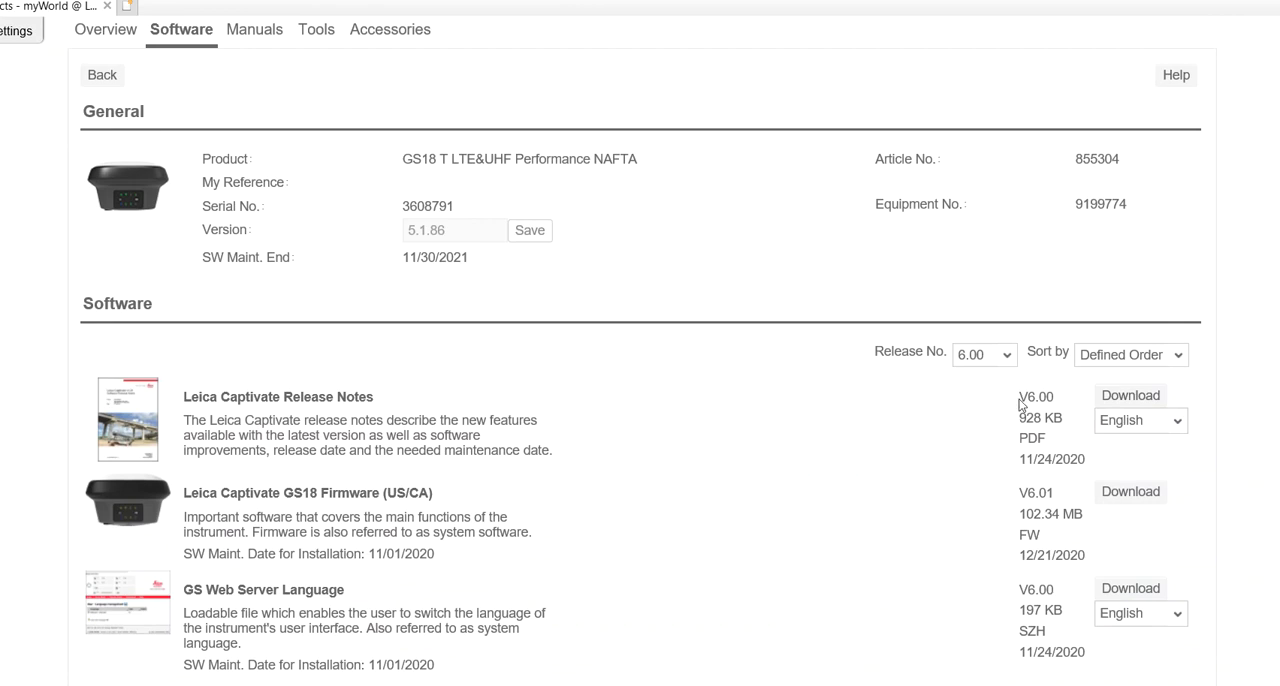
click(983, 354)
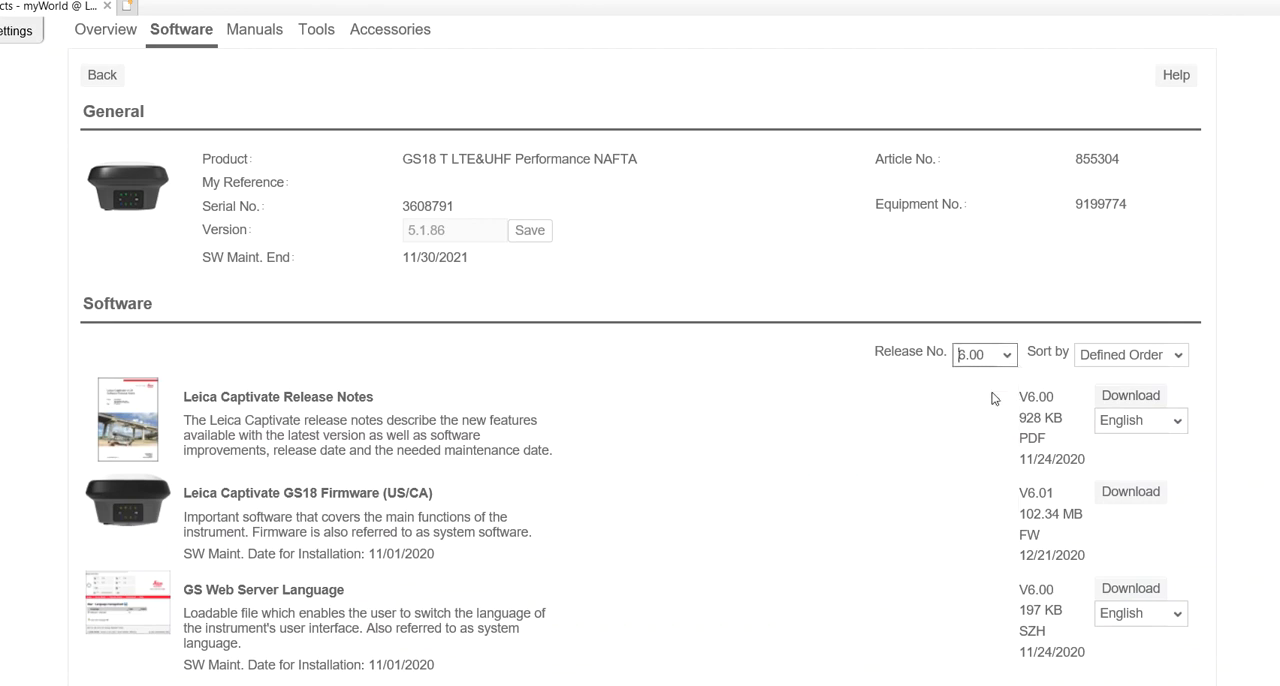
scroll(down, 3)
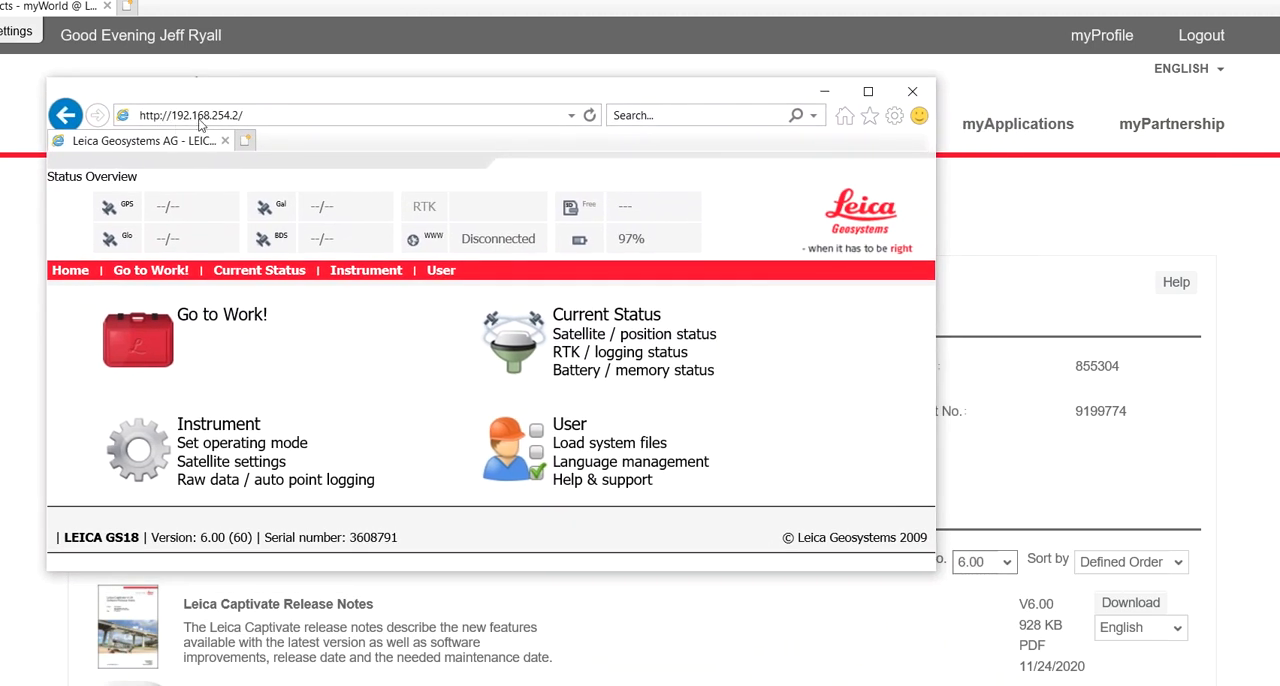
mouse_move(240, 125)
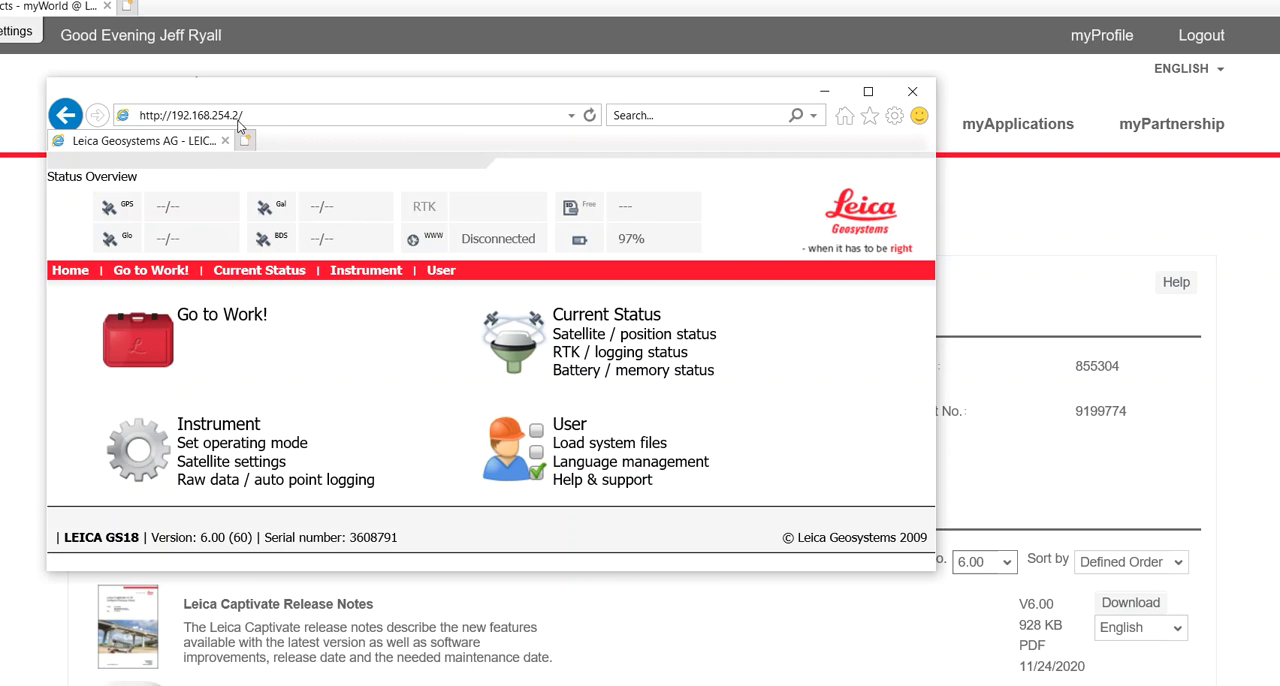
mouse_move(205, 130)
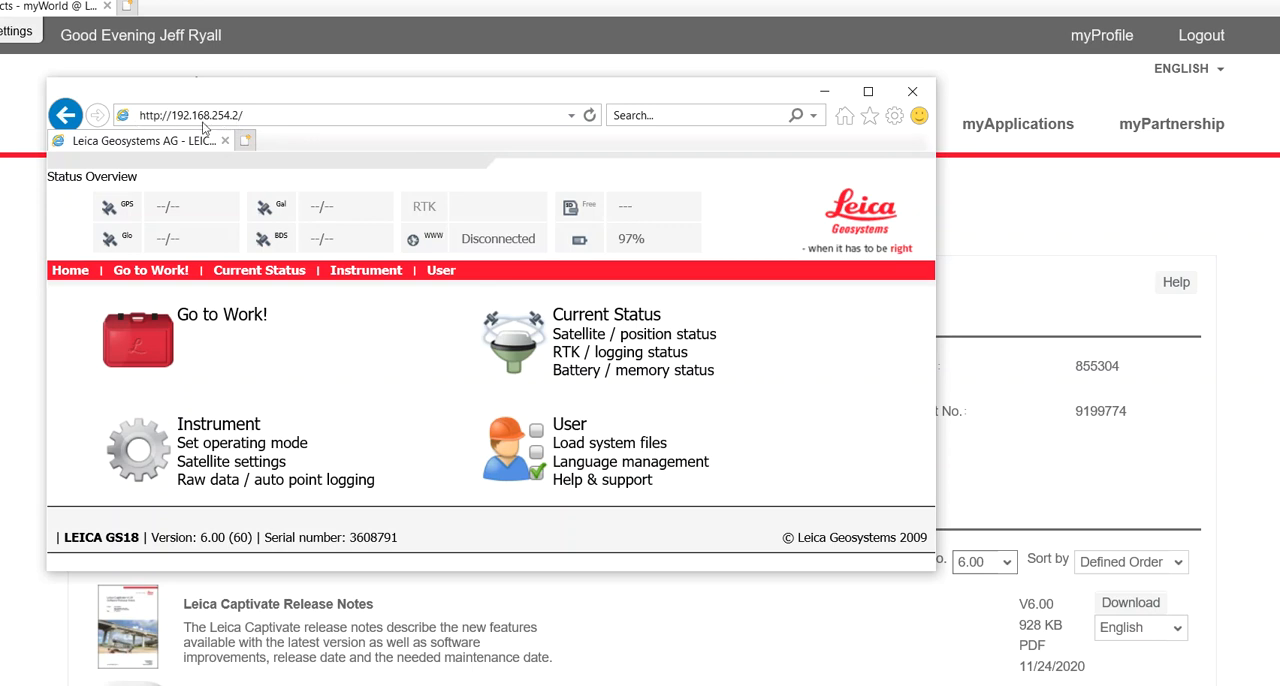
mouse_move(336, 415)
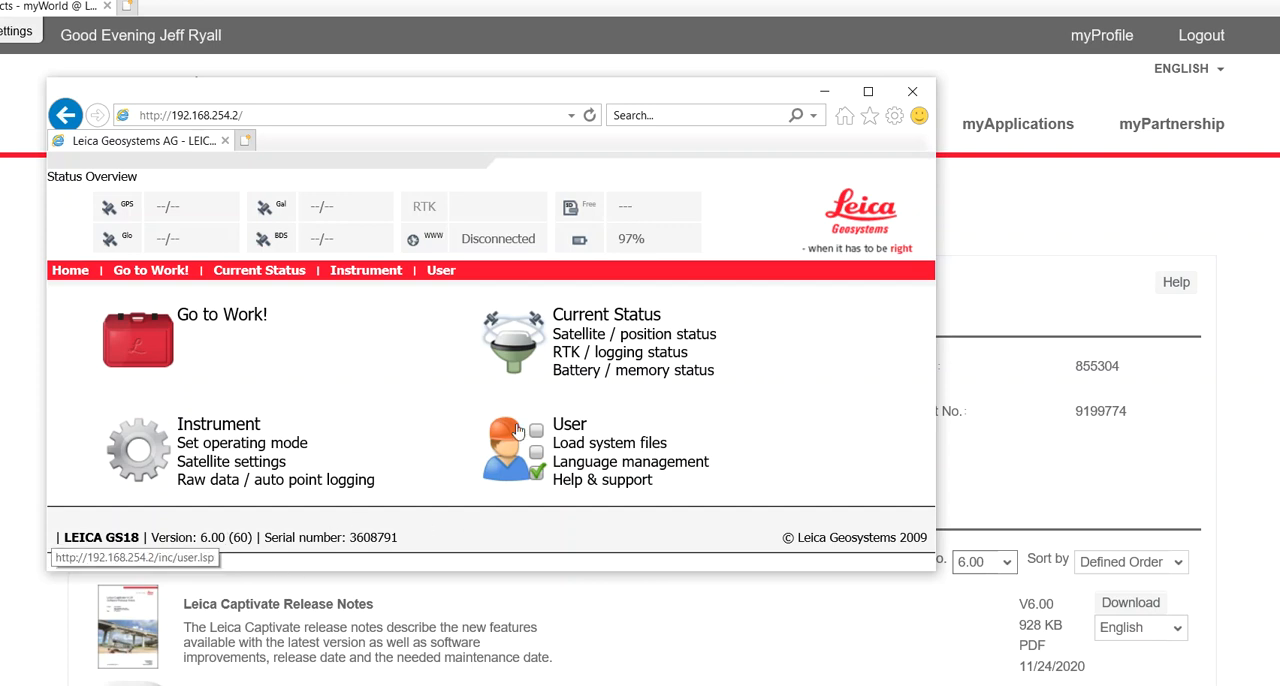
click(606, 314)
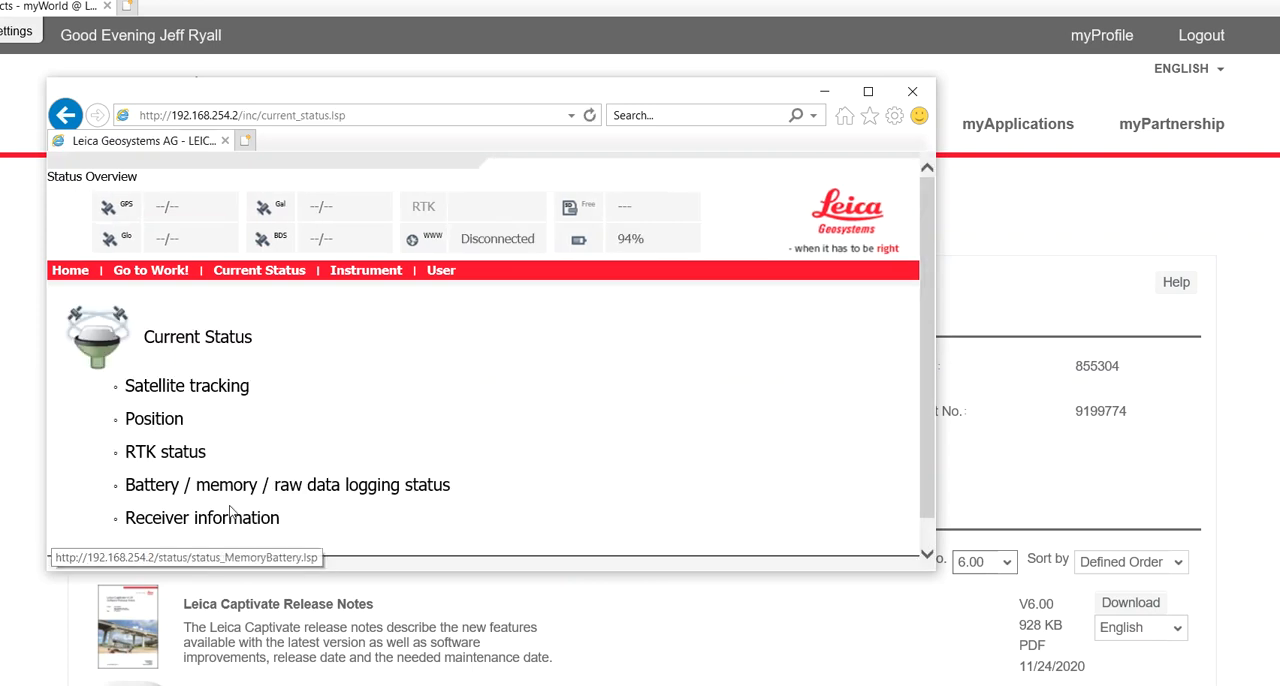
click(201, 517)
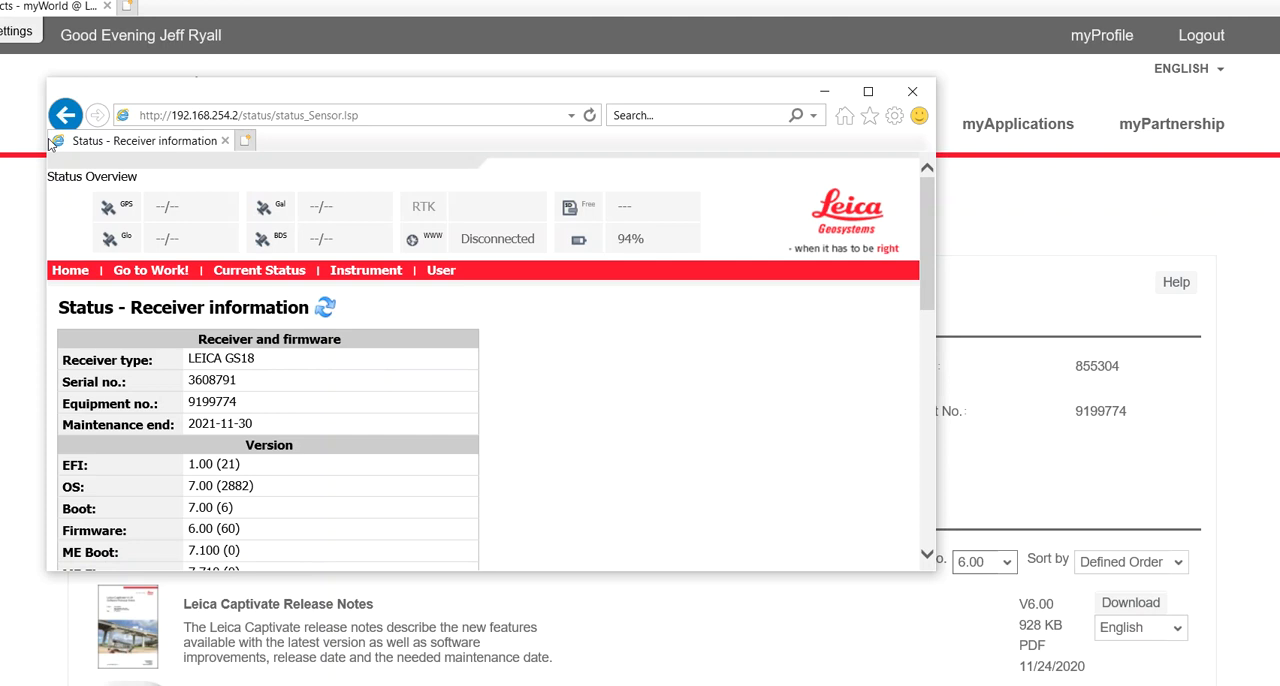
click(66, 114)
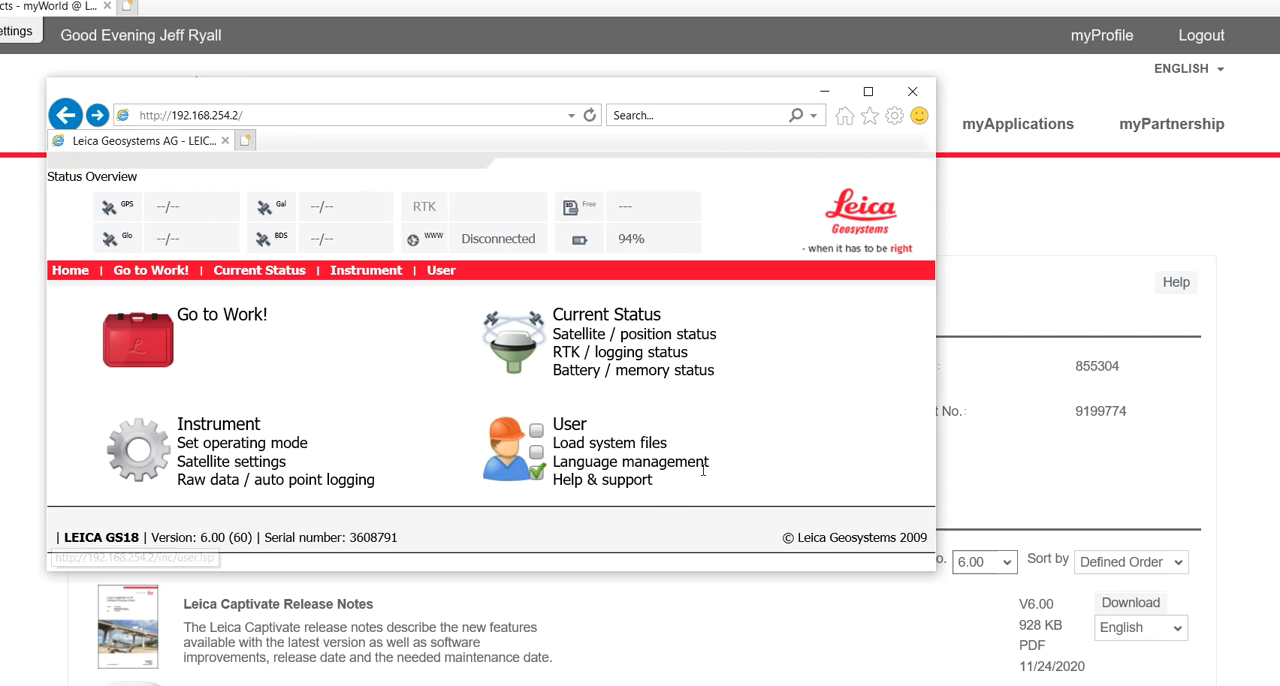
mouse_move(630, 390)
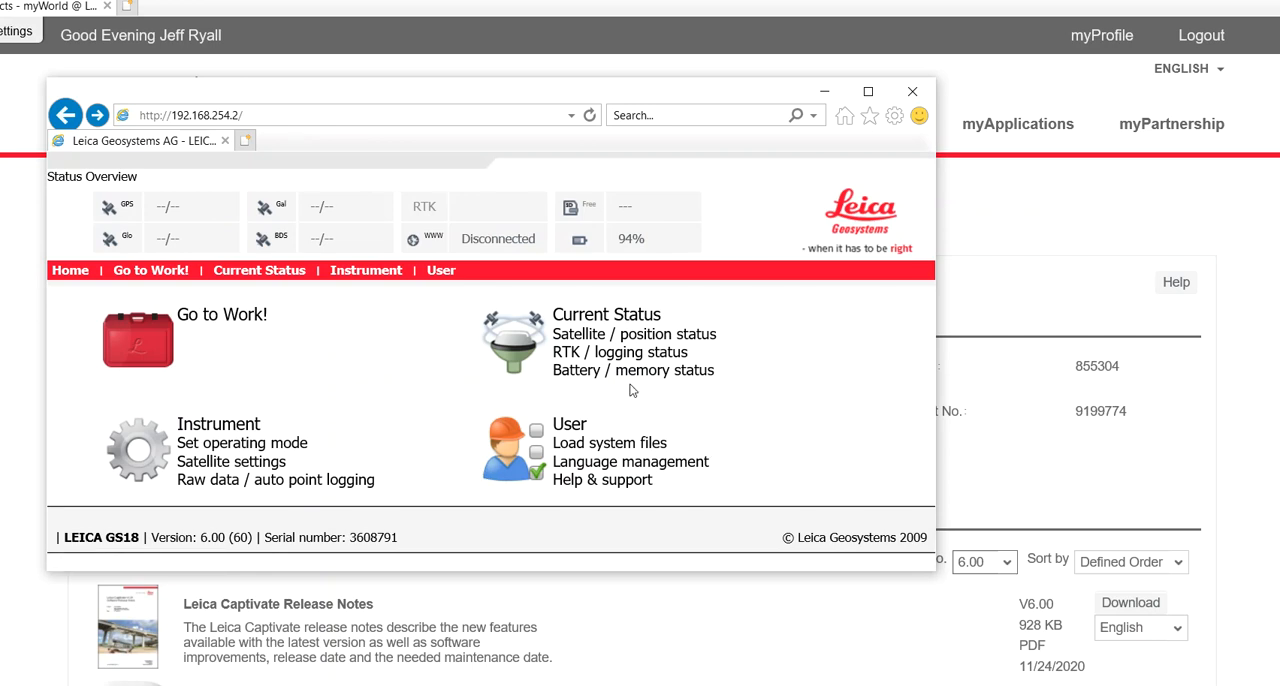
mouse_move(615, 568)
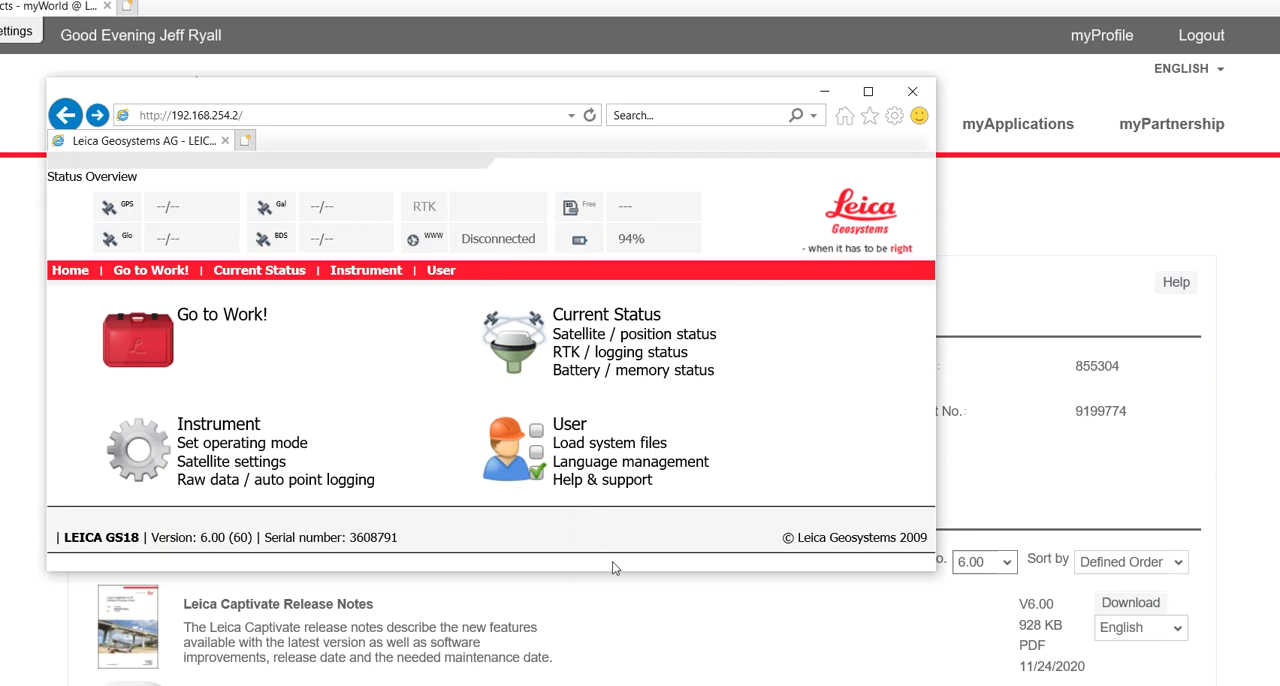
mouse_move(569, 424)
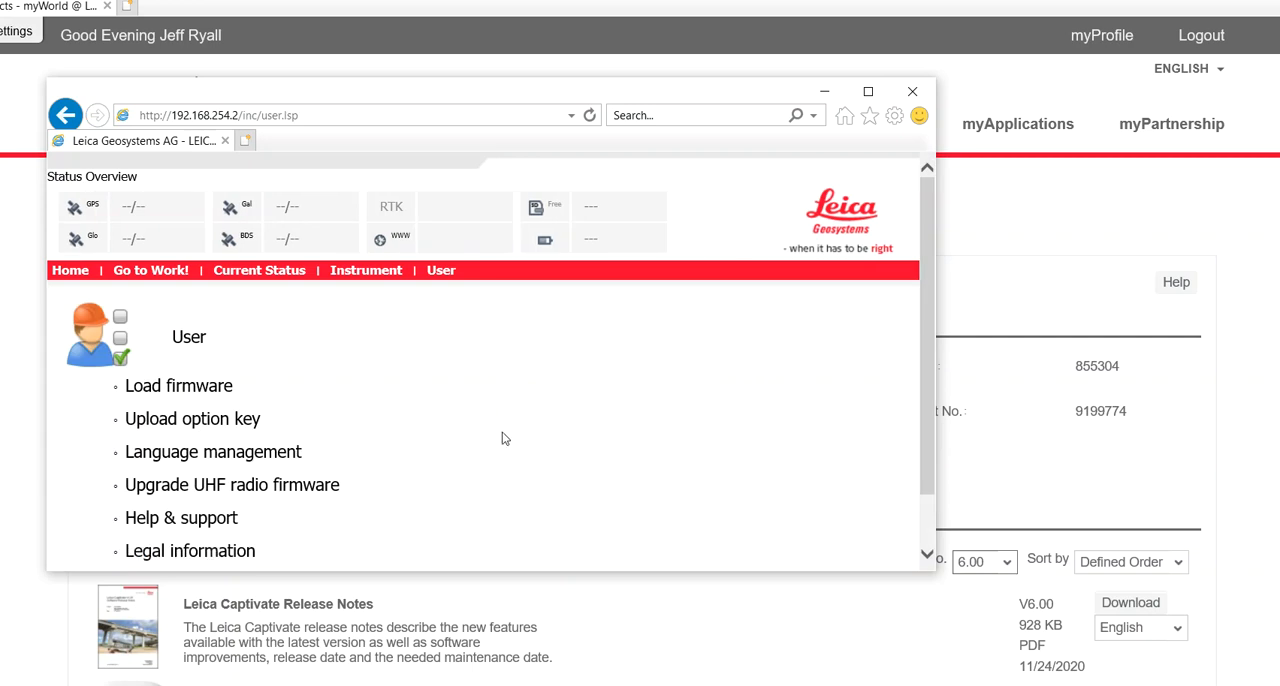
Upload option key L_3608791.key from the firmware folder, then return to the upload page.
click(192, 418)
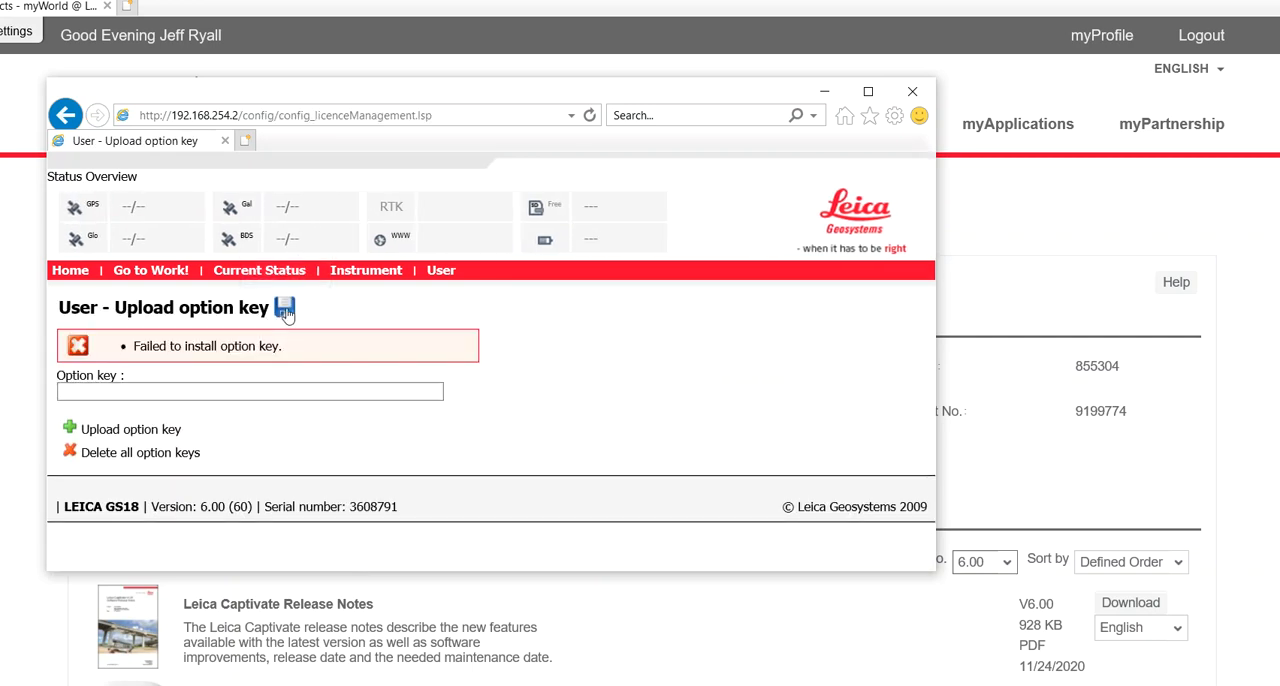
click(130, 429)
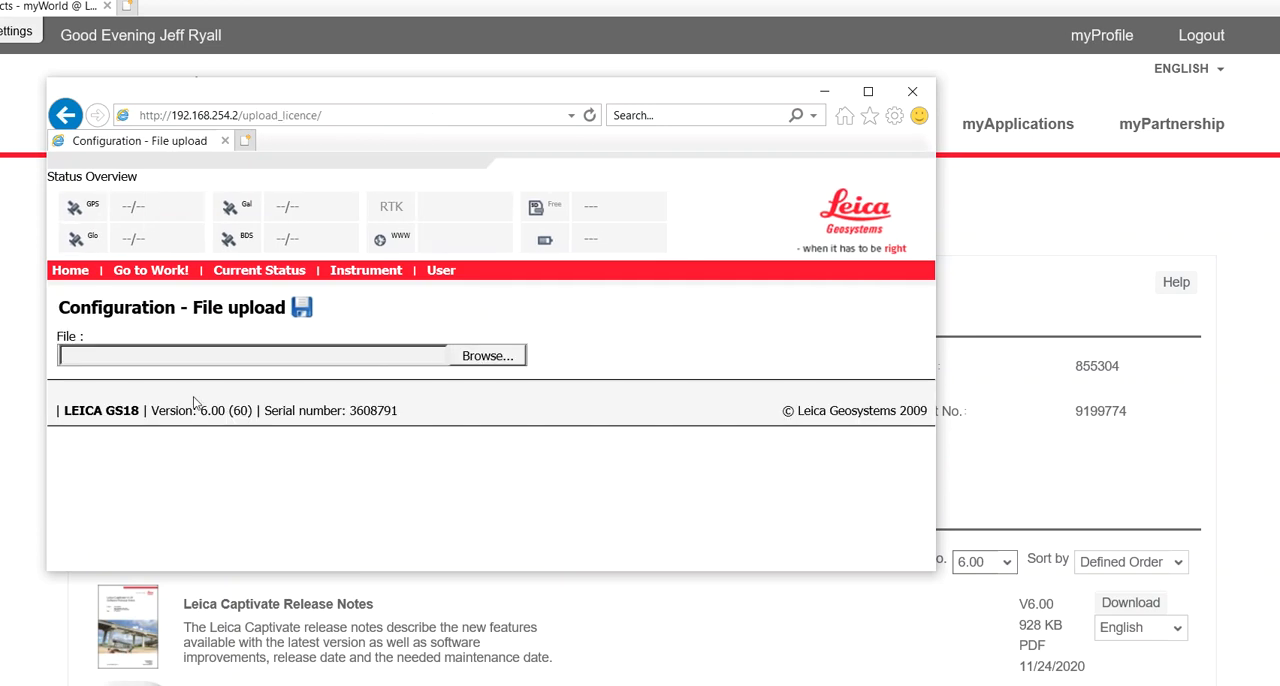
click(487, 355)
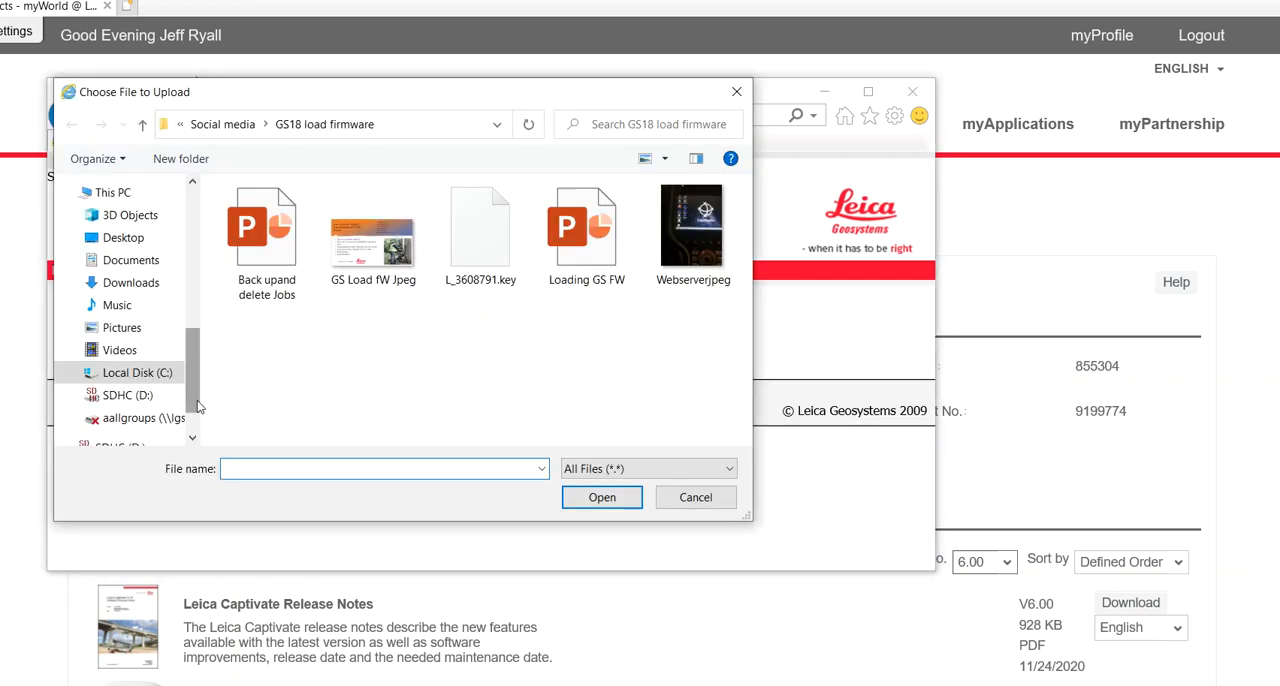
click(266, 237)
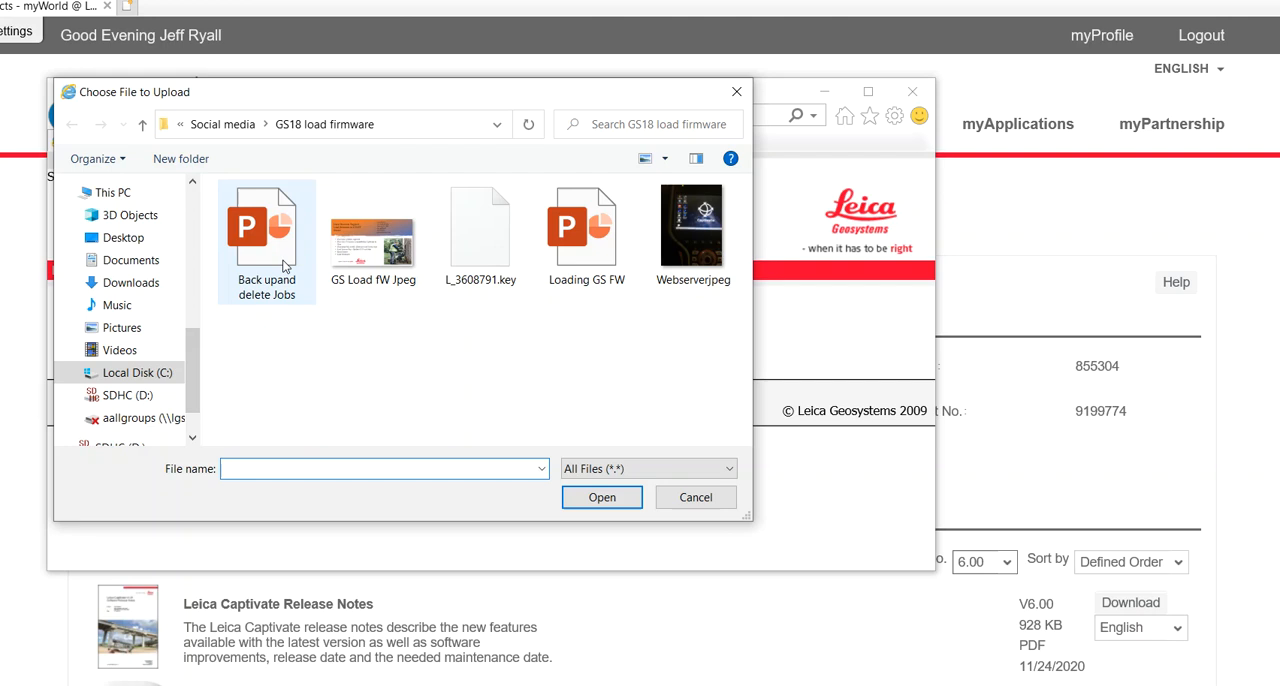
click(480, 235)
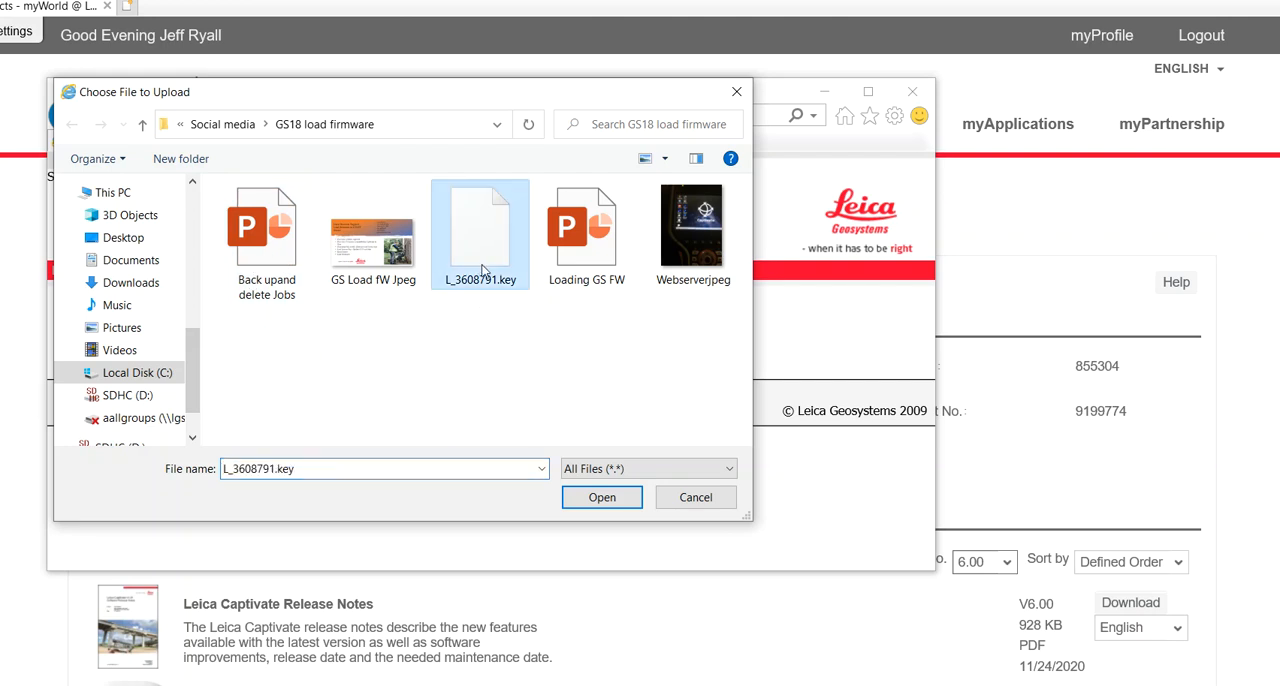
click(601, 497)
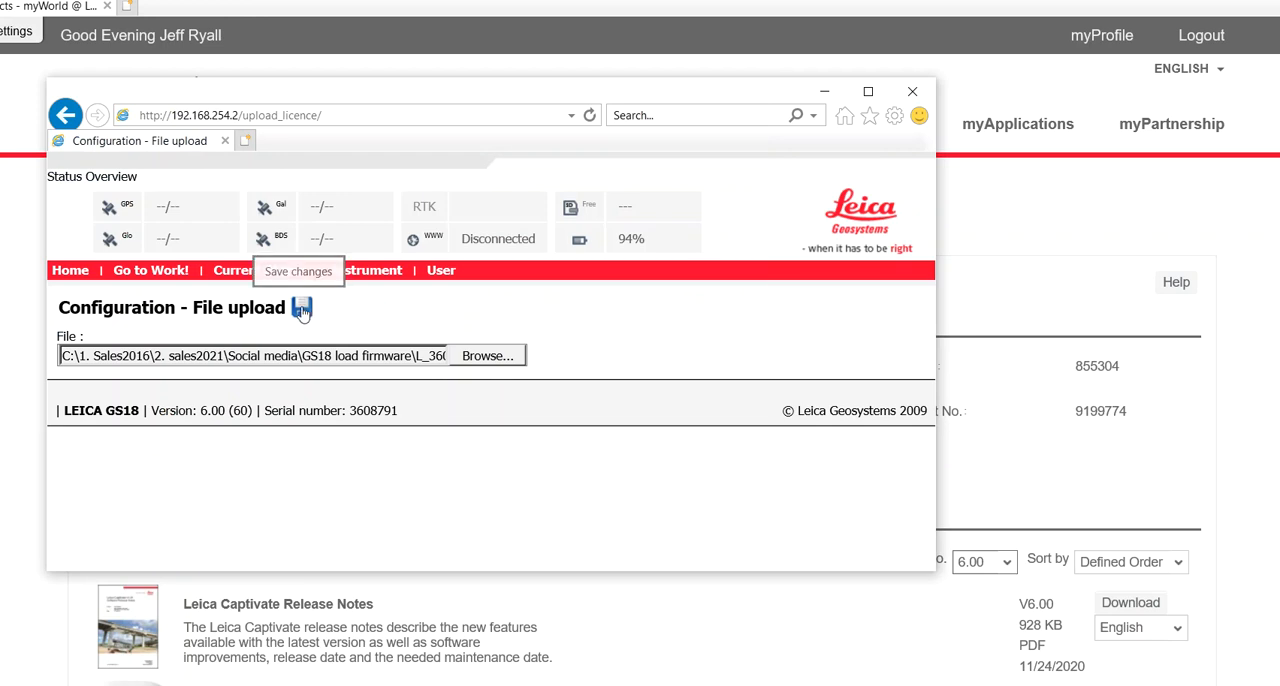
click(302, 308)
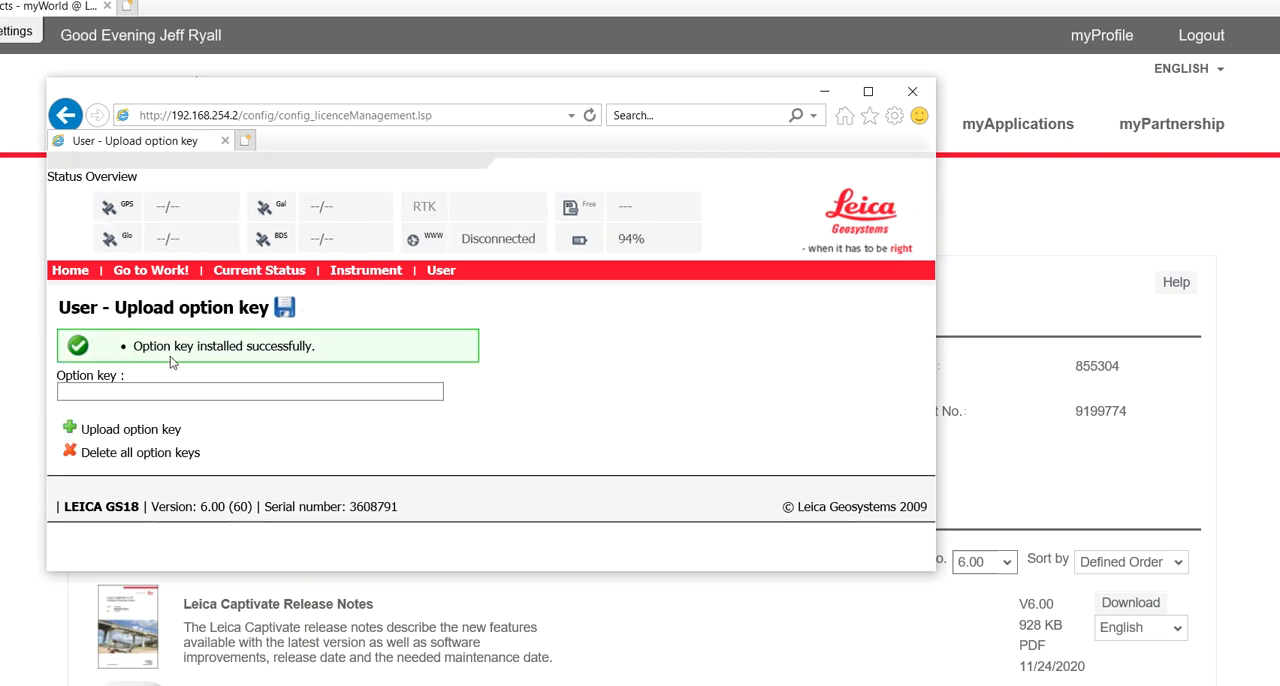
mouse_move(250, 336)
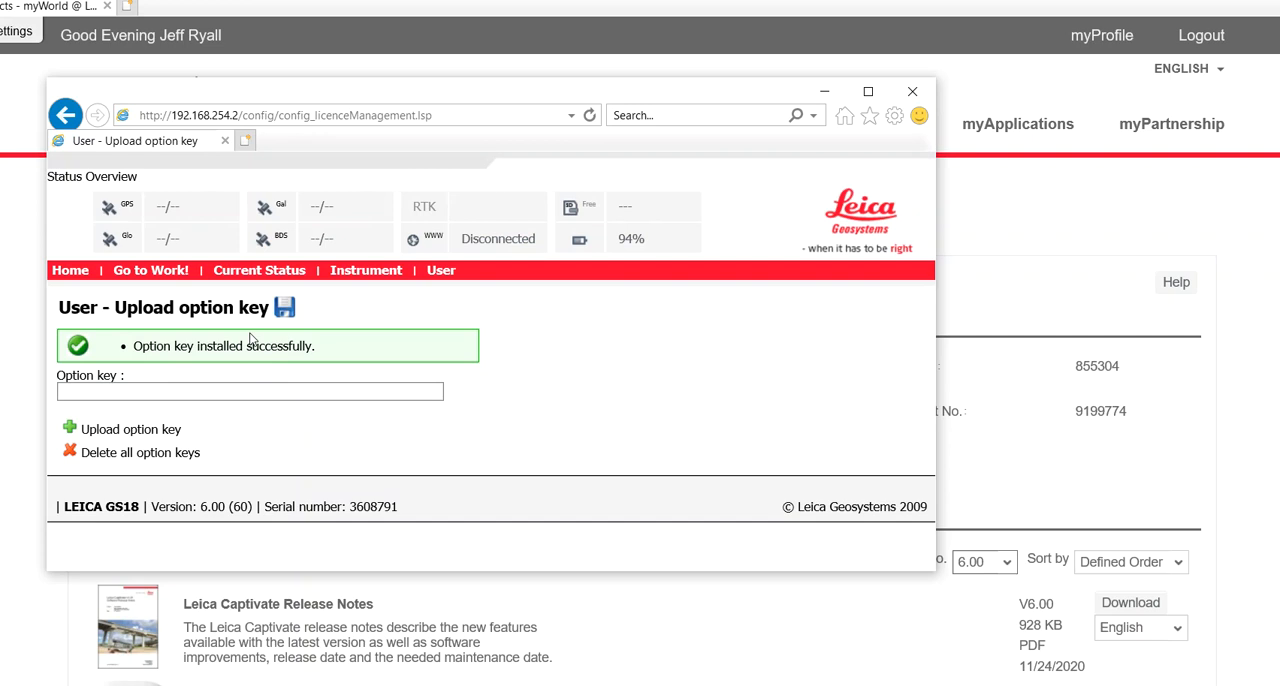
mouse_move(315, 362)
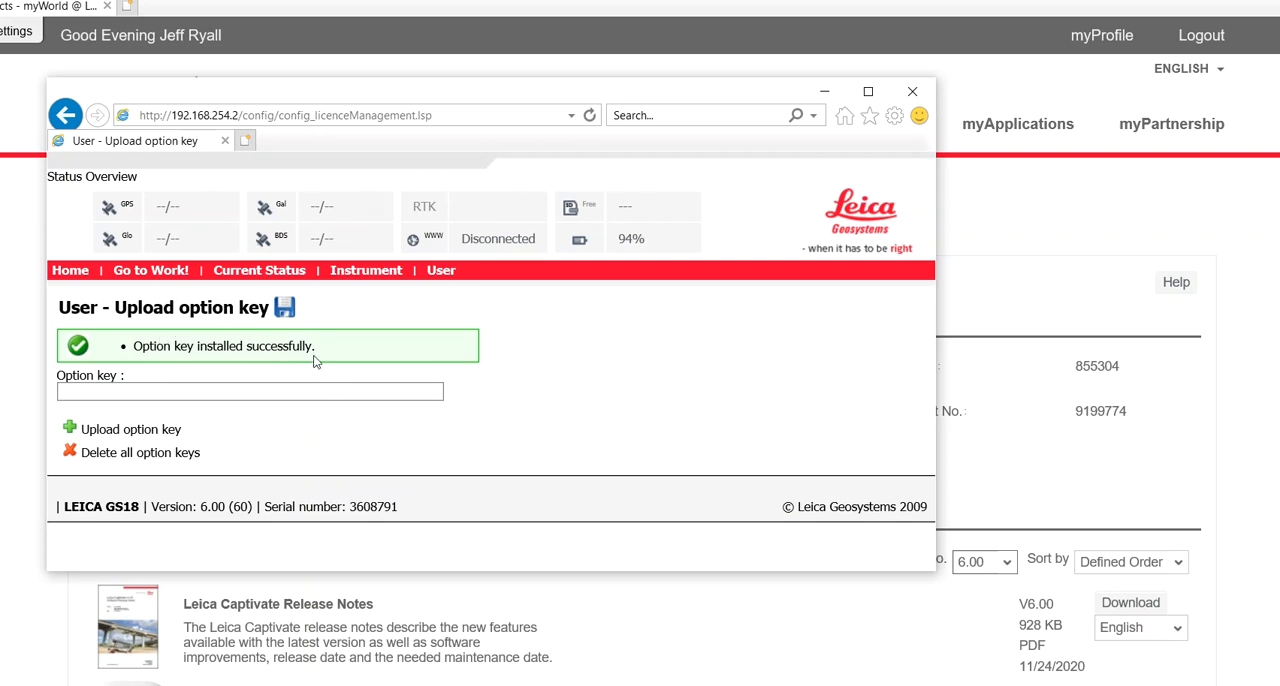
mouse_move(176, 201)
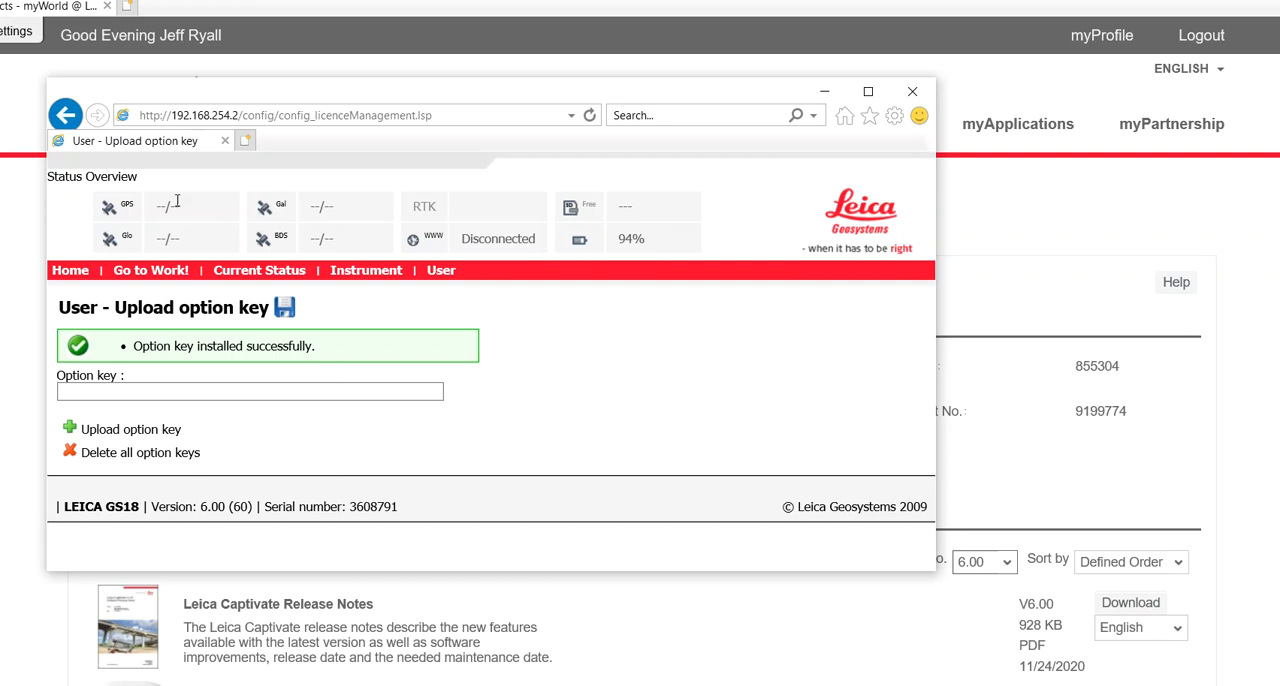
click(122, 429)
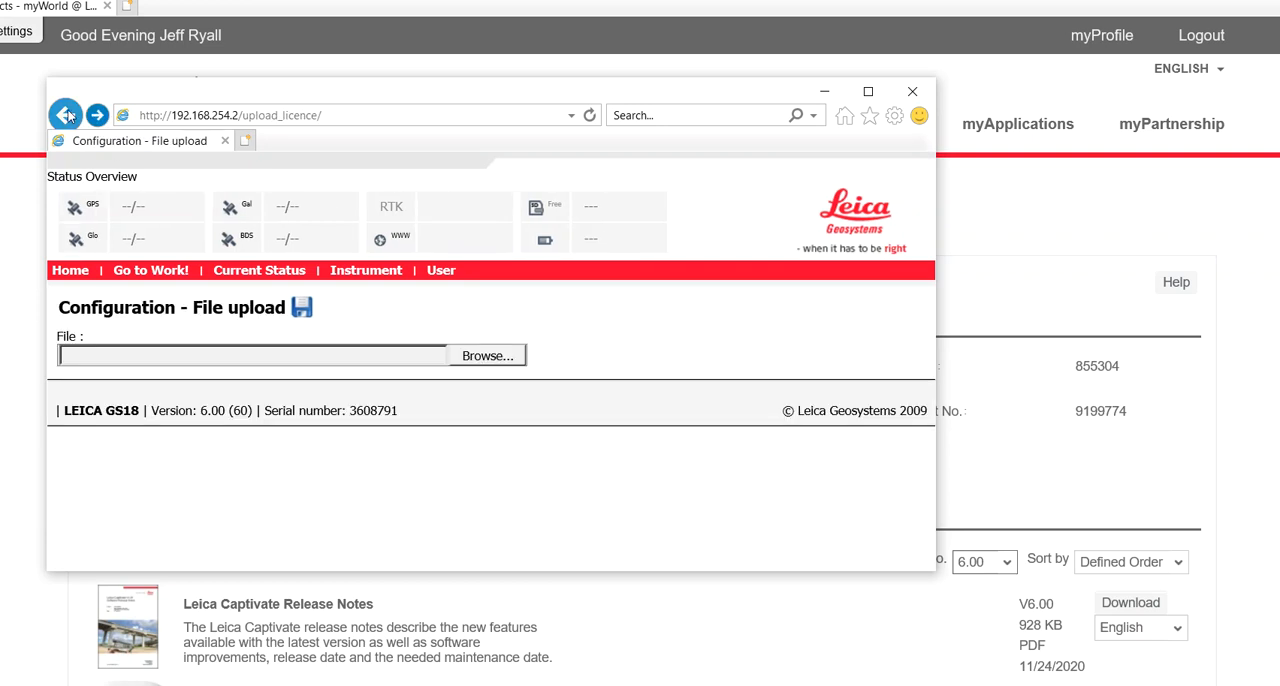
From the User page, open Load firmware and tick the SD card .fw and legal-agreement boxes.
click(66, 114)
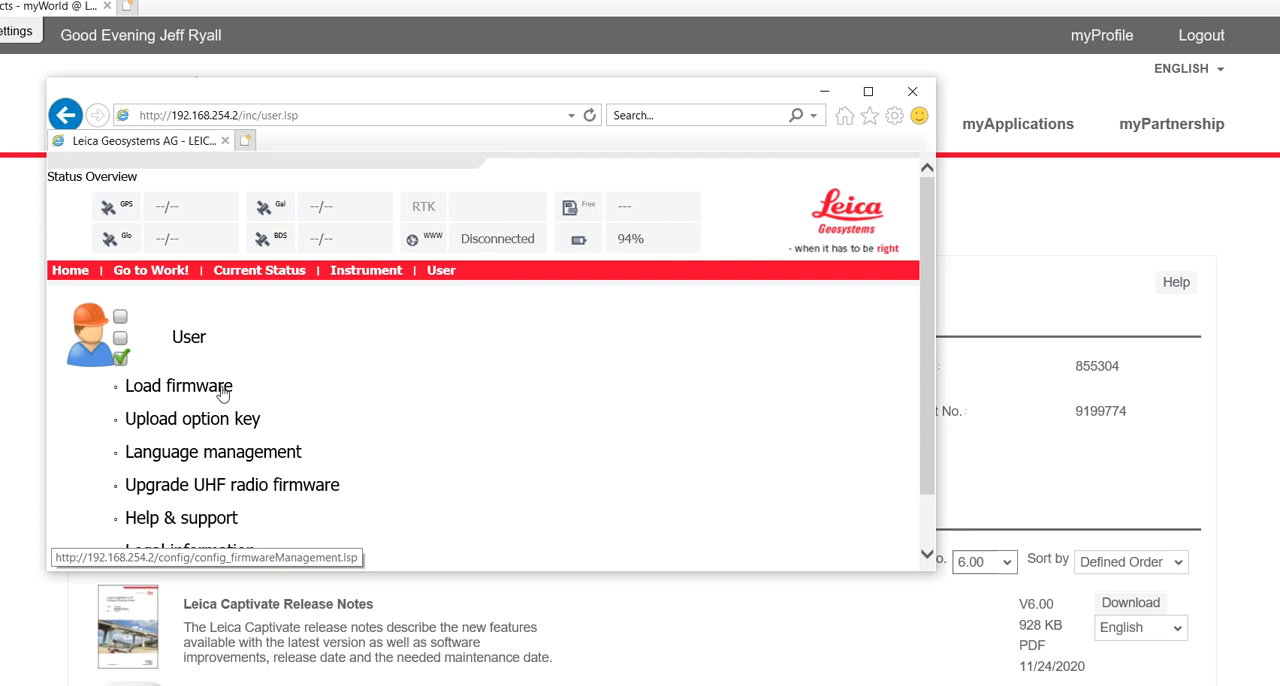
mouse_move(620, 265)
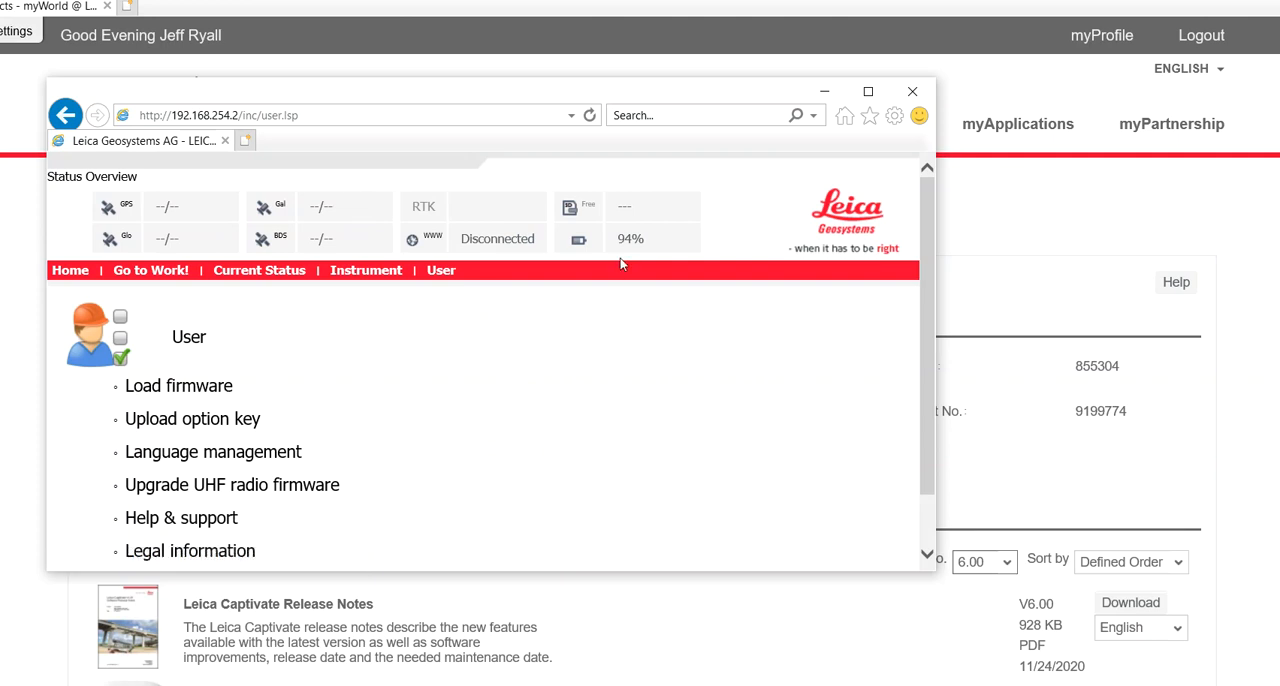
mouse_move(657, 258)
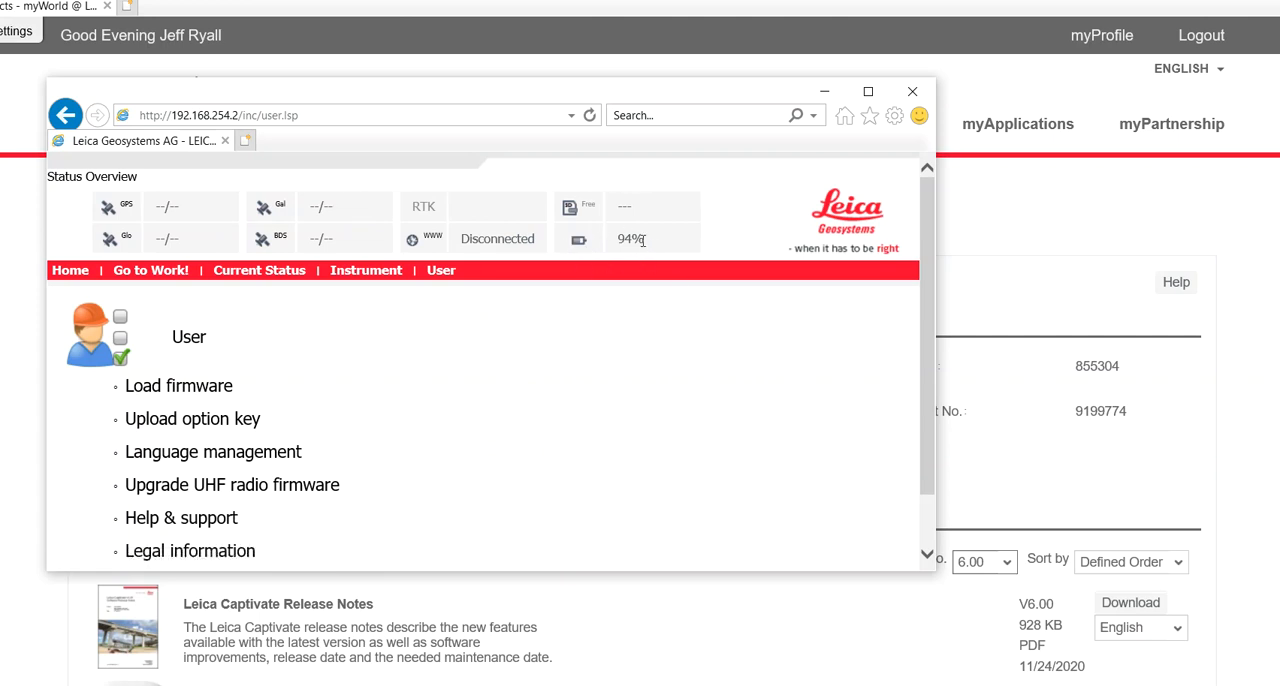
mouse_move(178, 385)
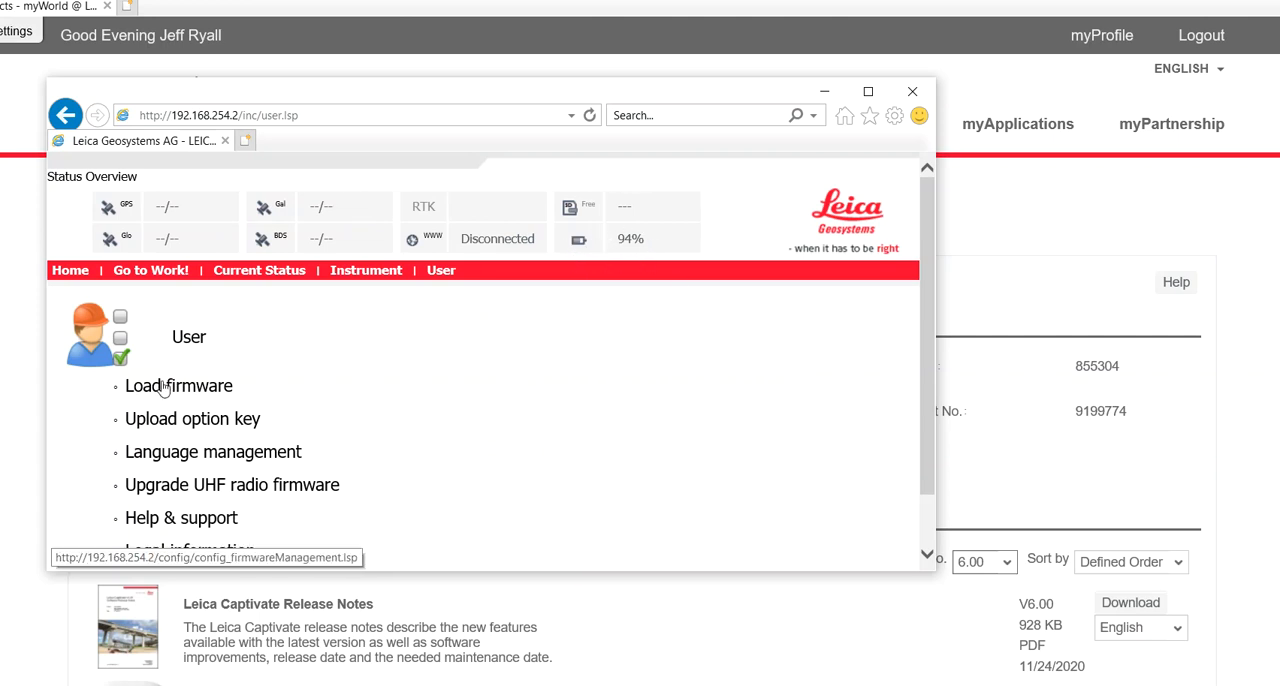
click(178, 386)
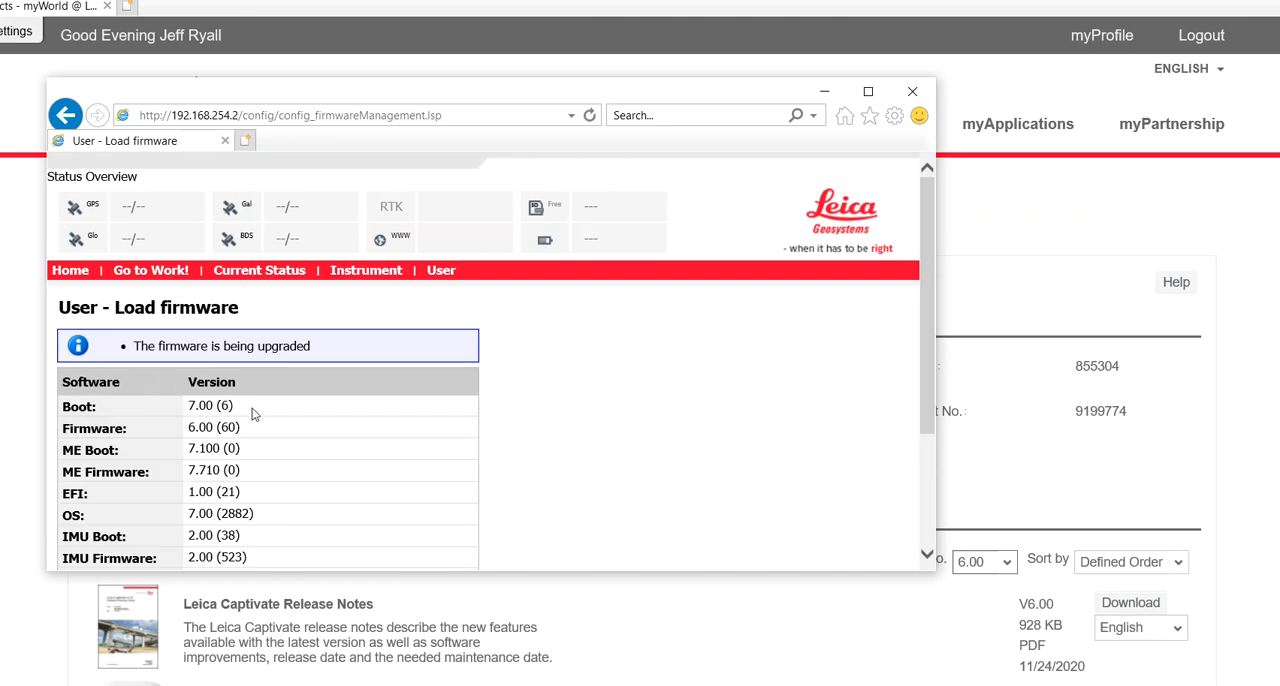
mouse_move(323, 358)
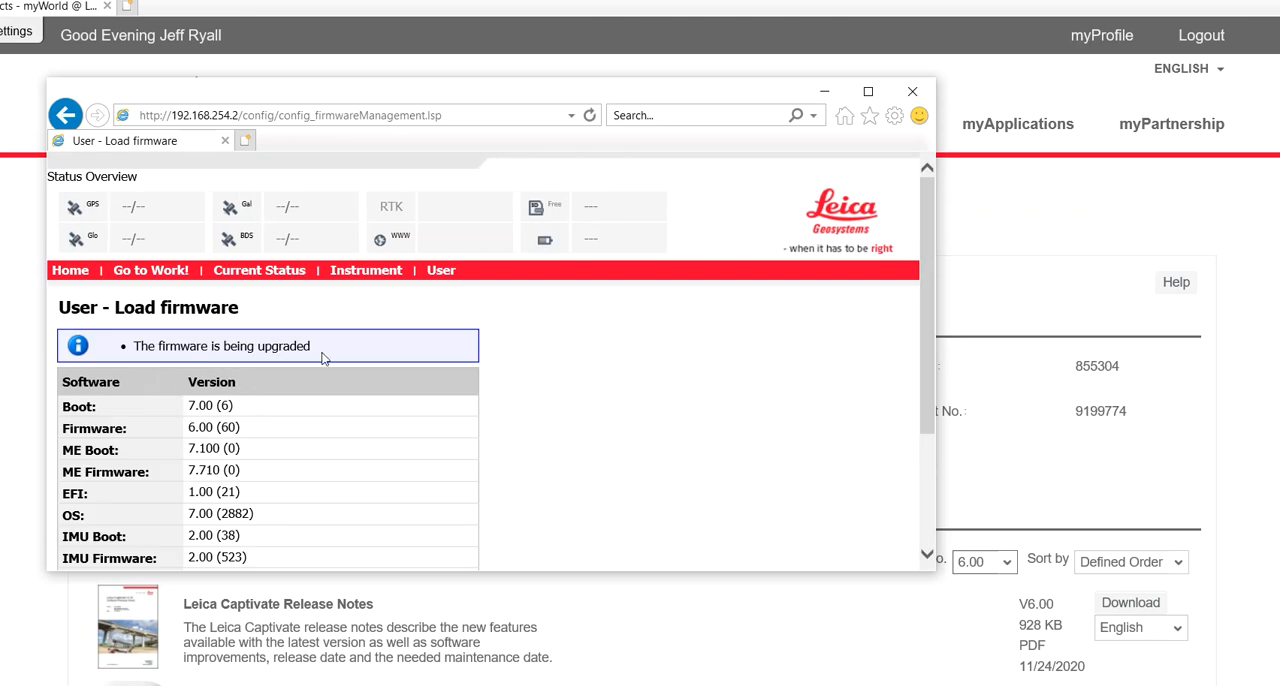
scroll(down, 3)
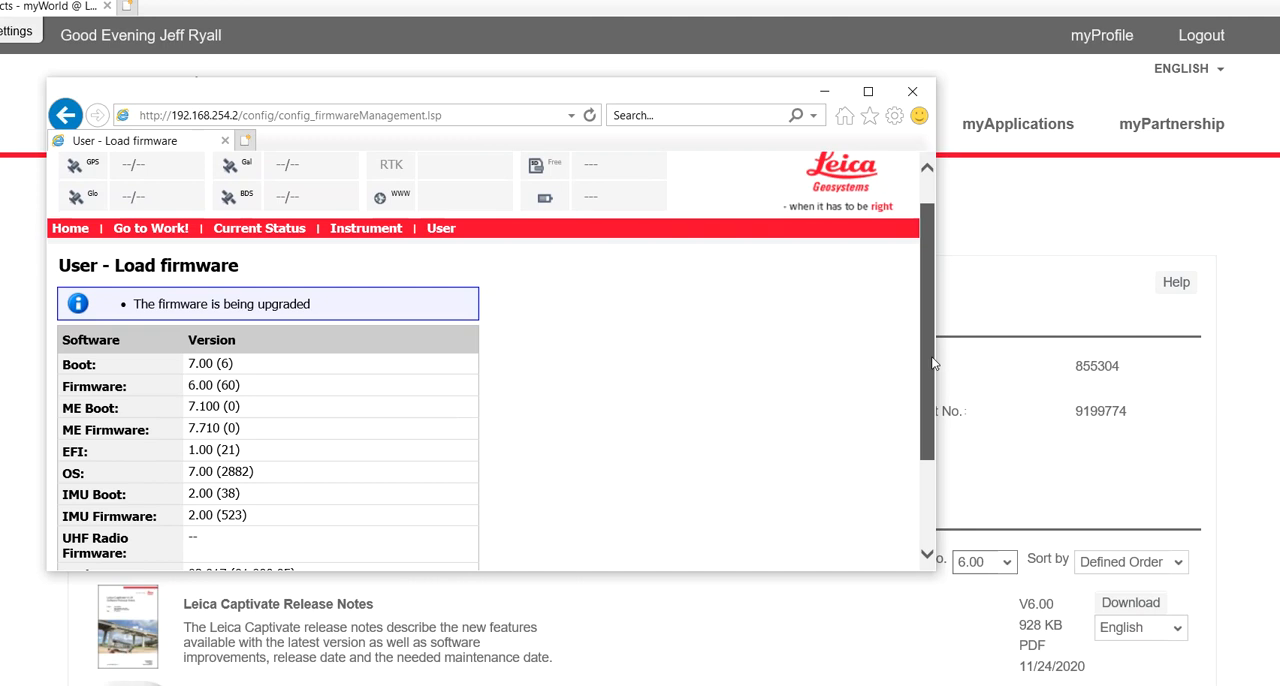
scroll(down, 3)
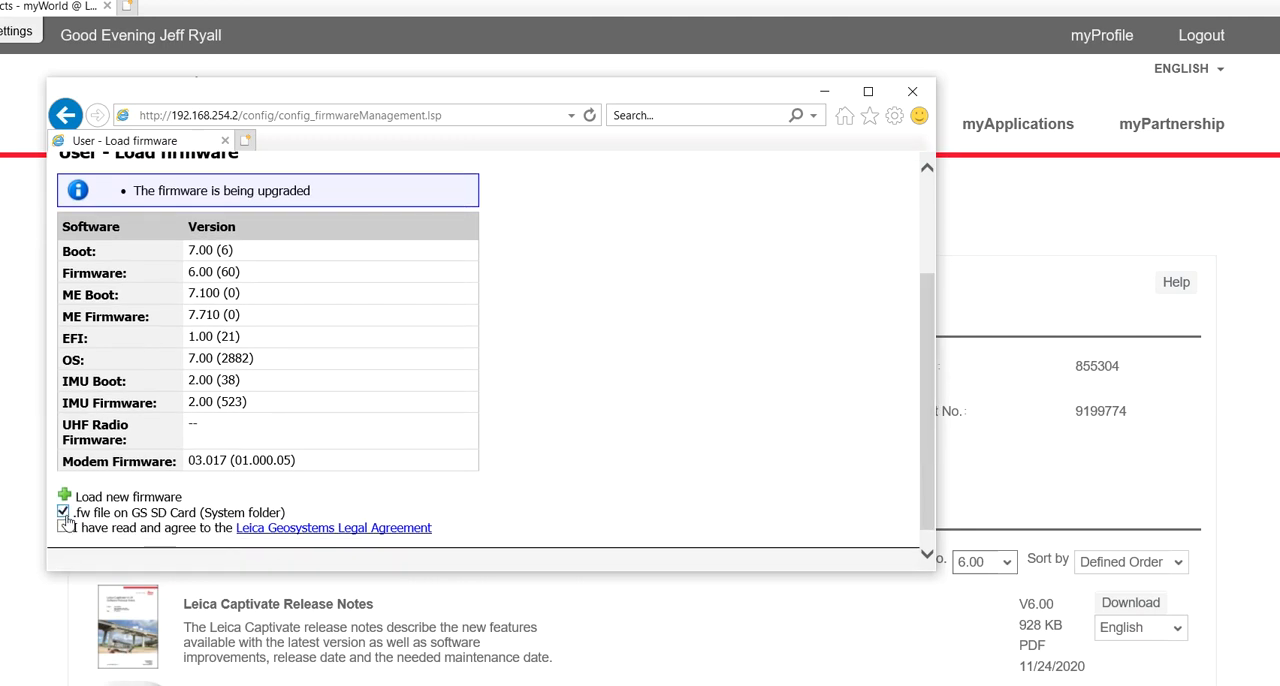
click(64, 527)
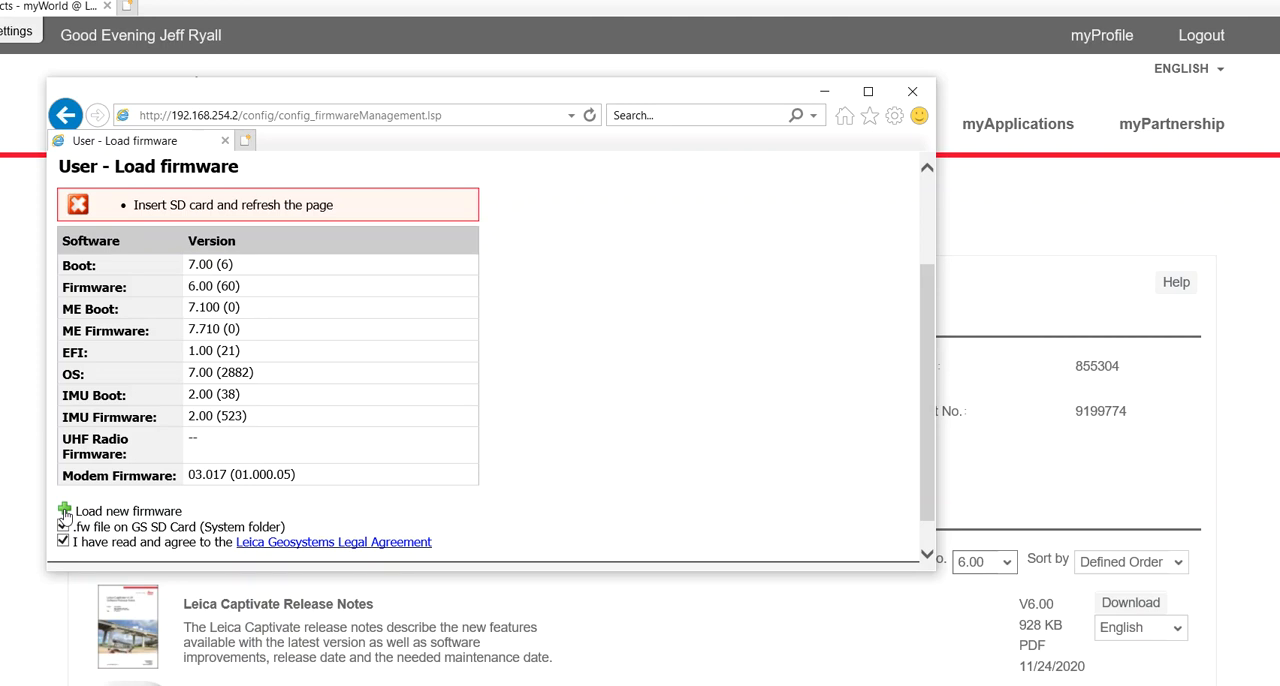
With the SD card inserted, start loading the new firmware onto the GS18.
click(63, 527)
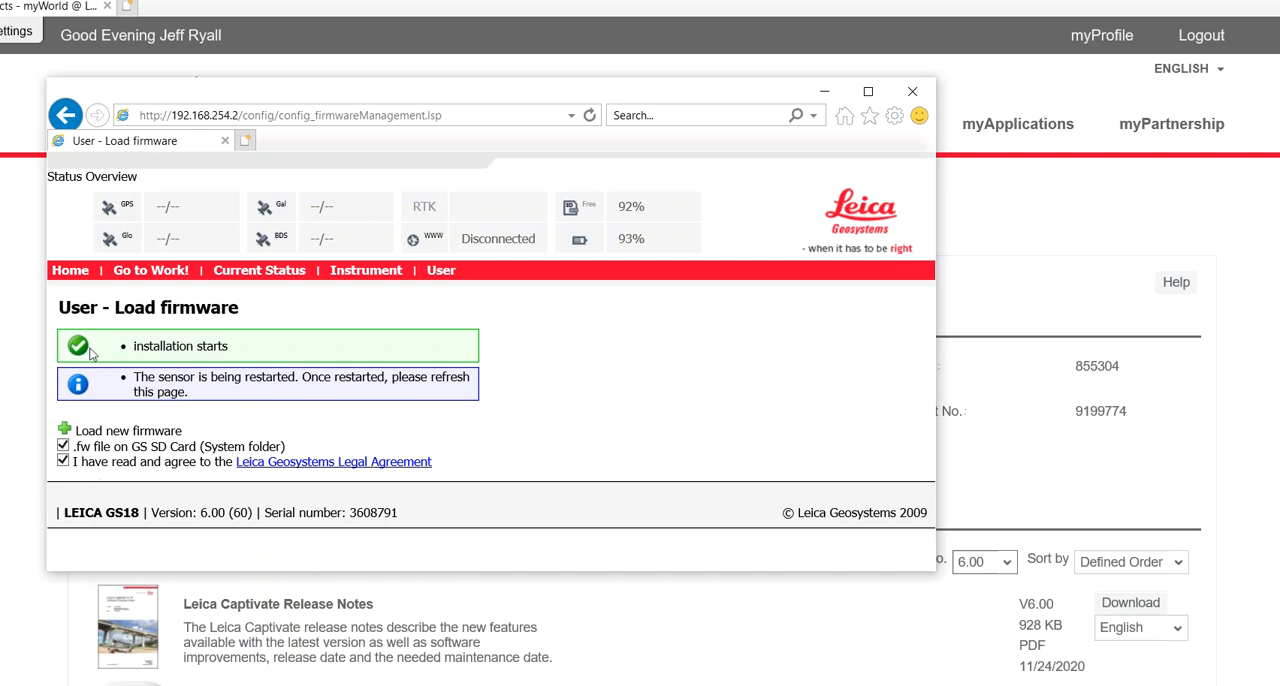
mouse_move(226, 360)
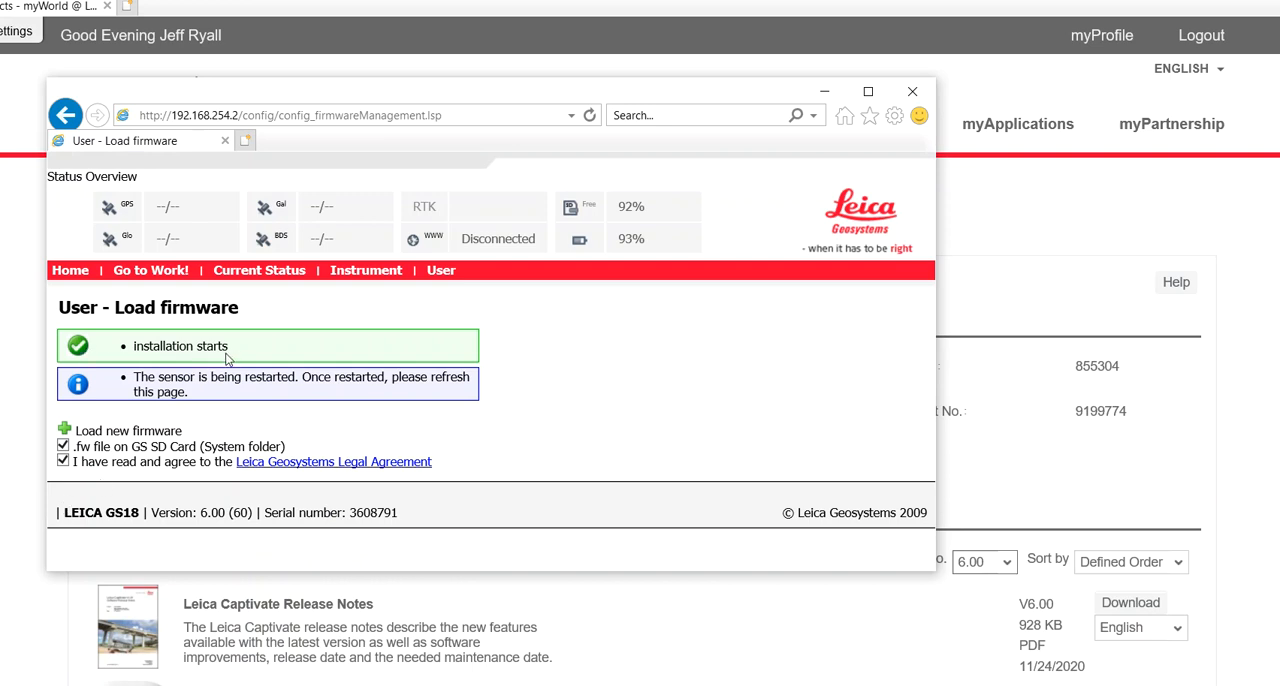
mouse_move(287, 360)
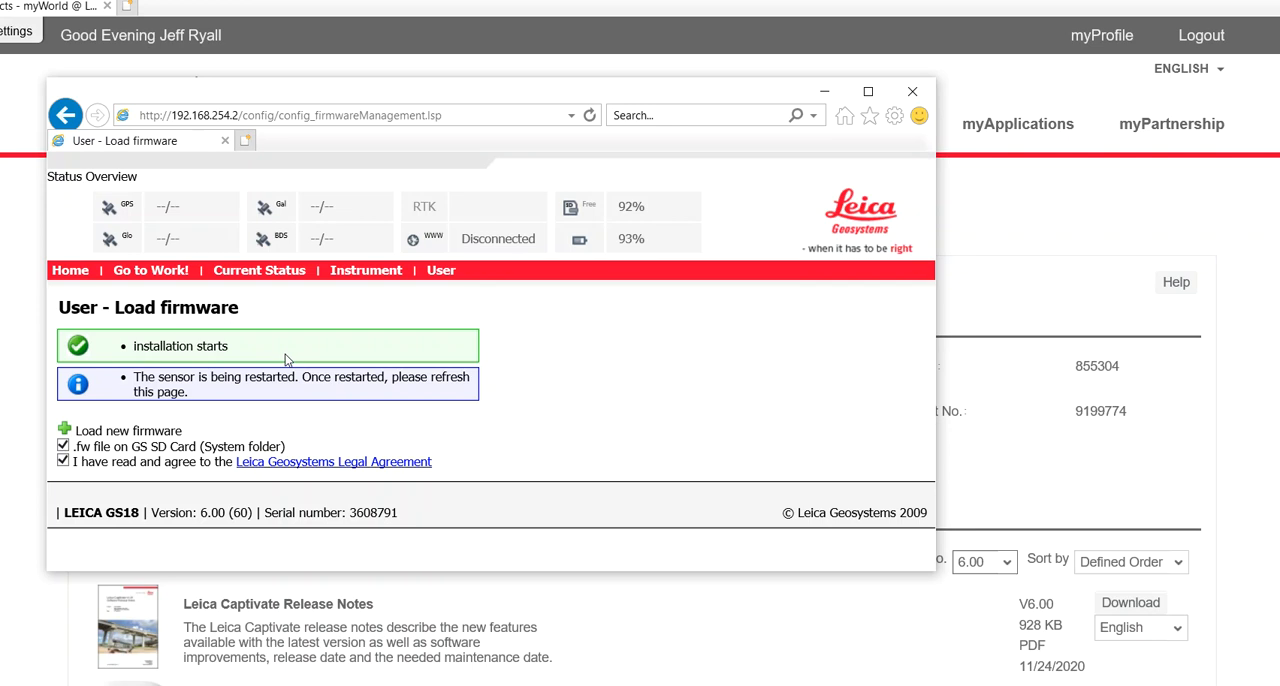
mouse_move(243, 361)
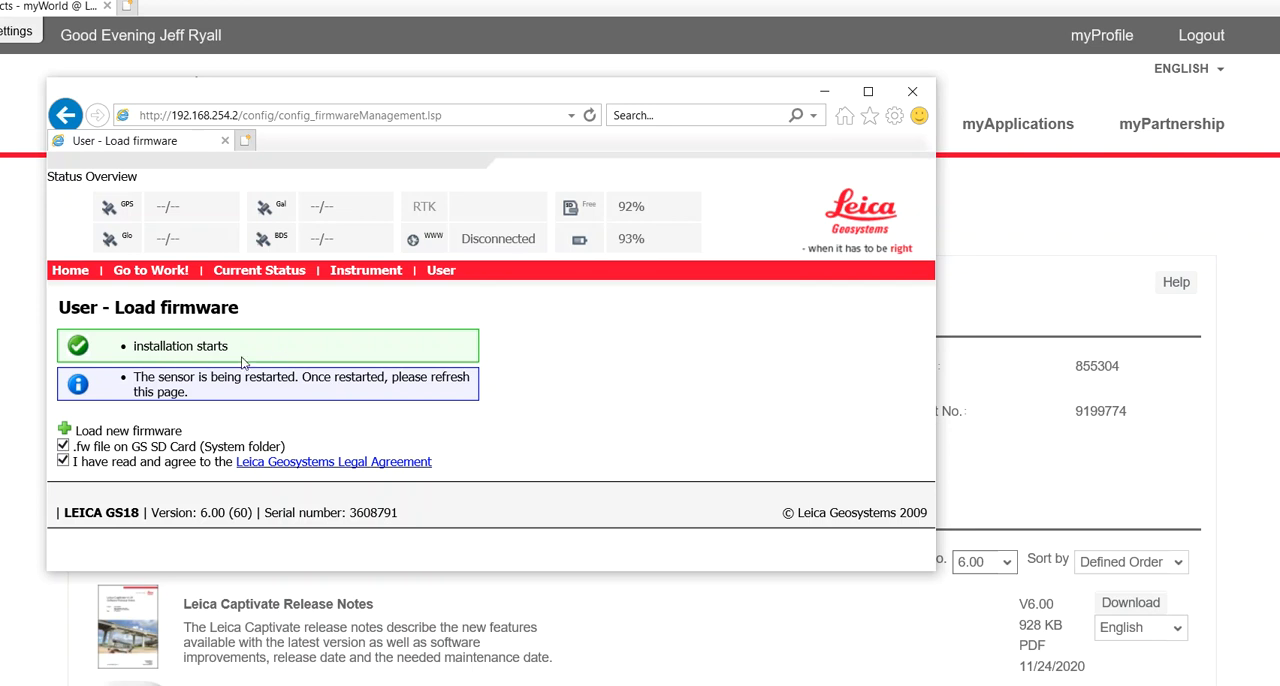
mouse_move(255, 367)
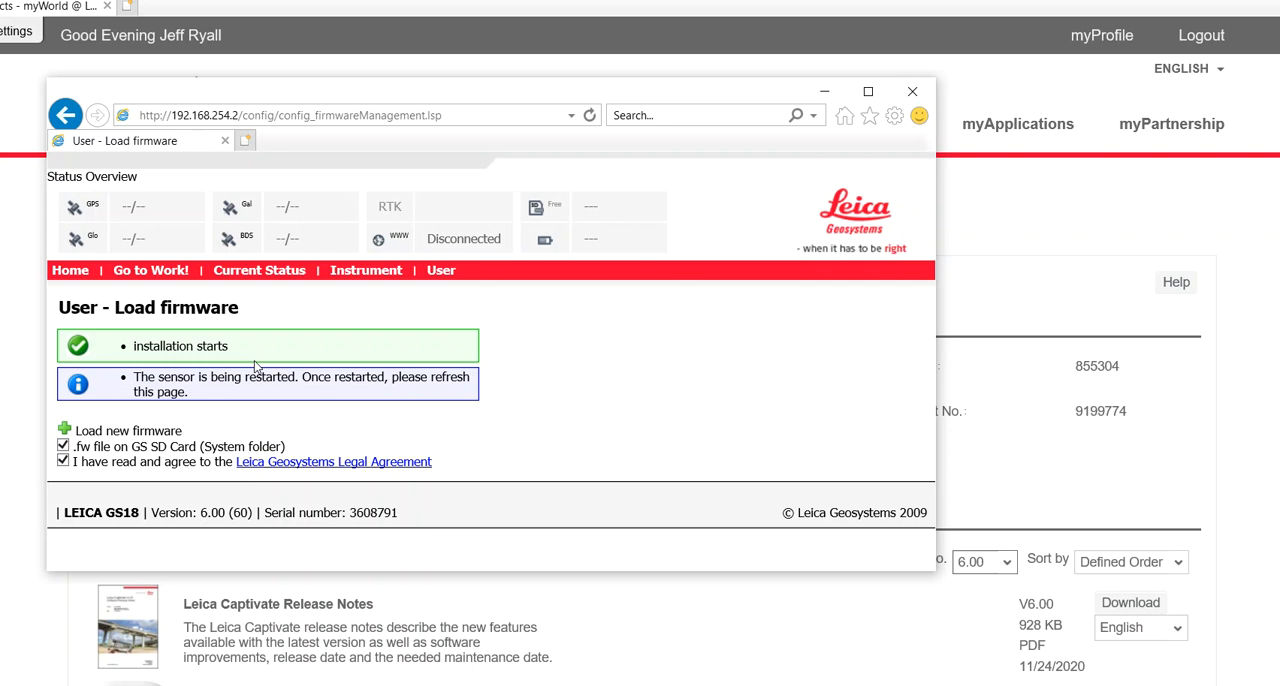
mouse_move(410, 486)
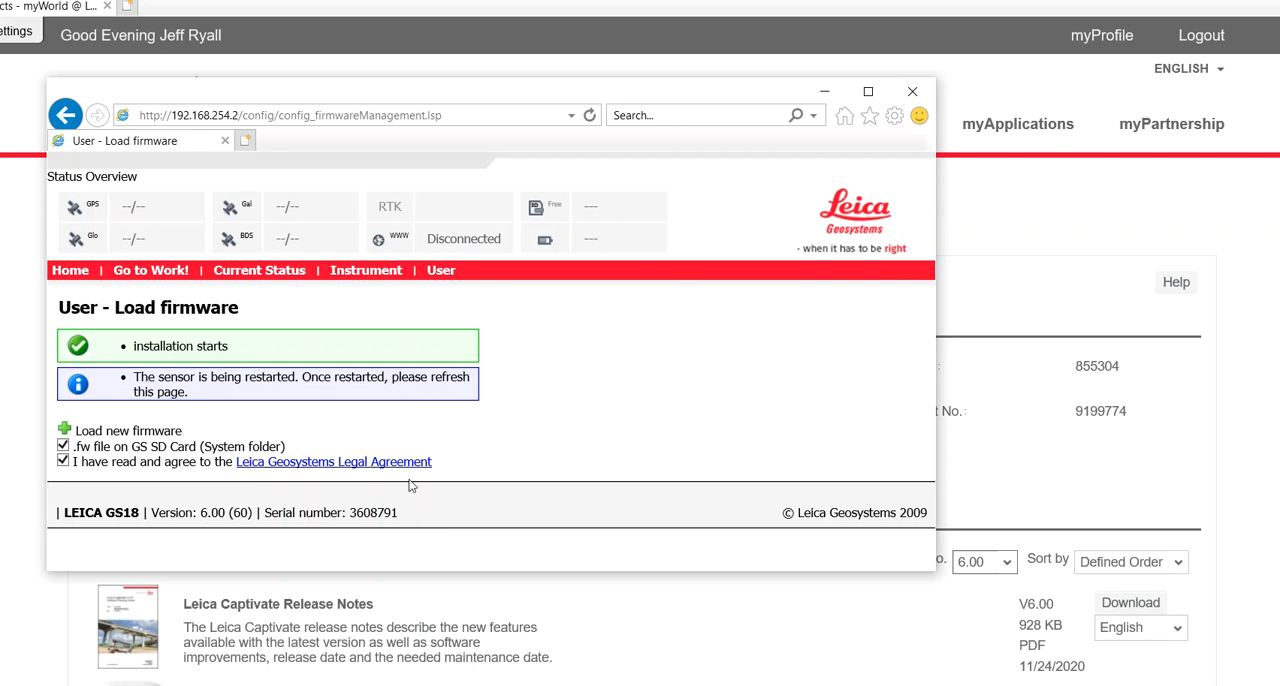
mouse_move(412, 452)
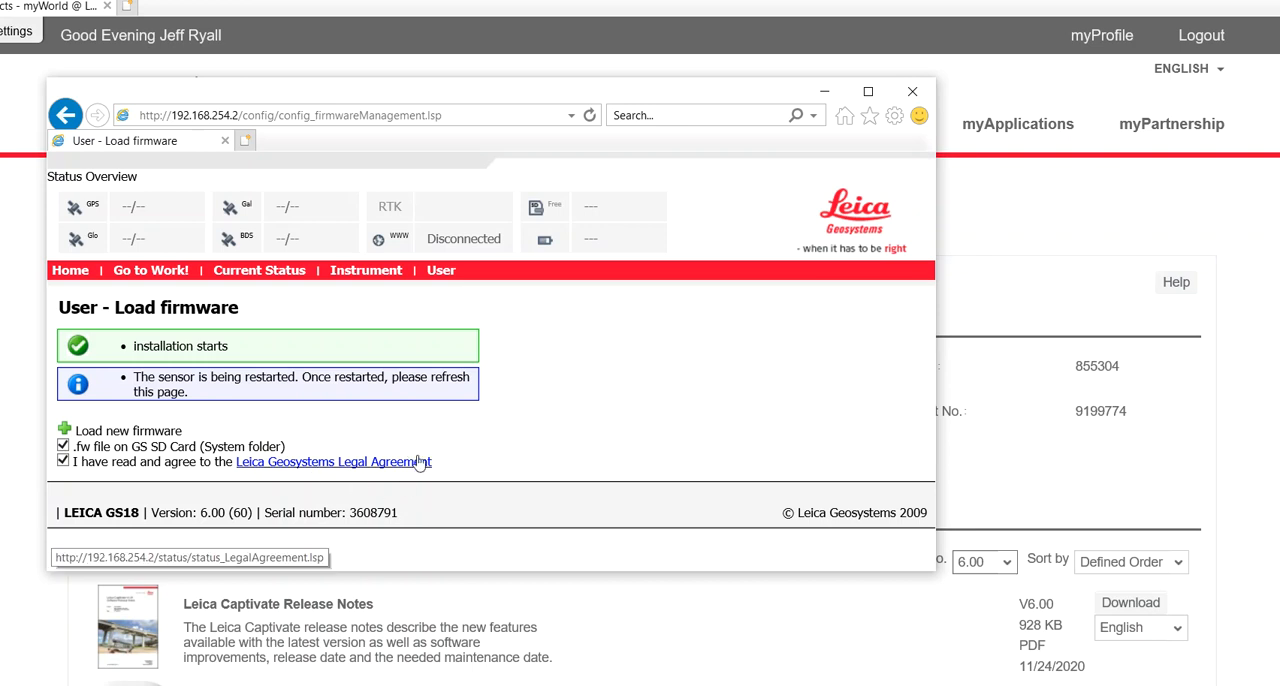
mouse_move(435, 408)
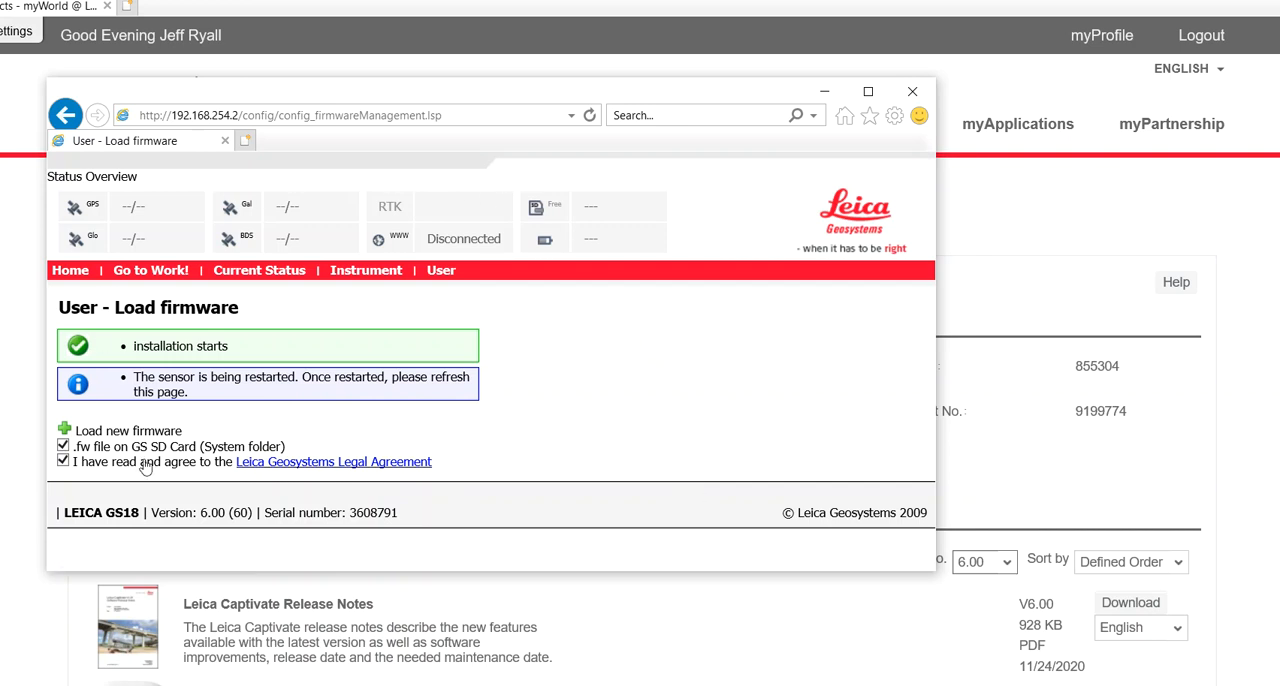
mouse_move(551, 401)
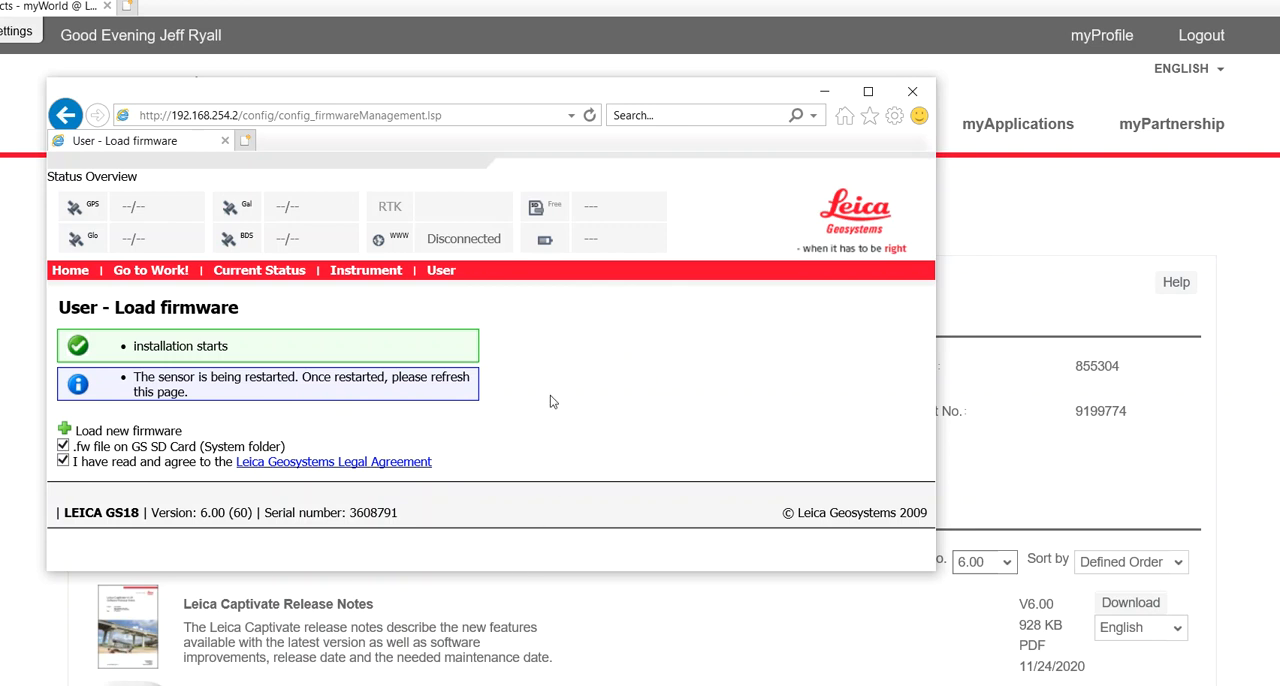